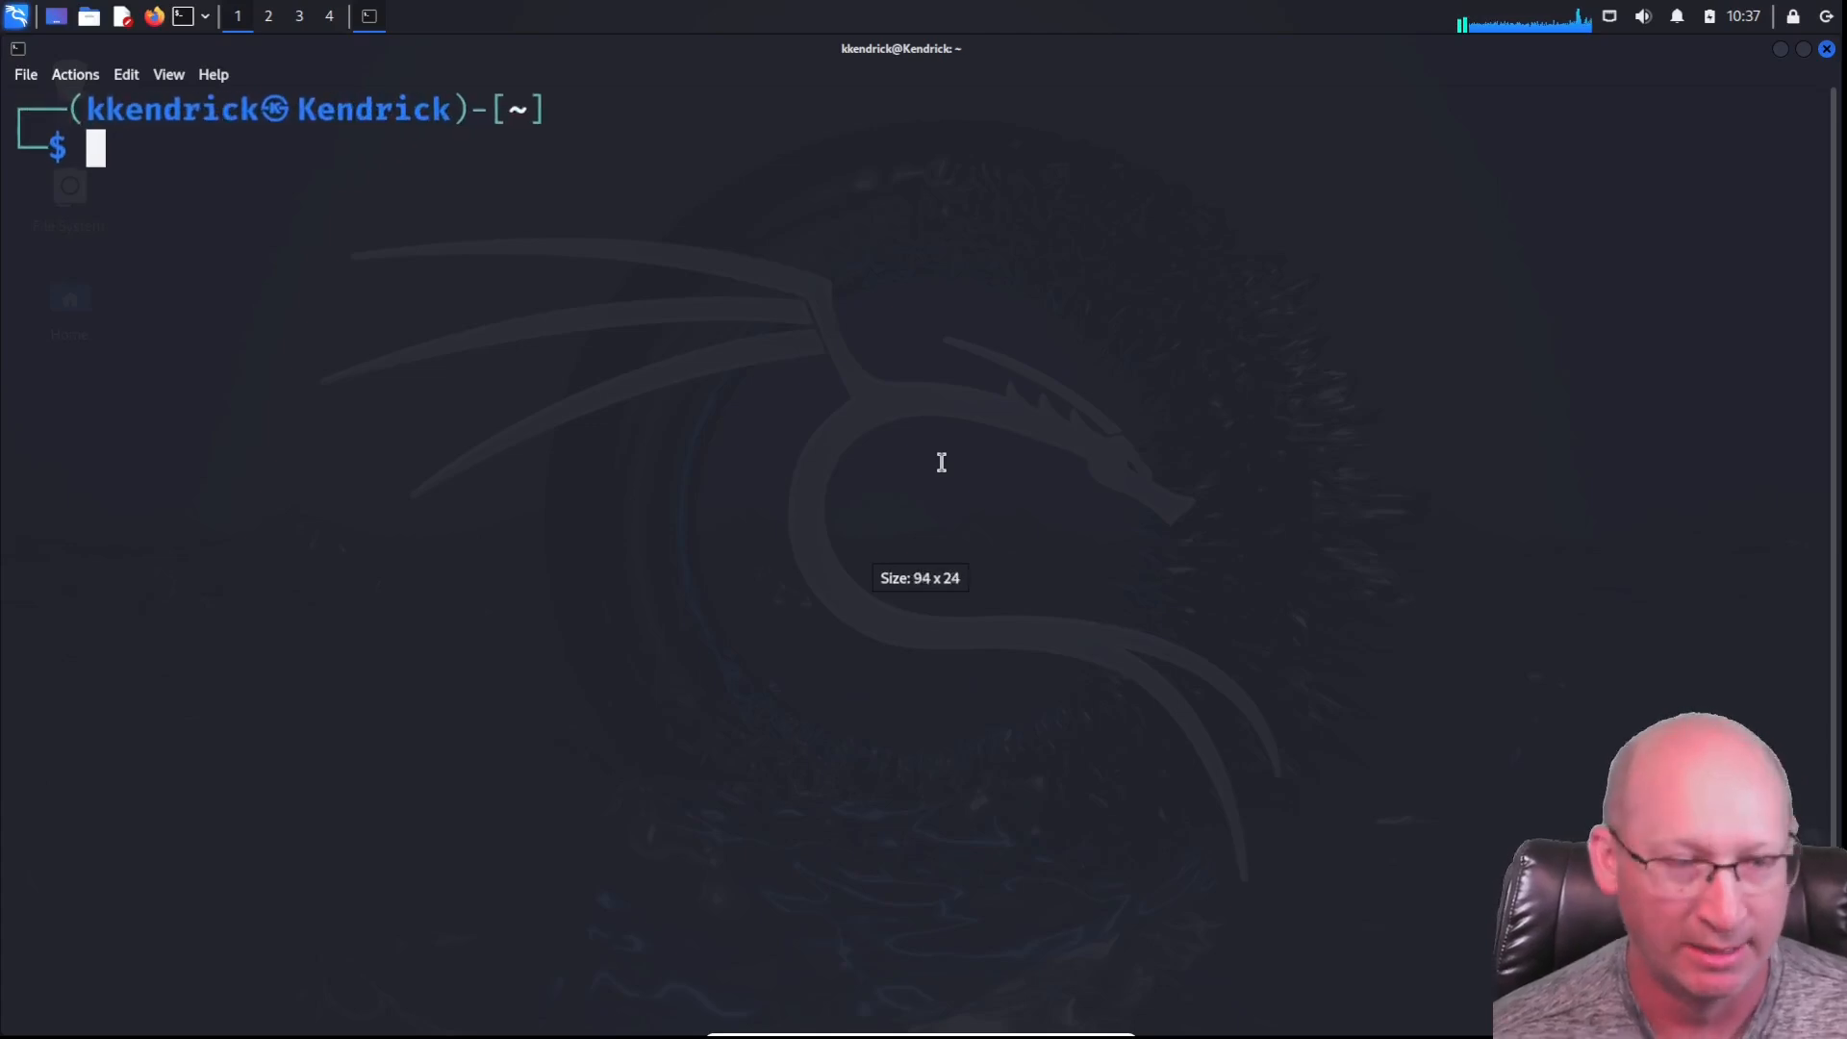
# Change into the Documents folder and list its contents
pyautogui.write('leafpad totalsem')
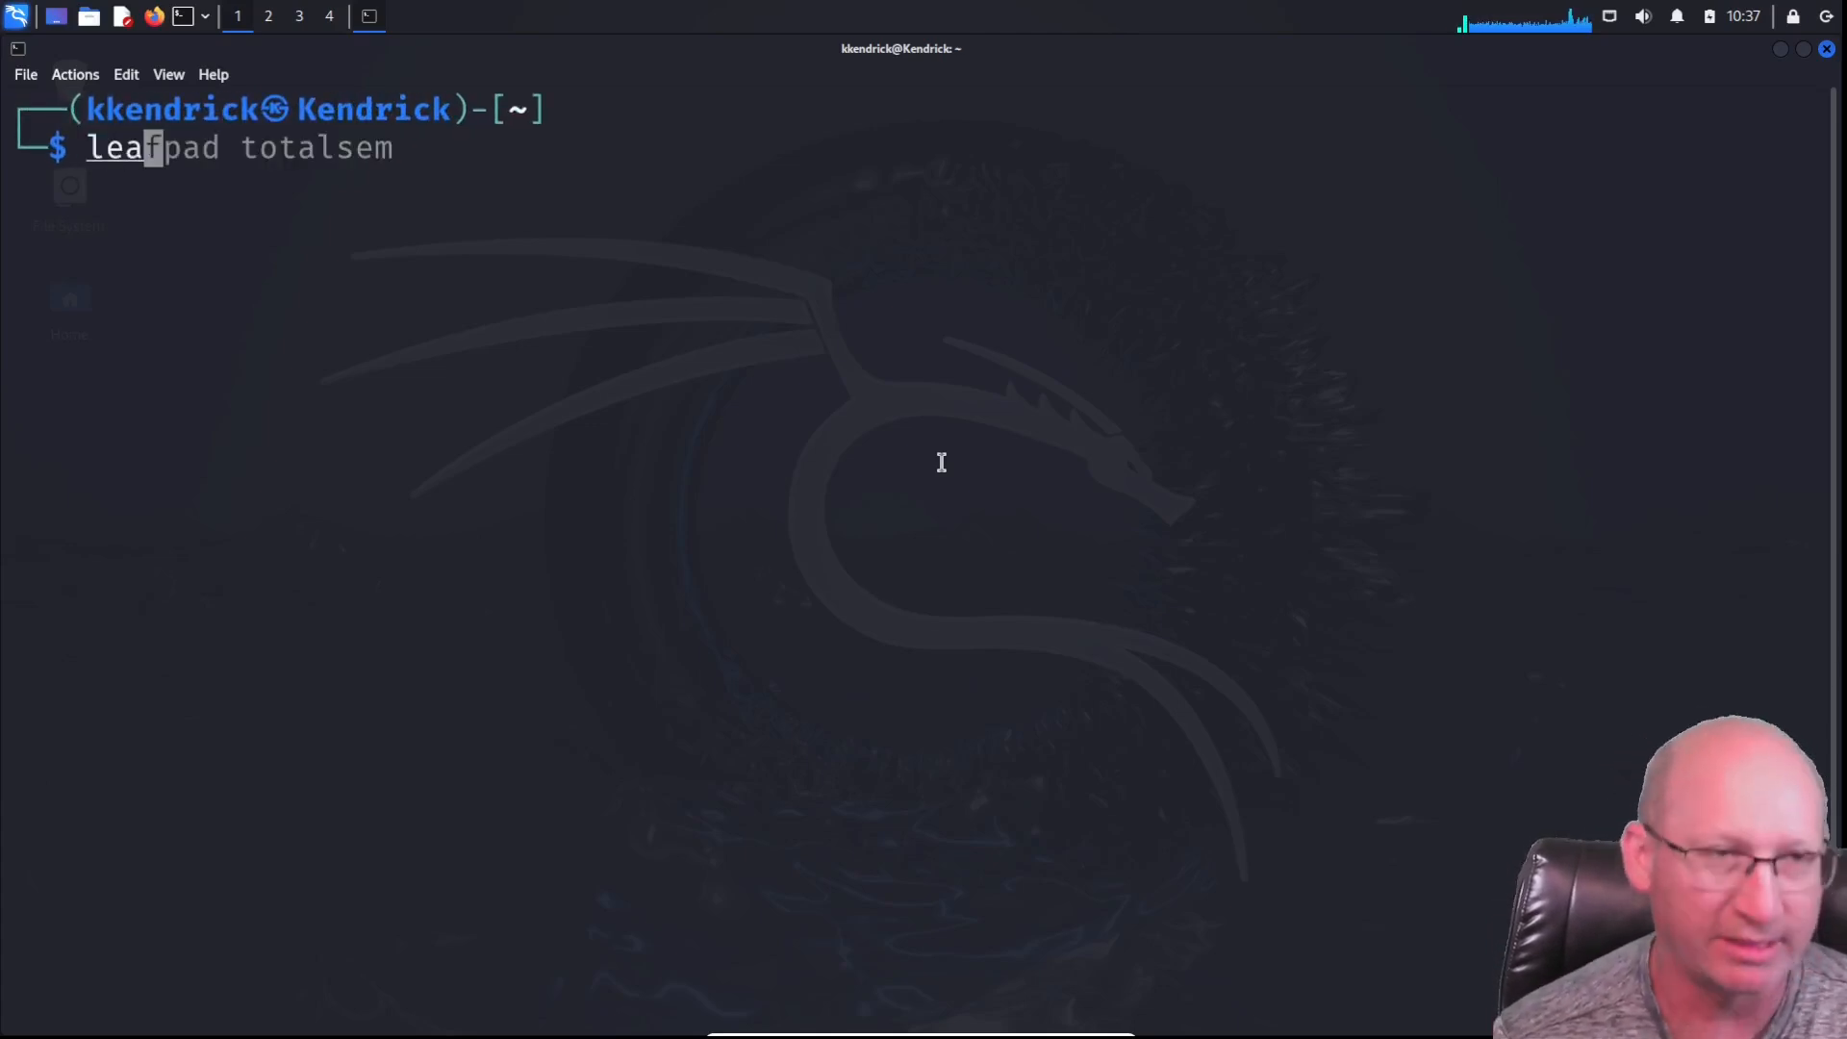
pyautogui.write('cd Downloads')
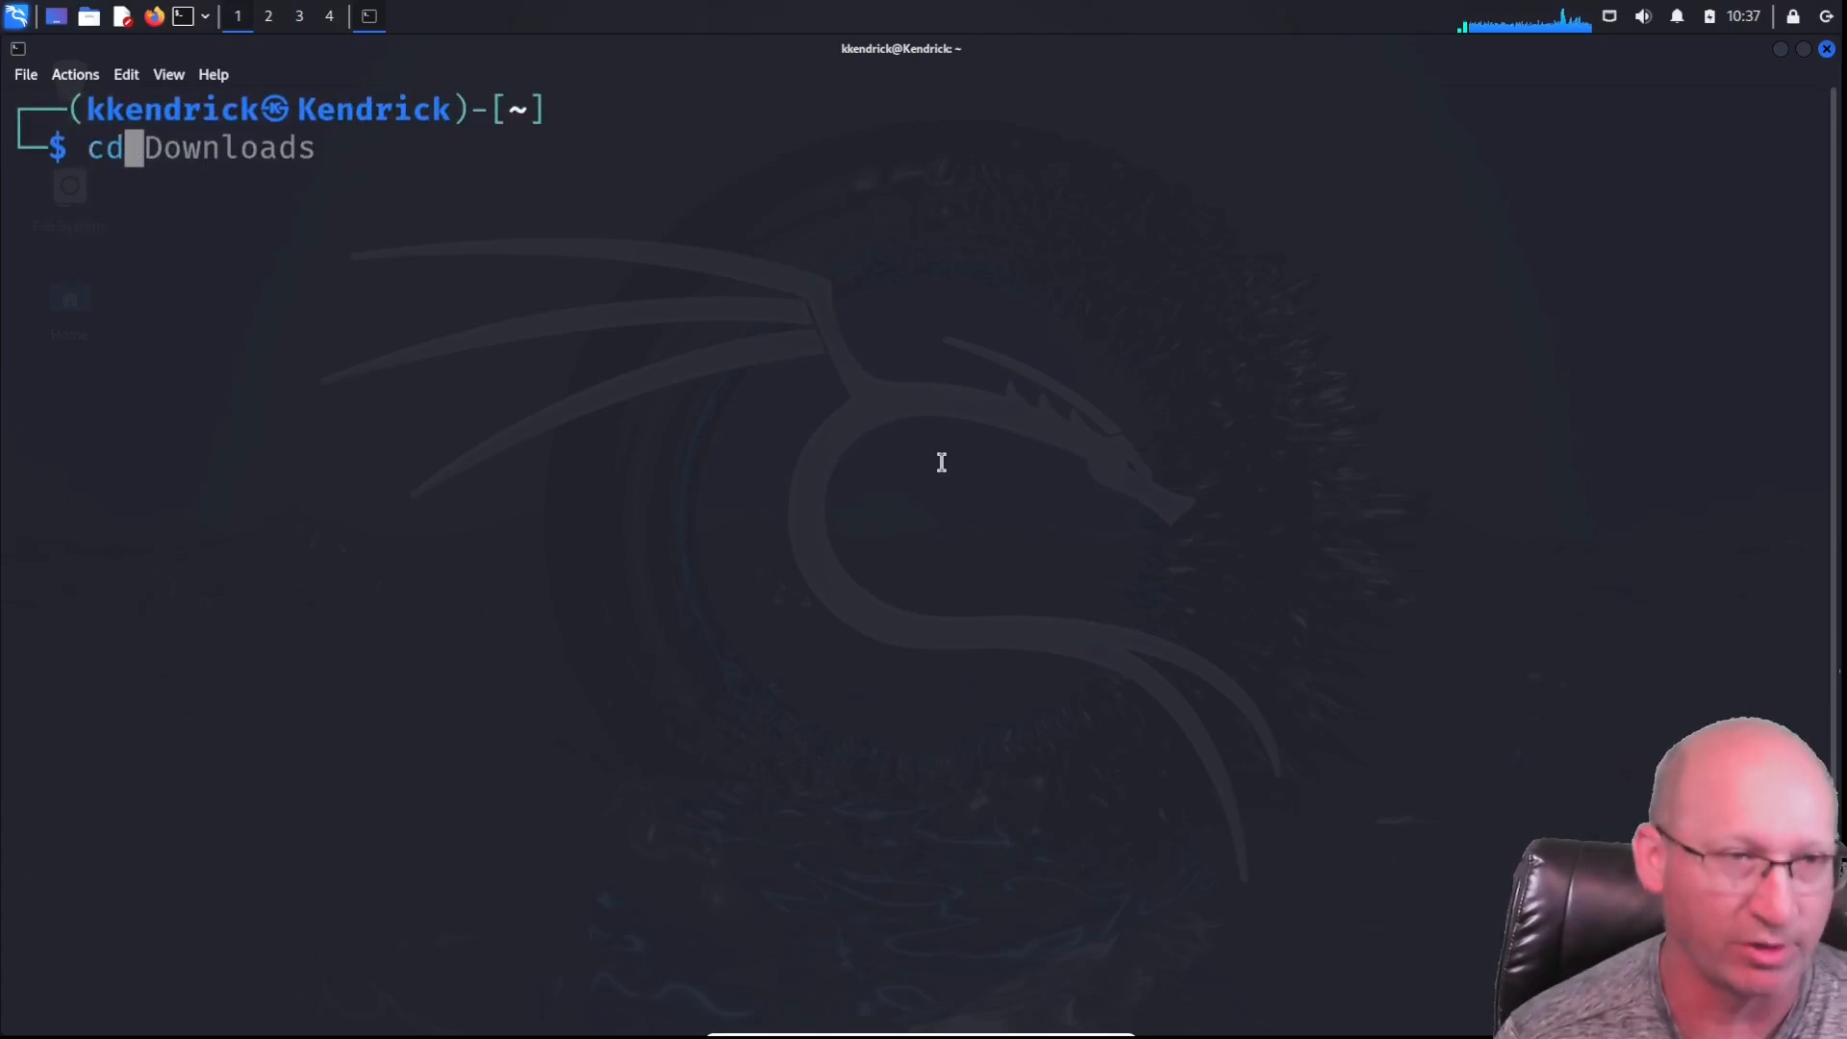
pyautogui.write('Documents')
pyautogui.write('ls')
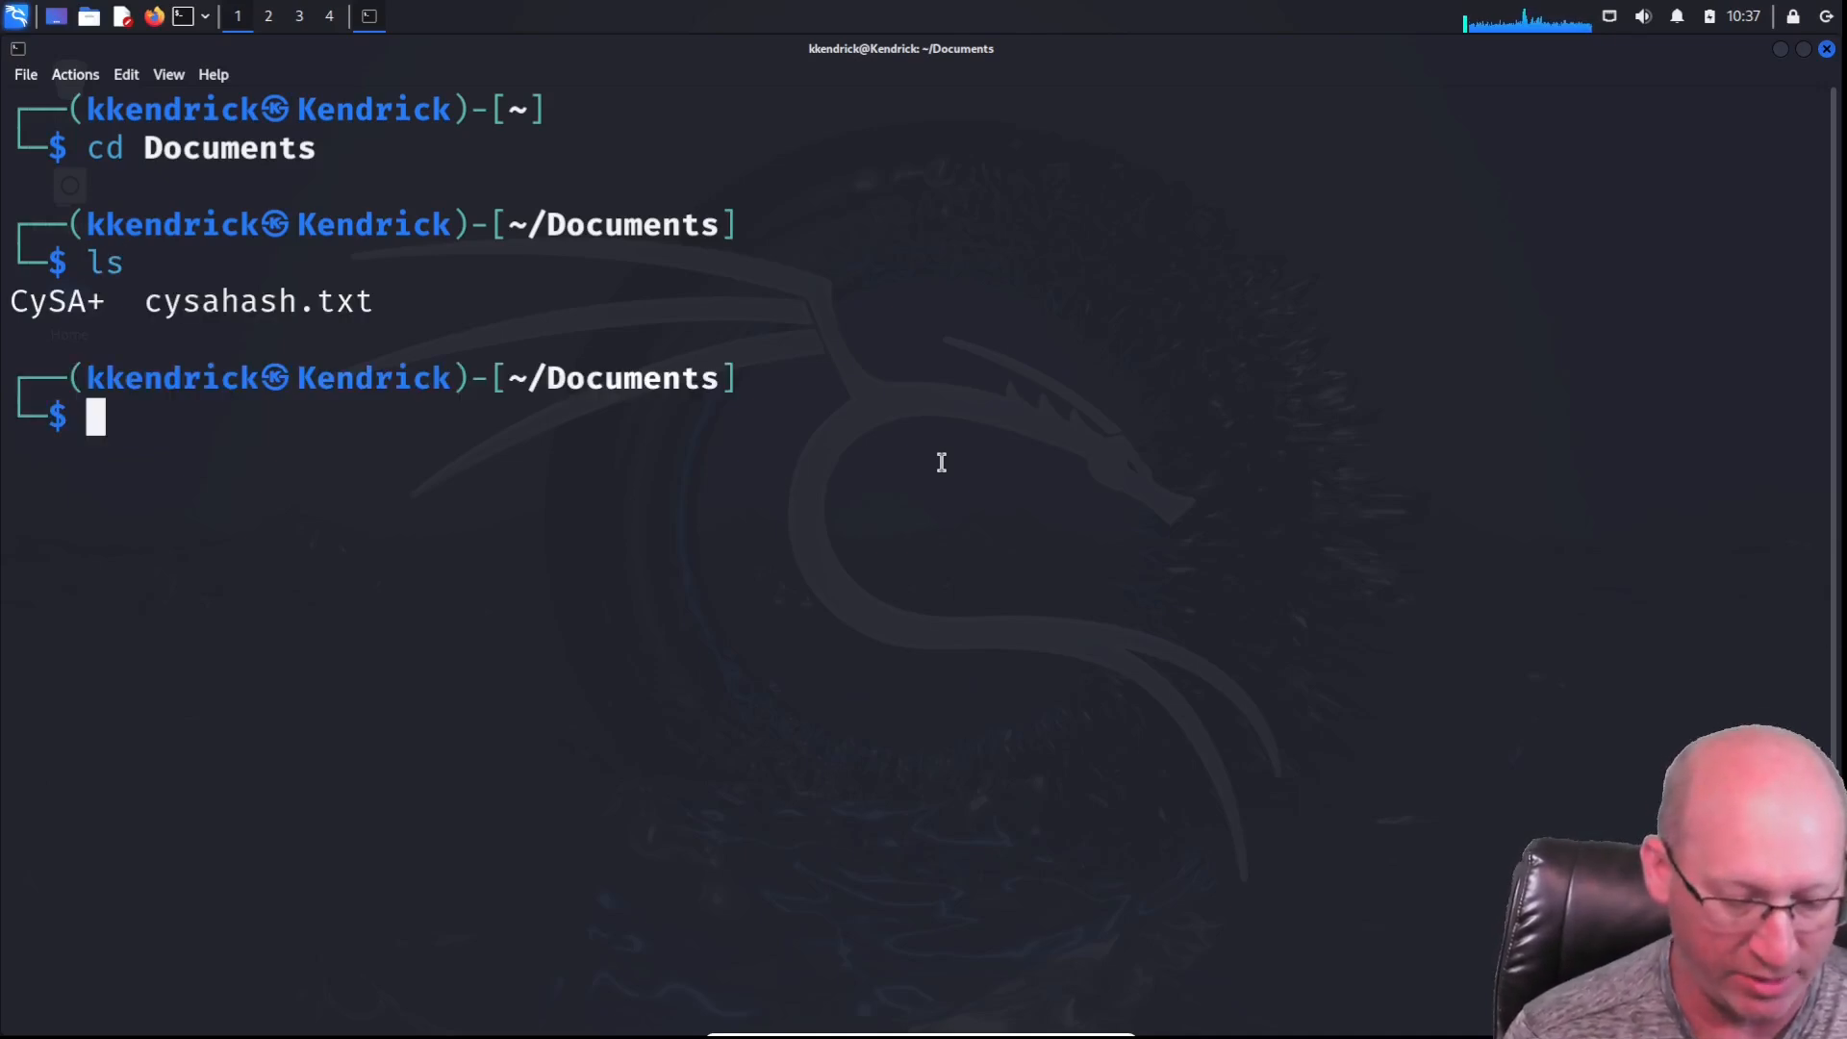
# Create and open a new secret.txt file in Leafpad
pyautogui.write('leafpad s')
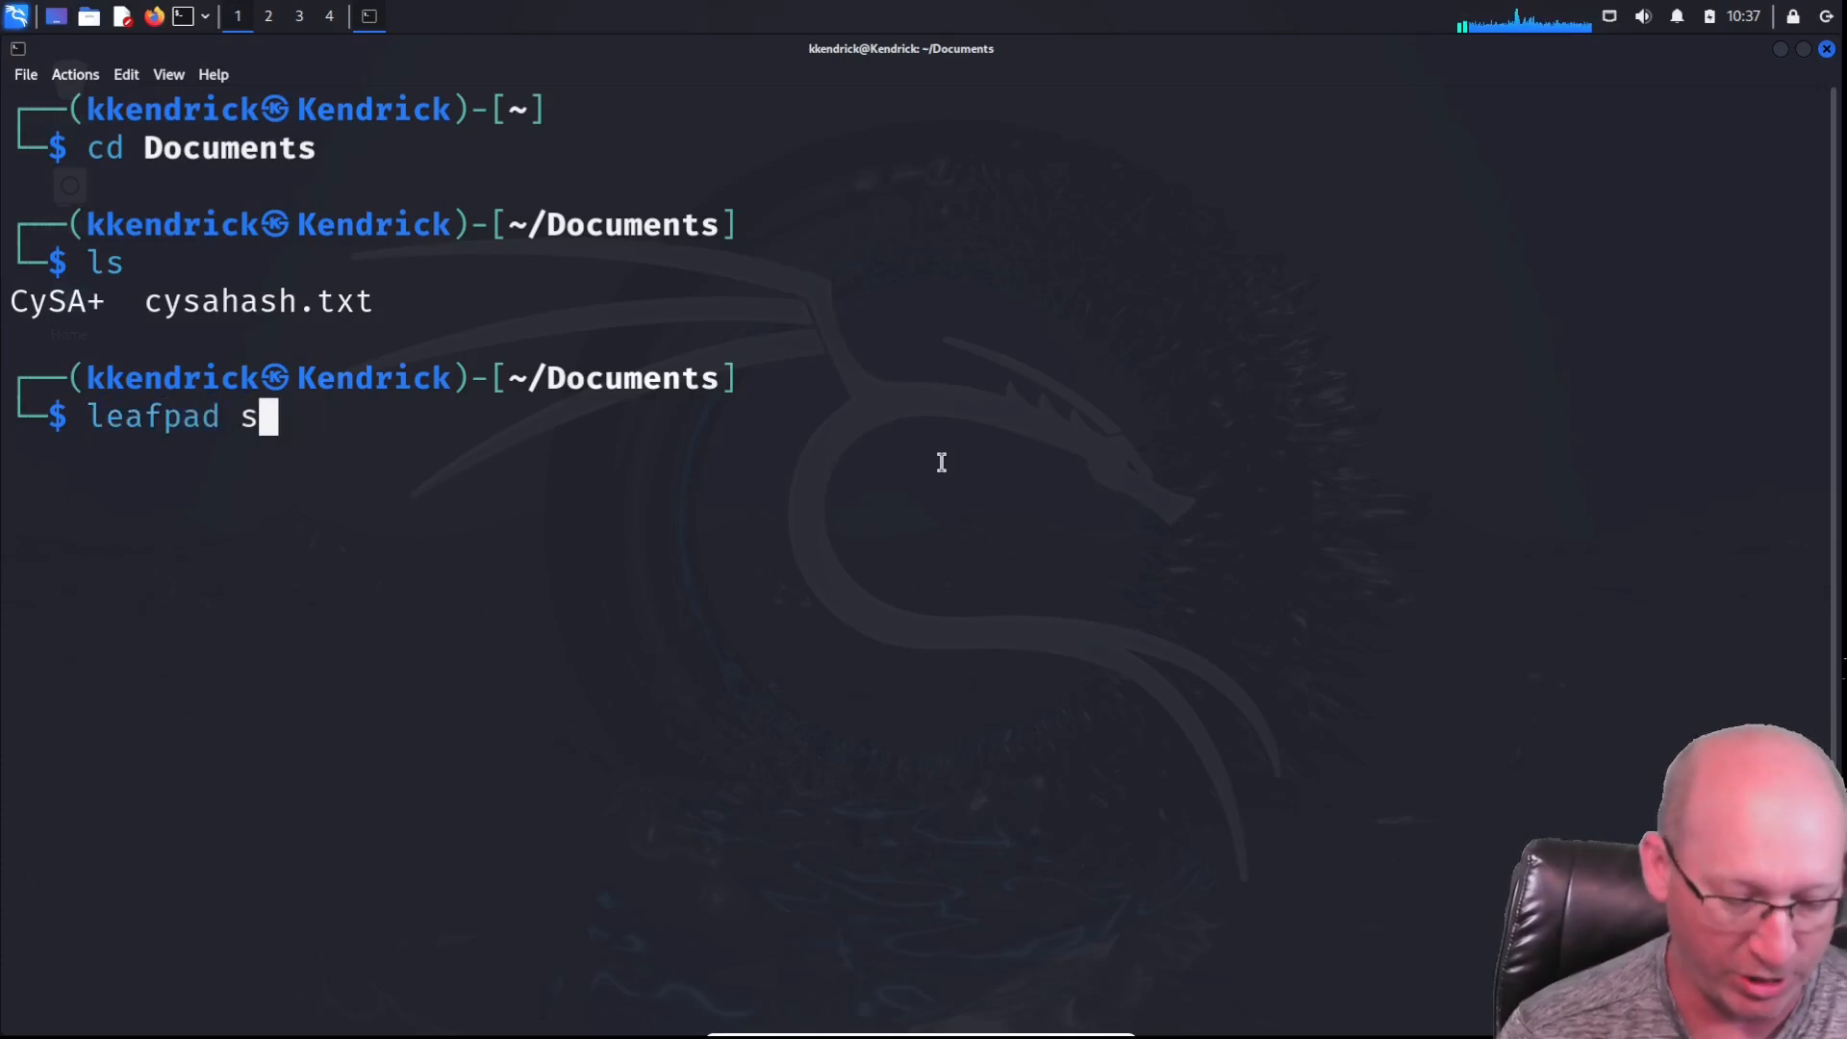
pyautogui.write('ecret')
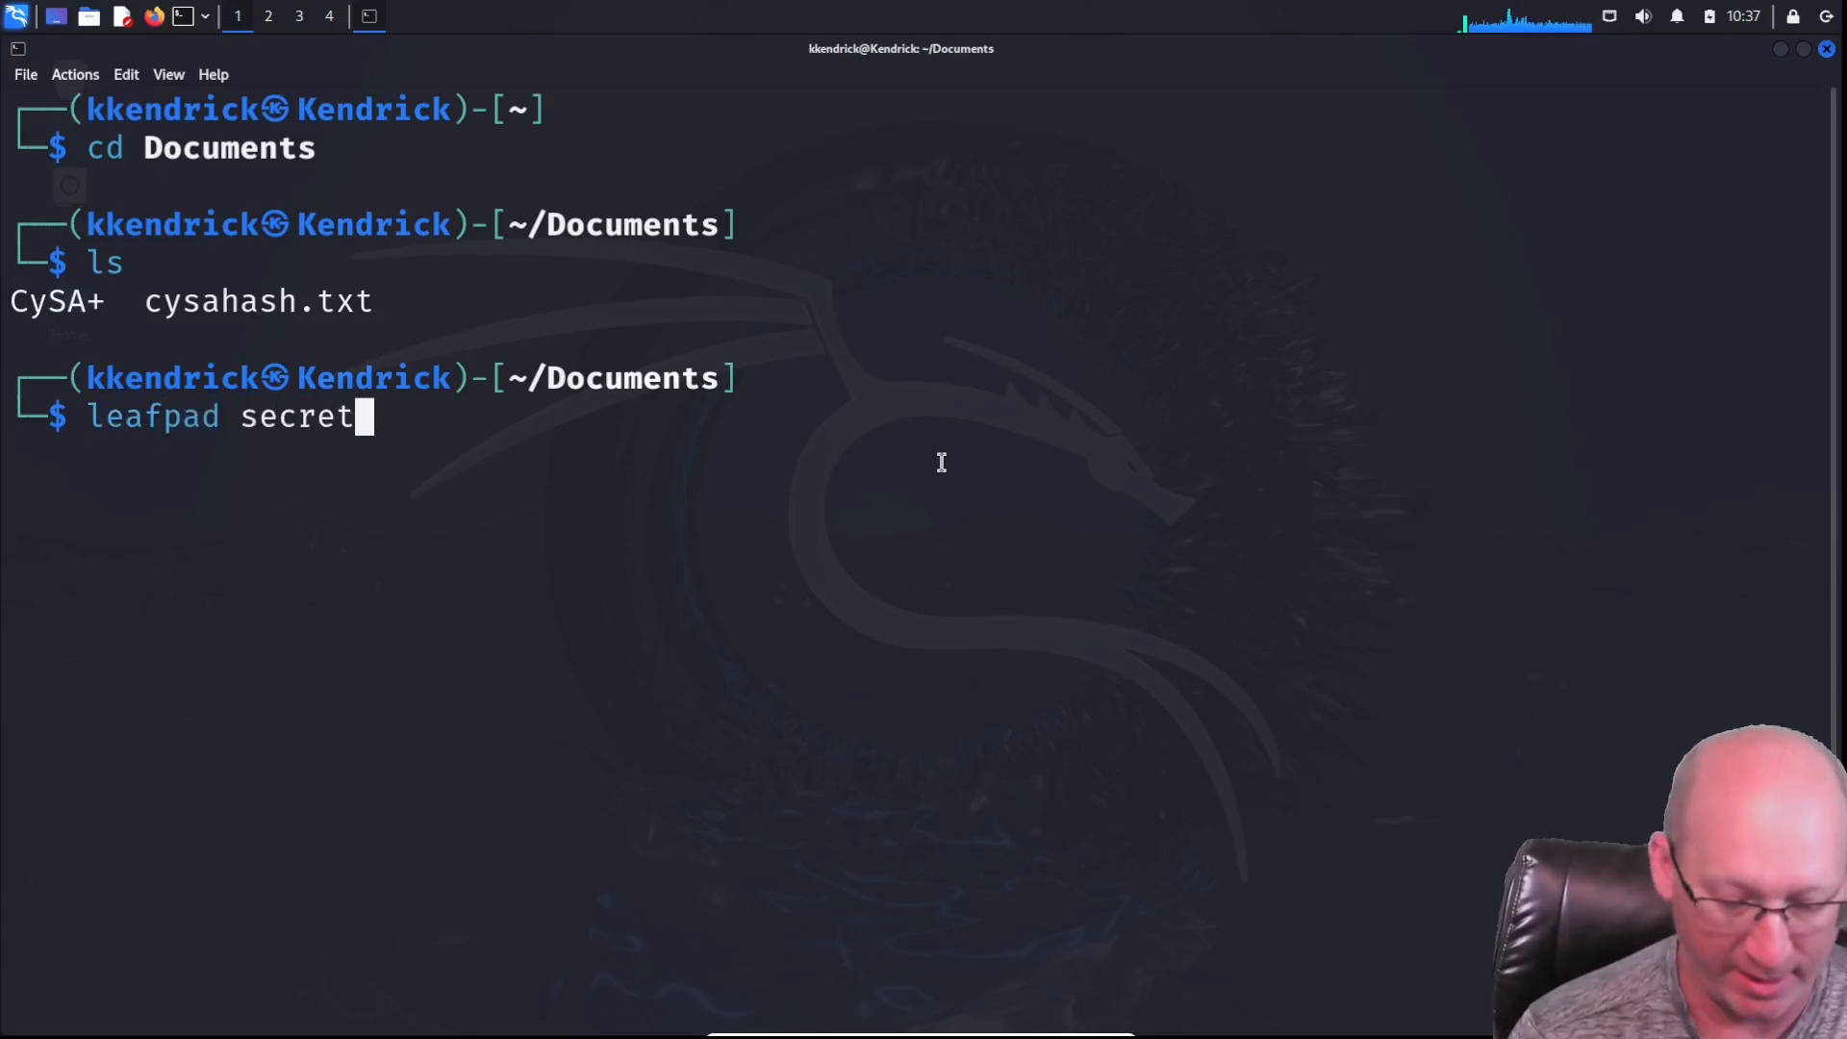
pyautogui.write('.tx')
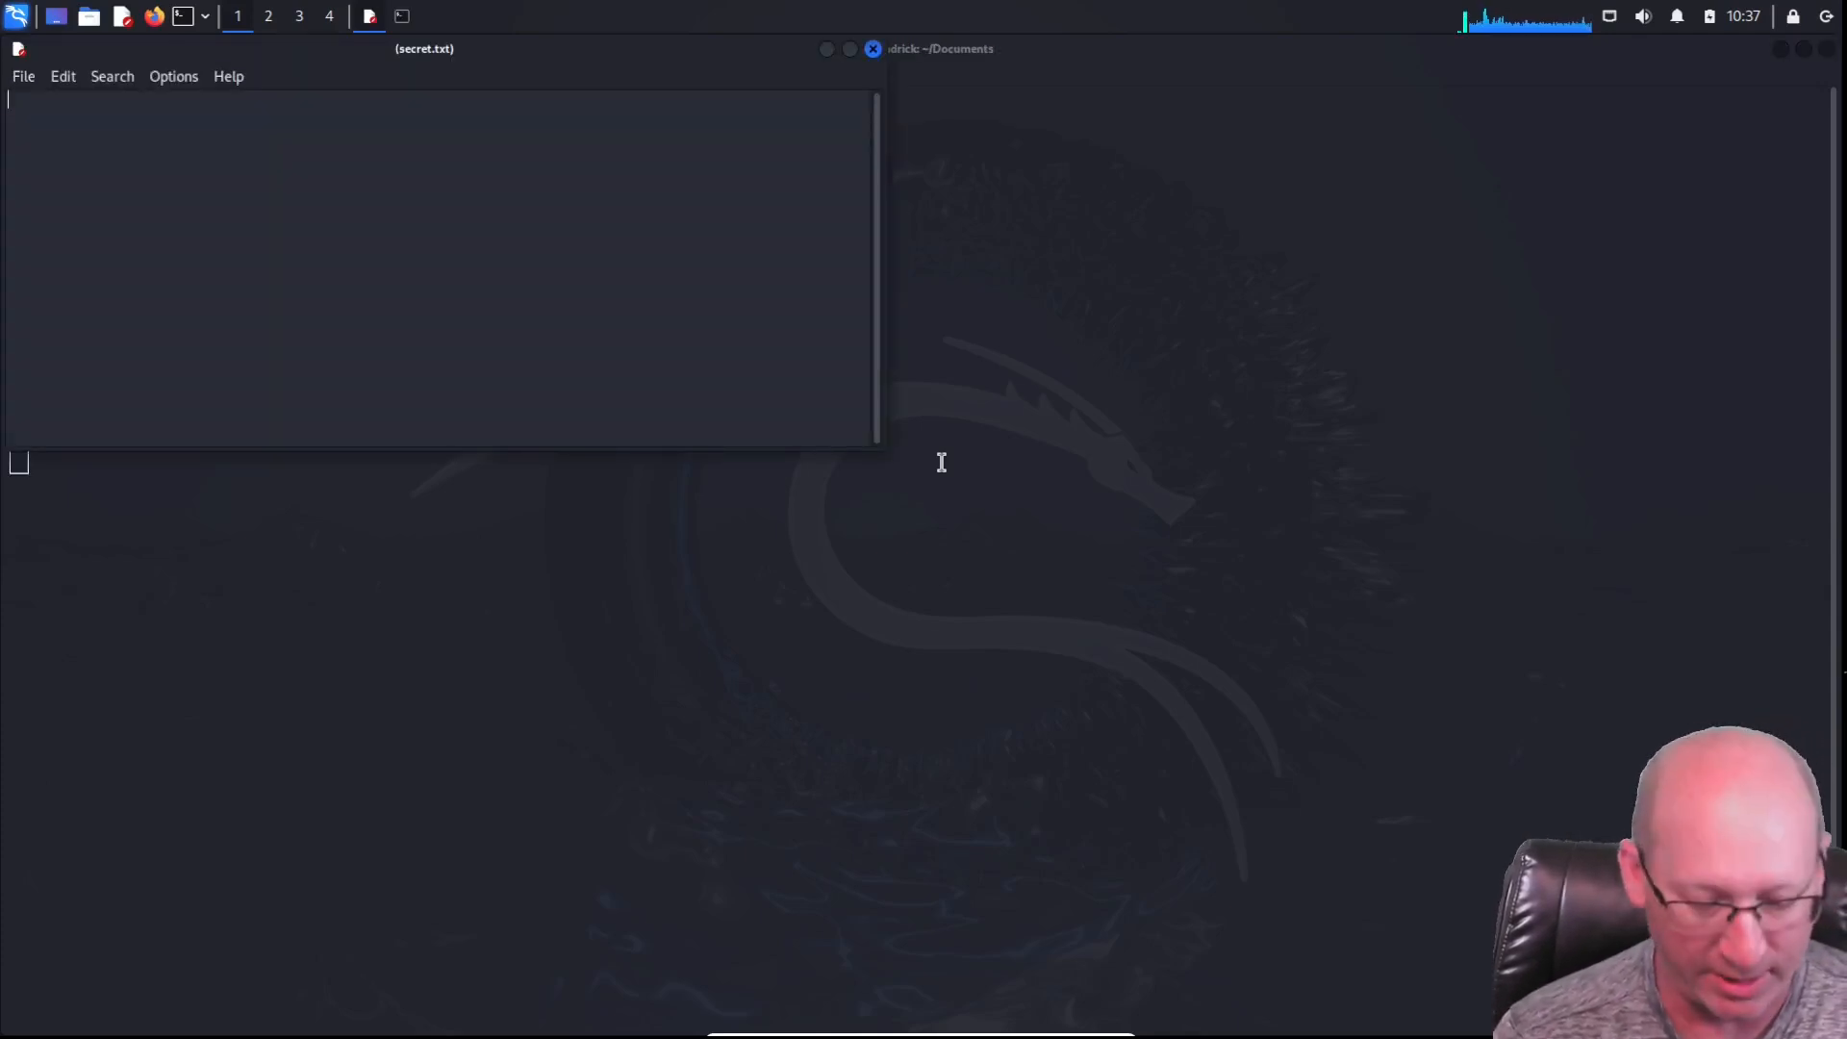
# Write 'This is my secret message!!!!' into secret.txt and close Leafpad
pyautogui.write('This is my')
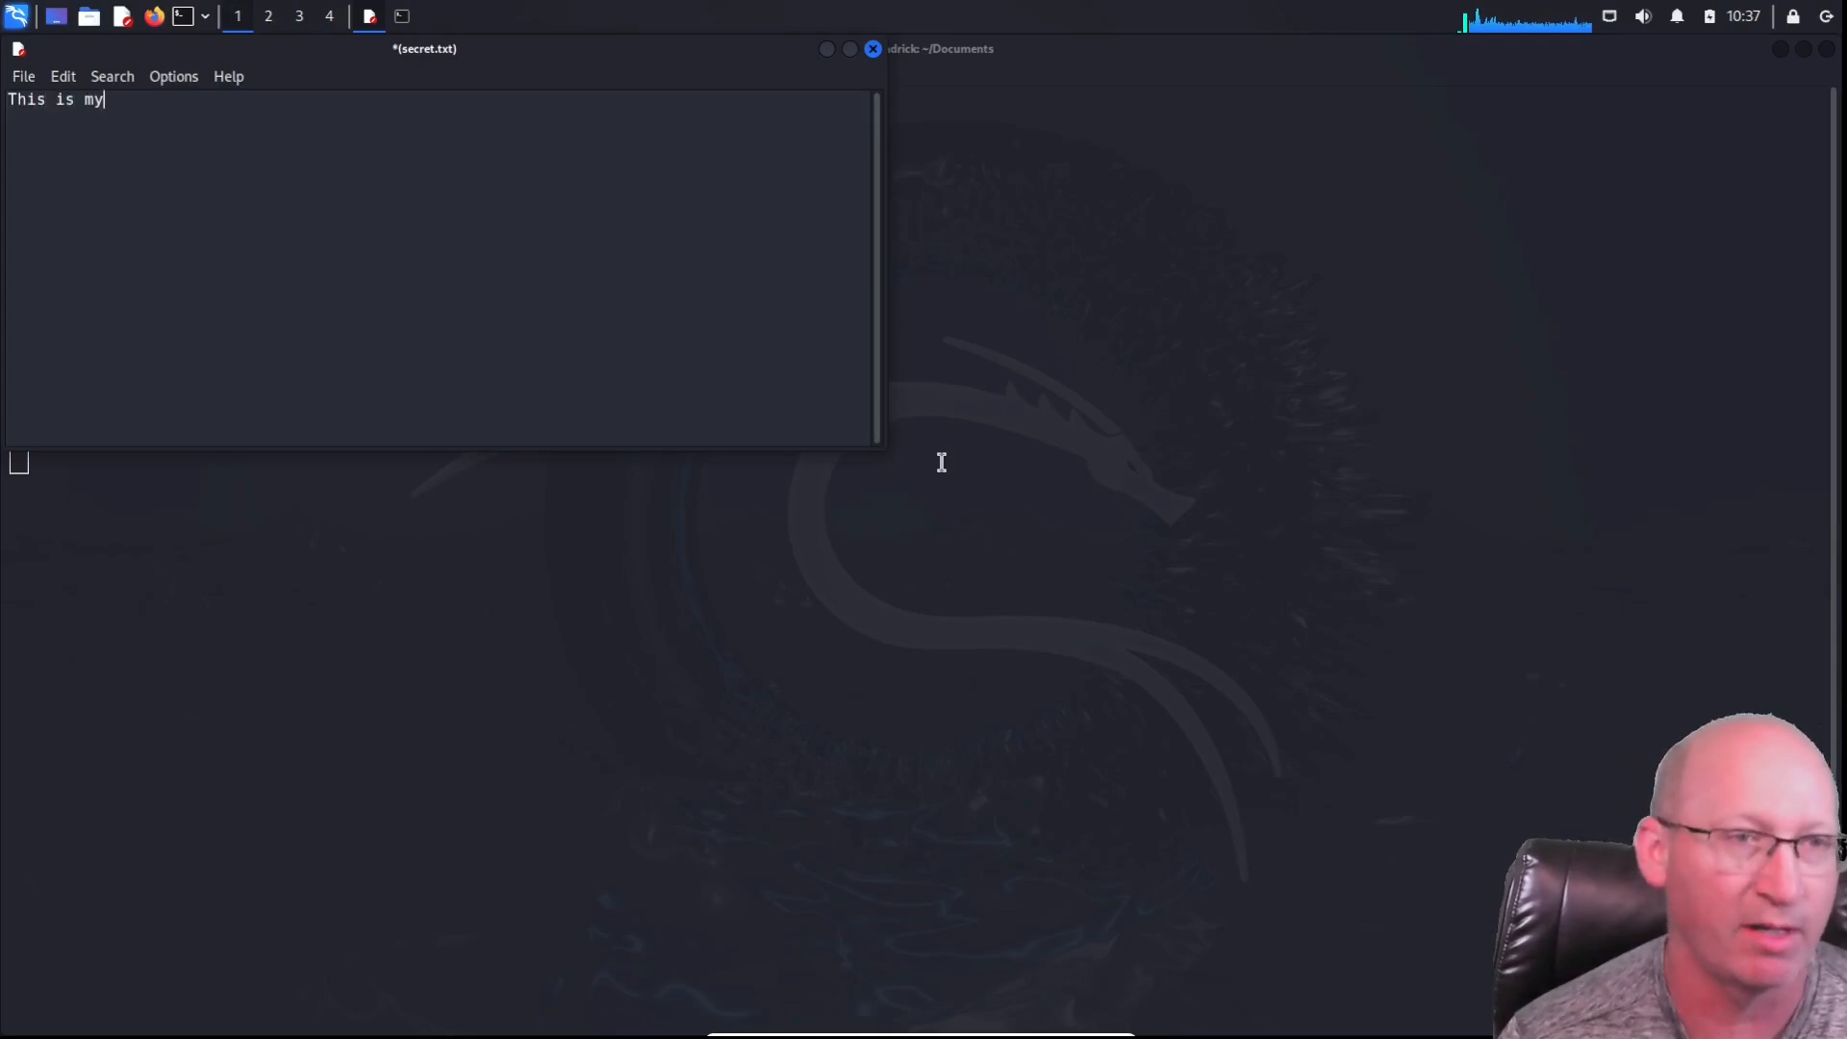
pyautogui.write('secret mes')
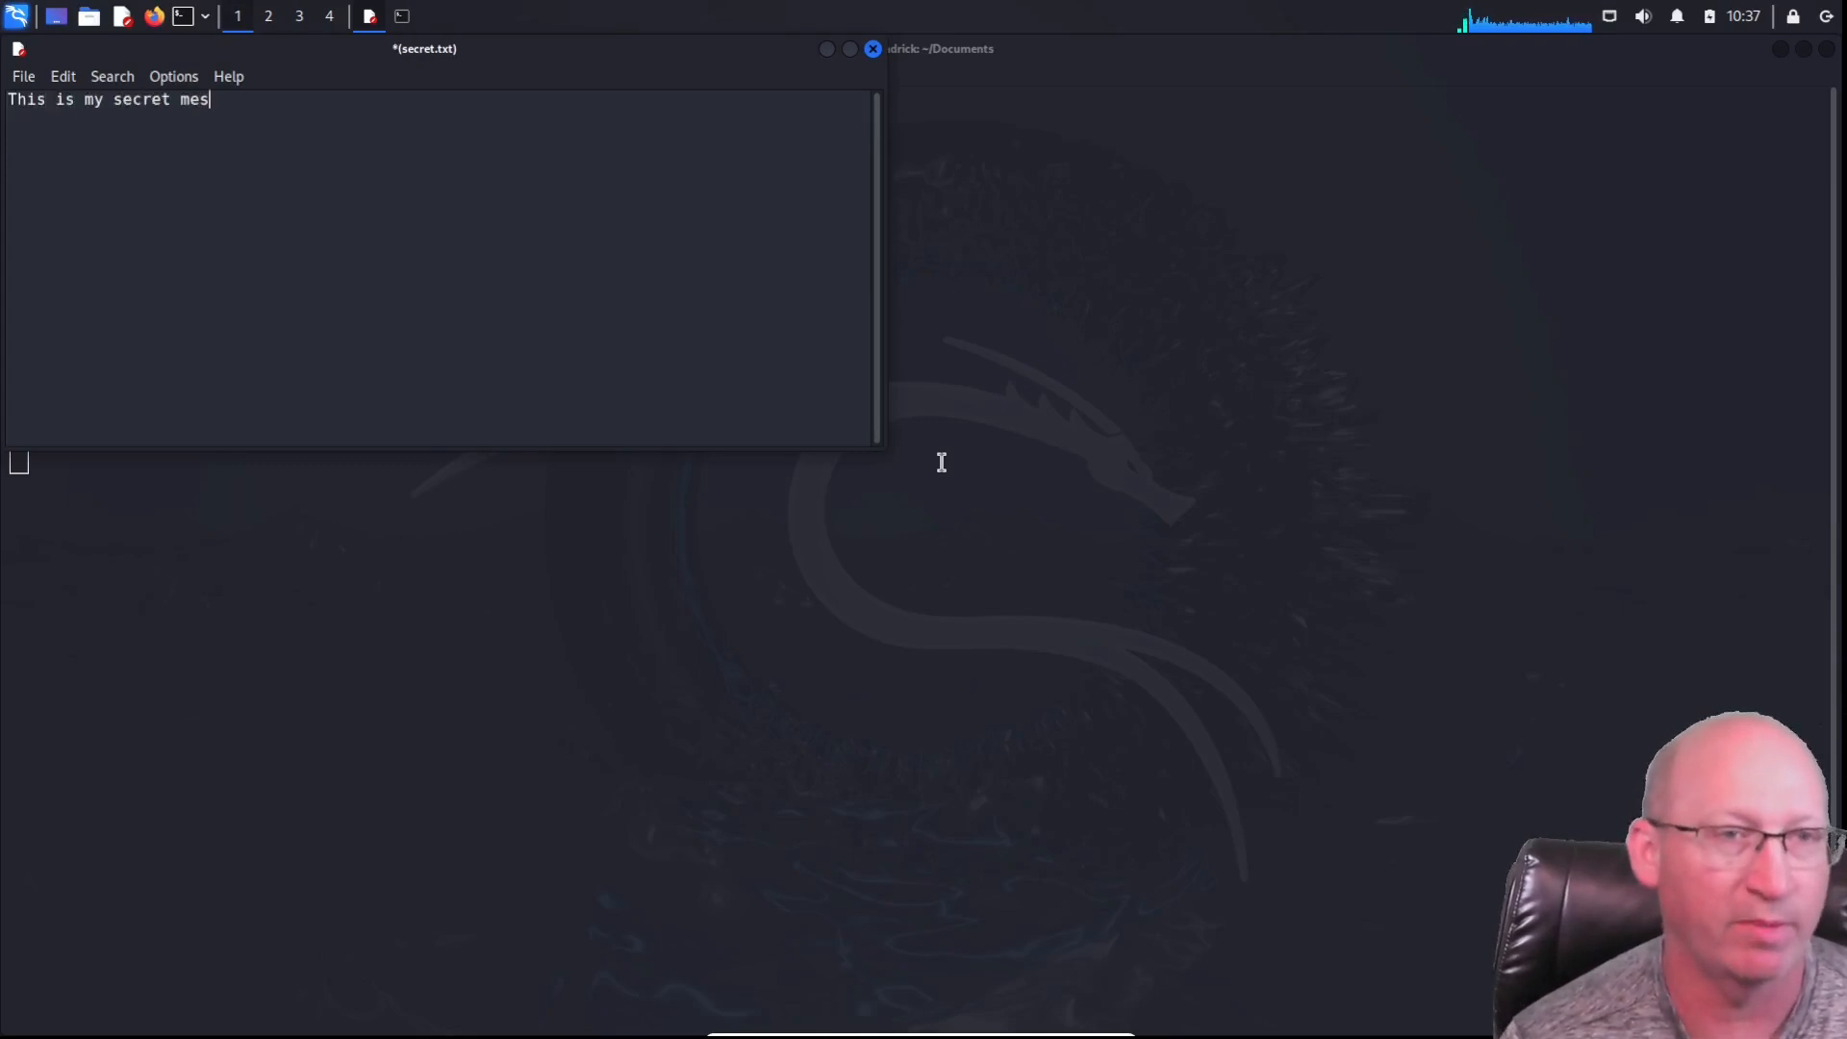
pyautogui.write('sage')
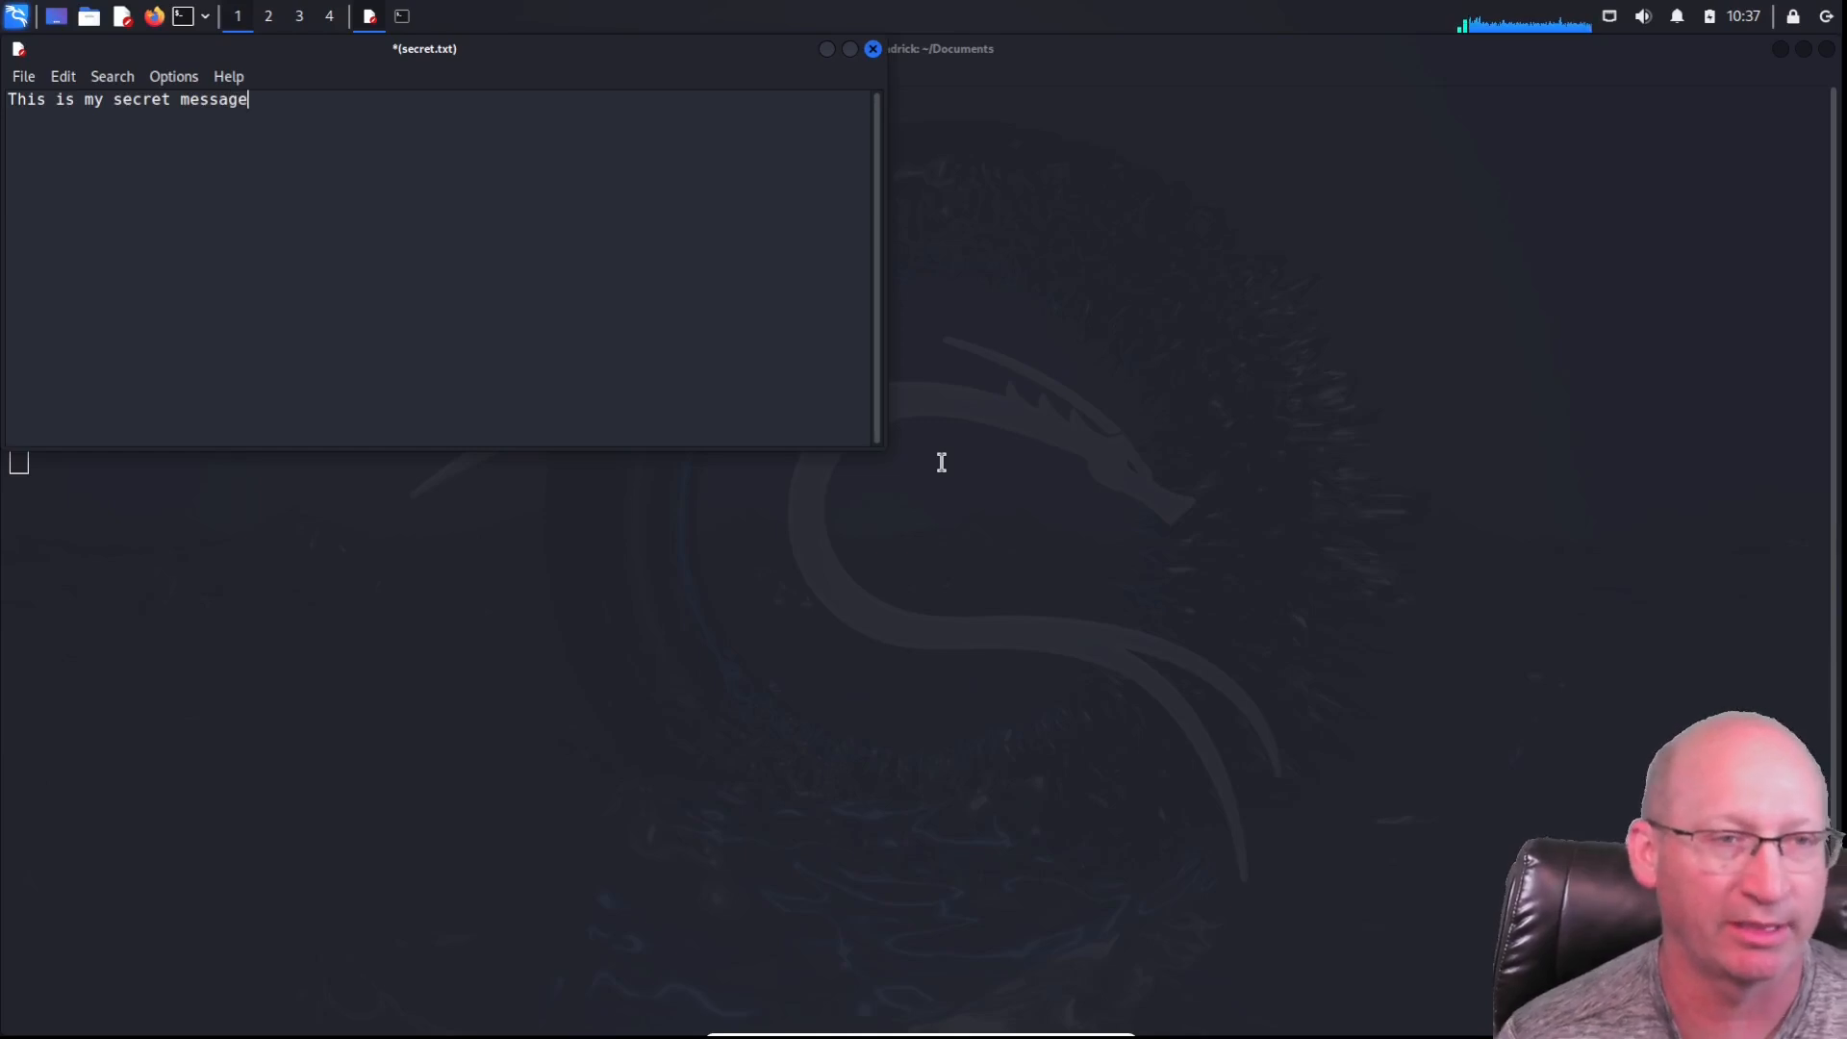
pyautogui.write('!!!!')
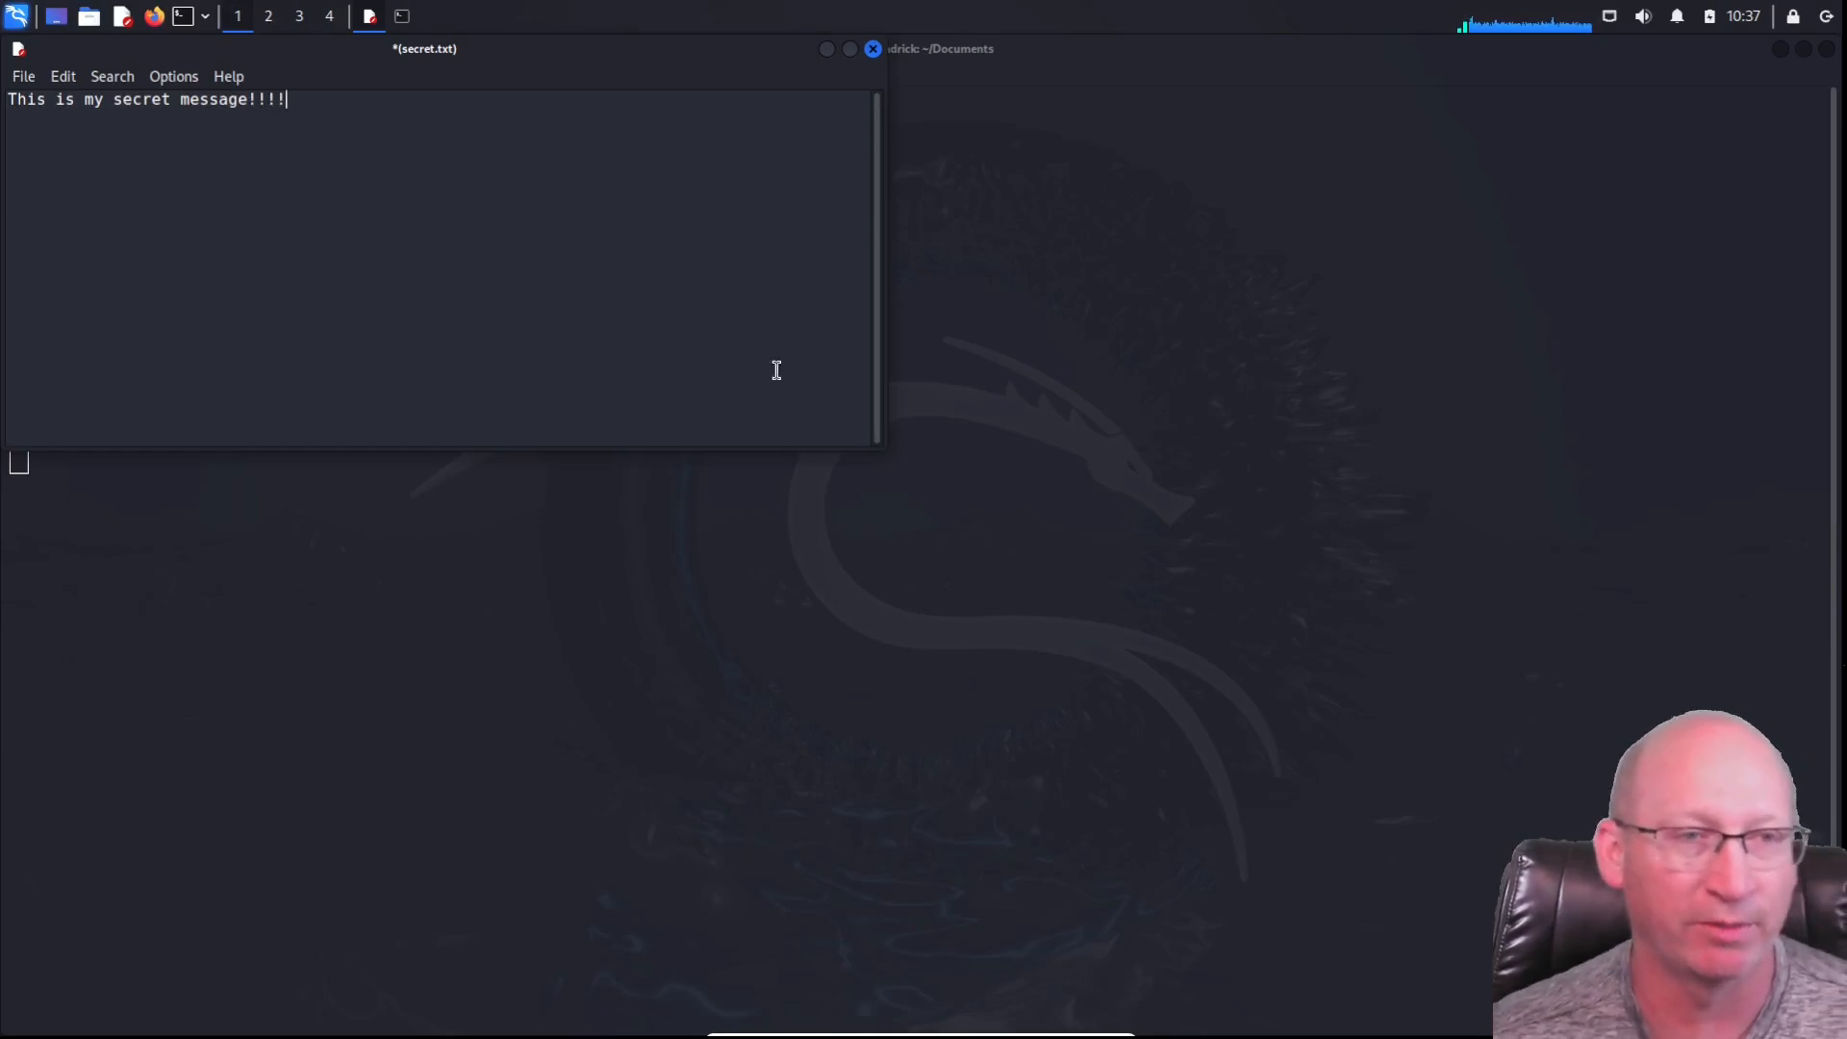
pyautogui.click(23, 76)
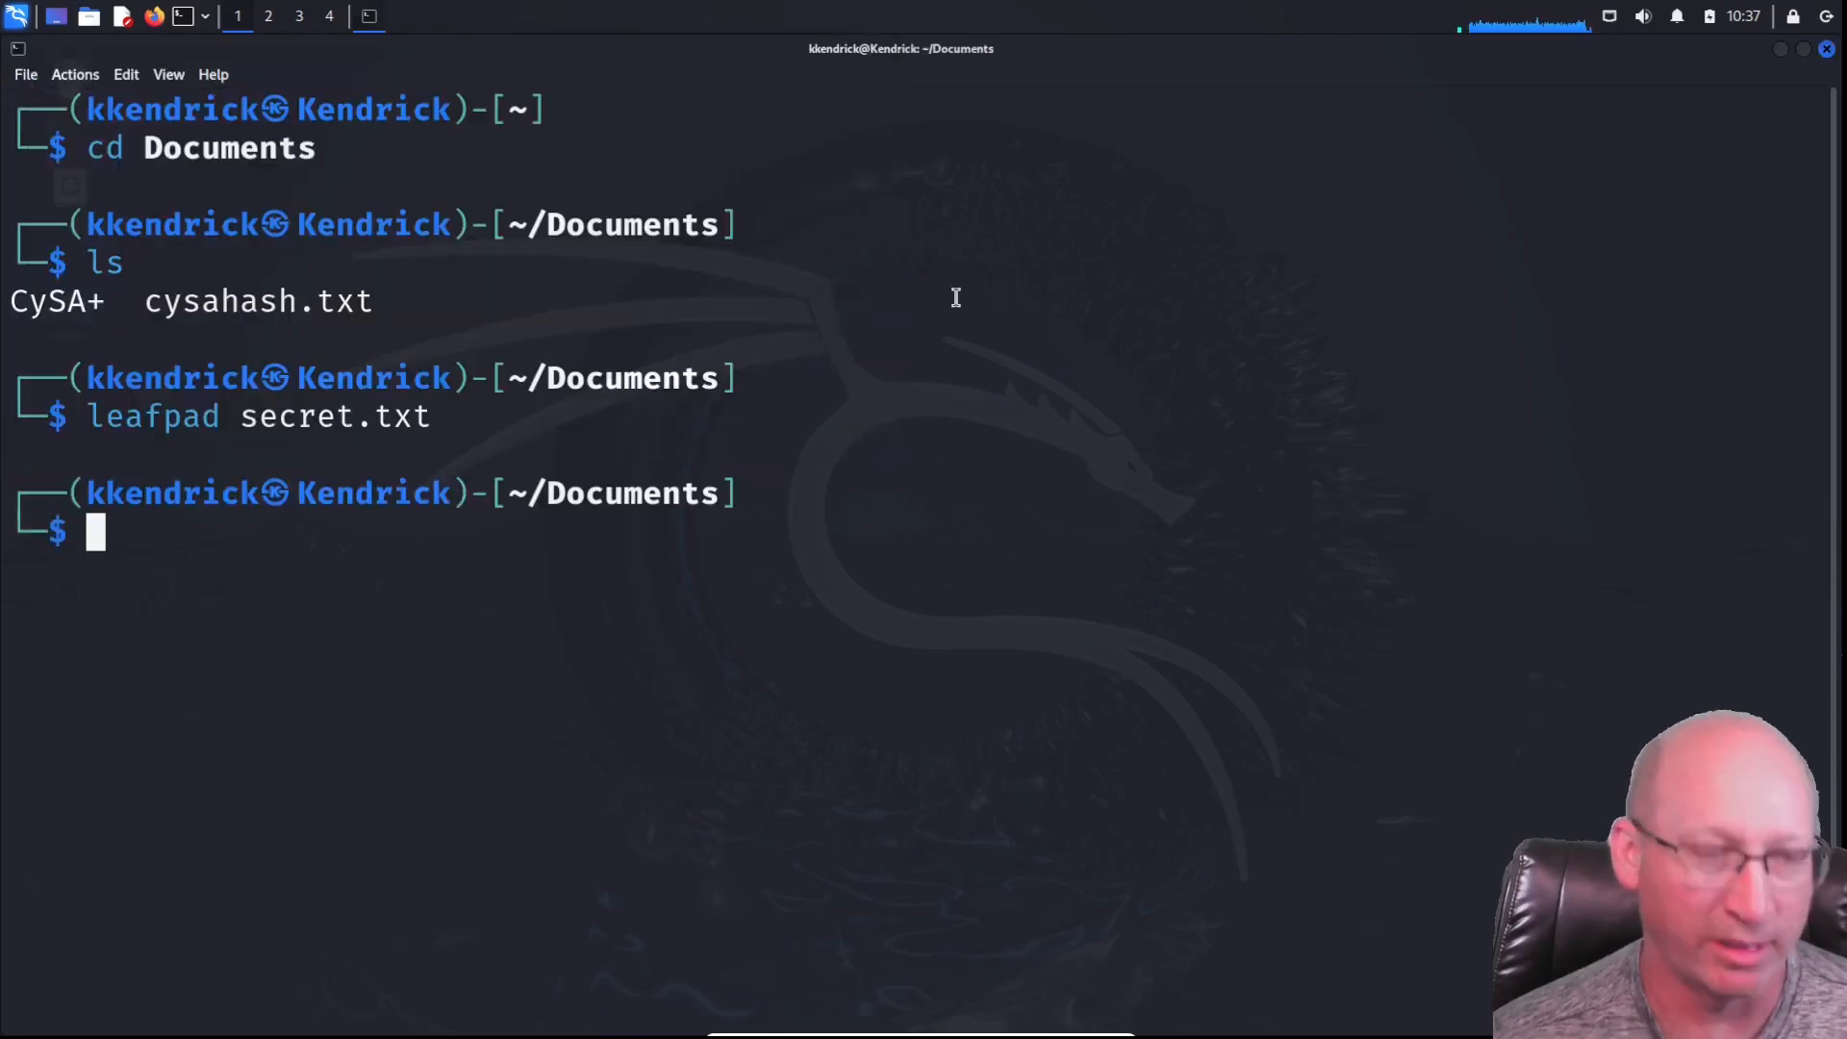
# Show secret.txt with cat, then run zip -e secret.zip secret.txt to reach the password prompt
pyautogui.write('cat secret.txt')
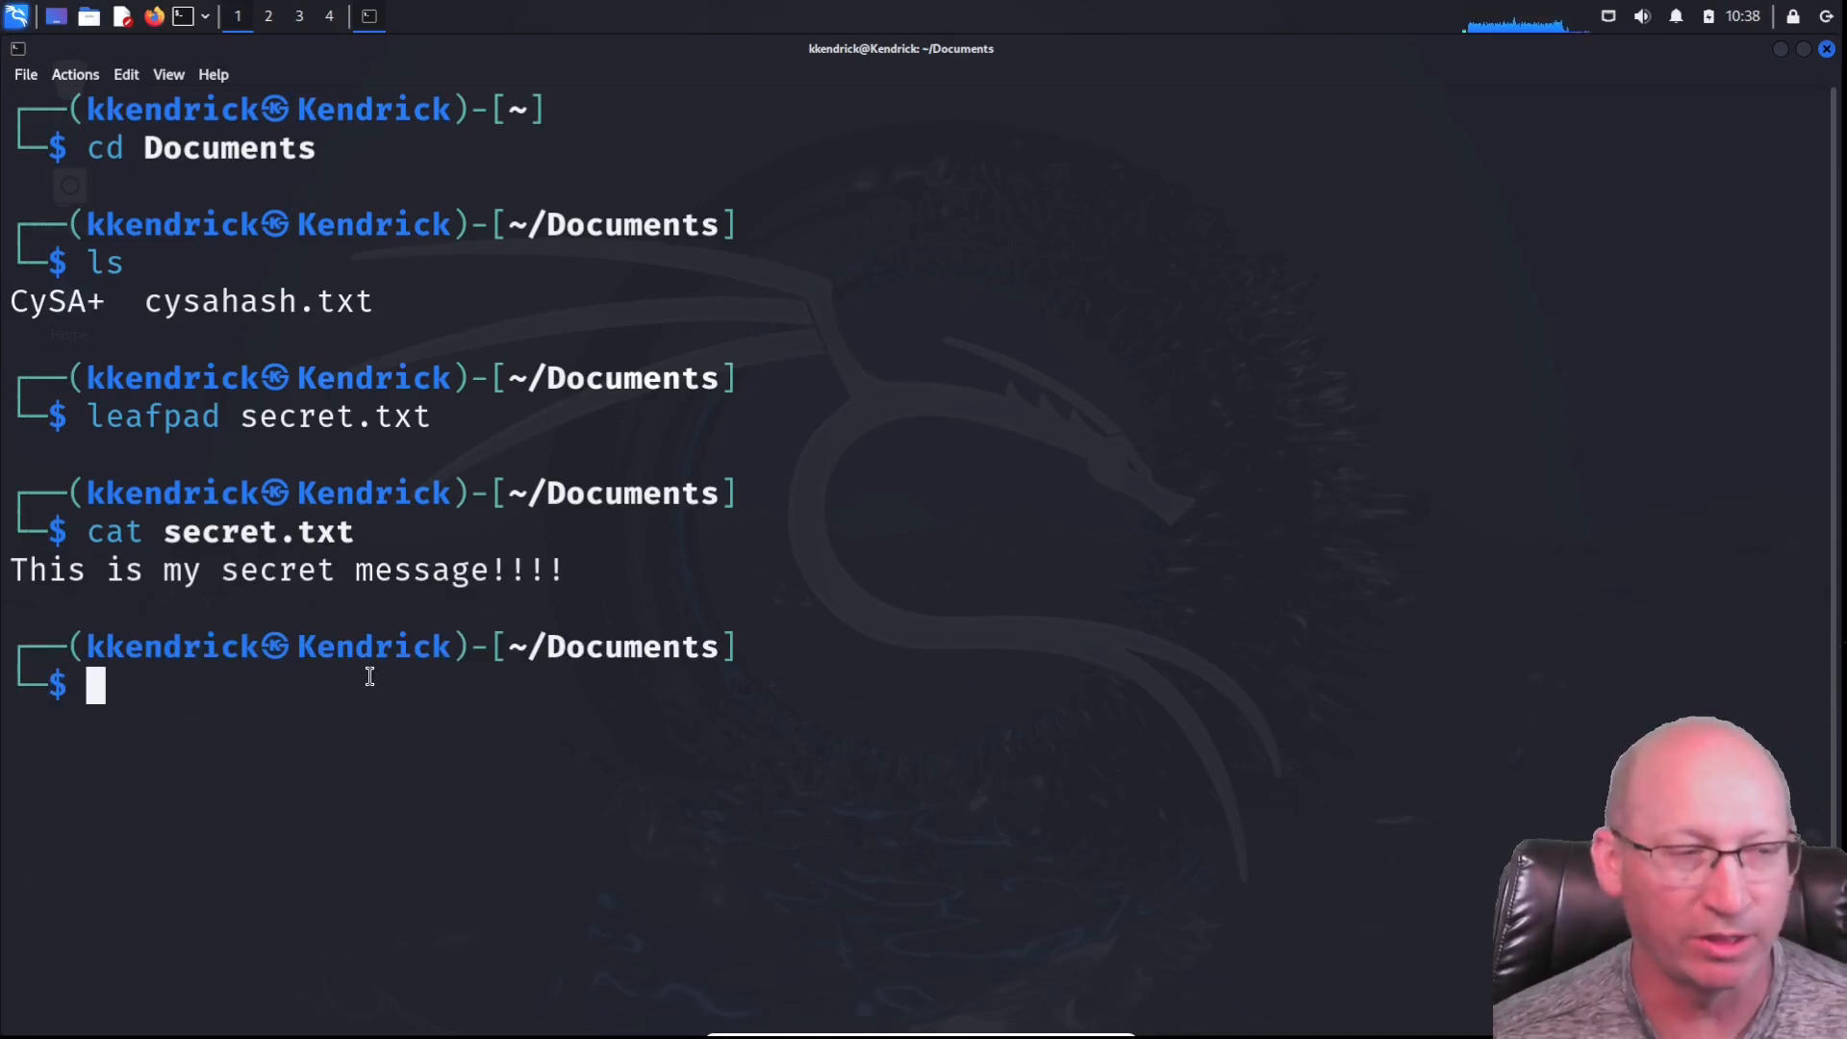
pyautogui.moveTo(394, 693)
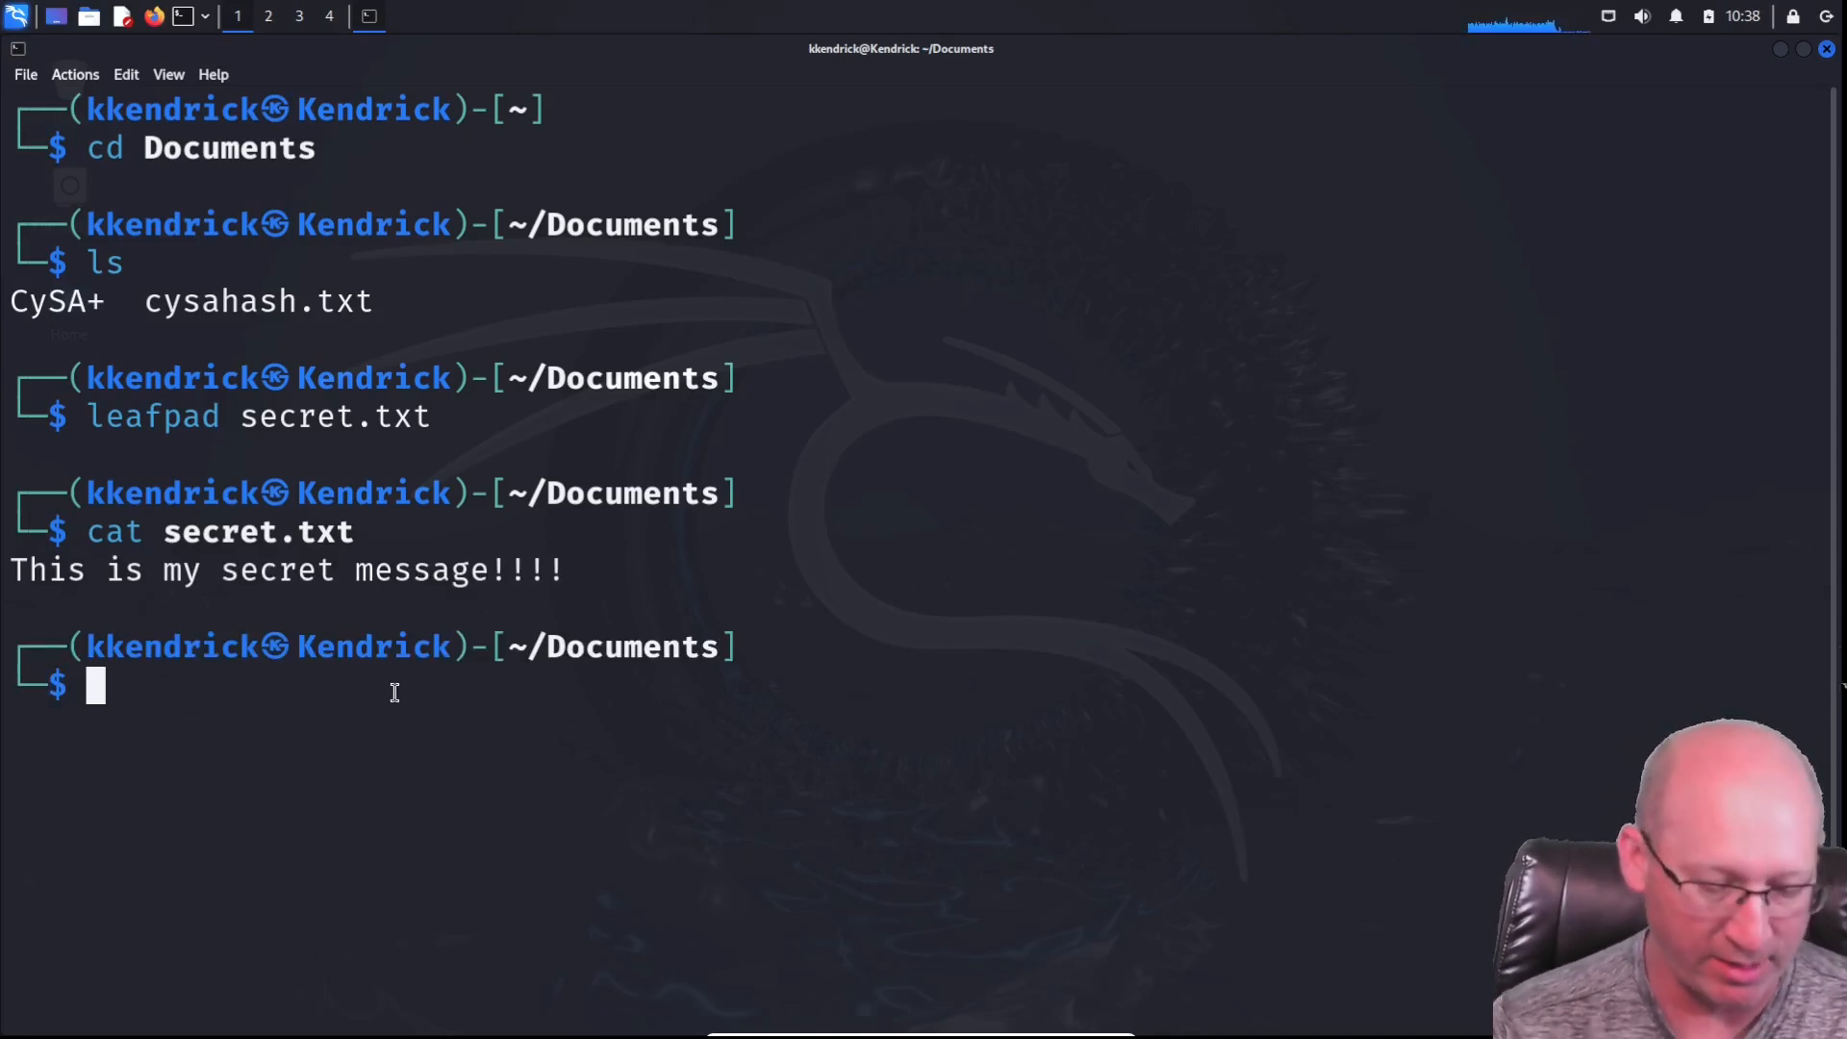
pyautogui.write('zip')
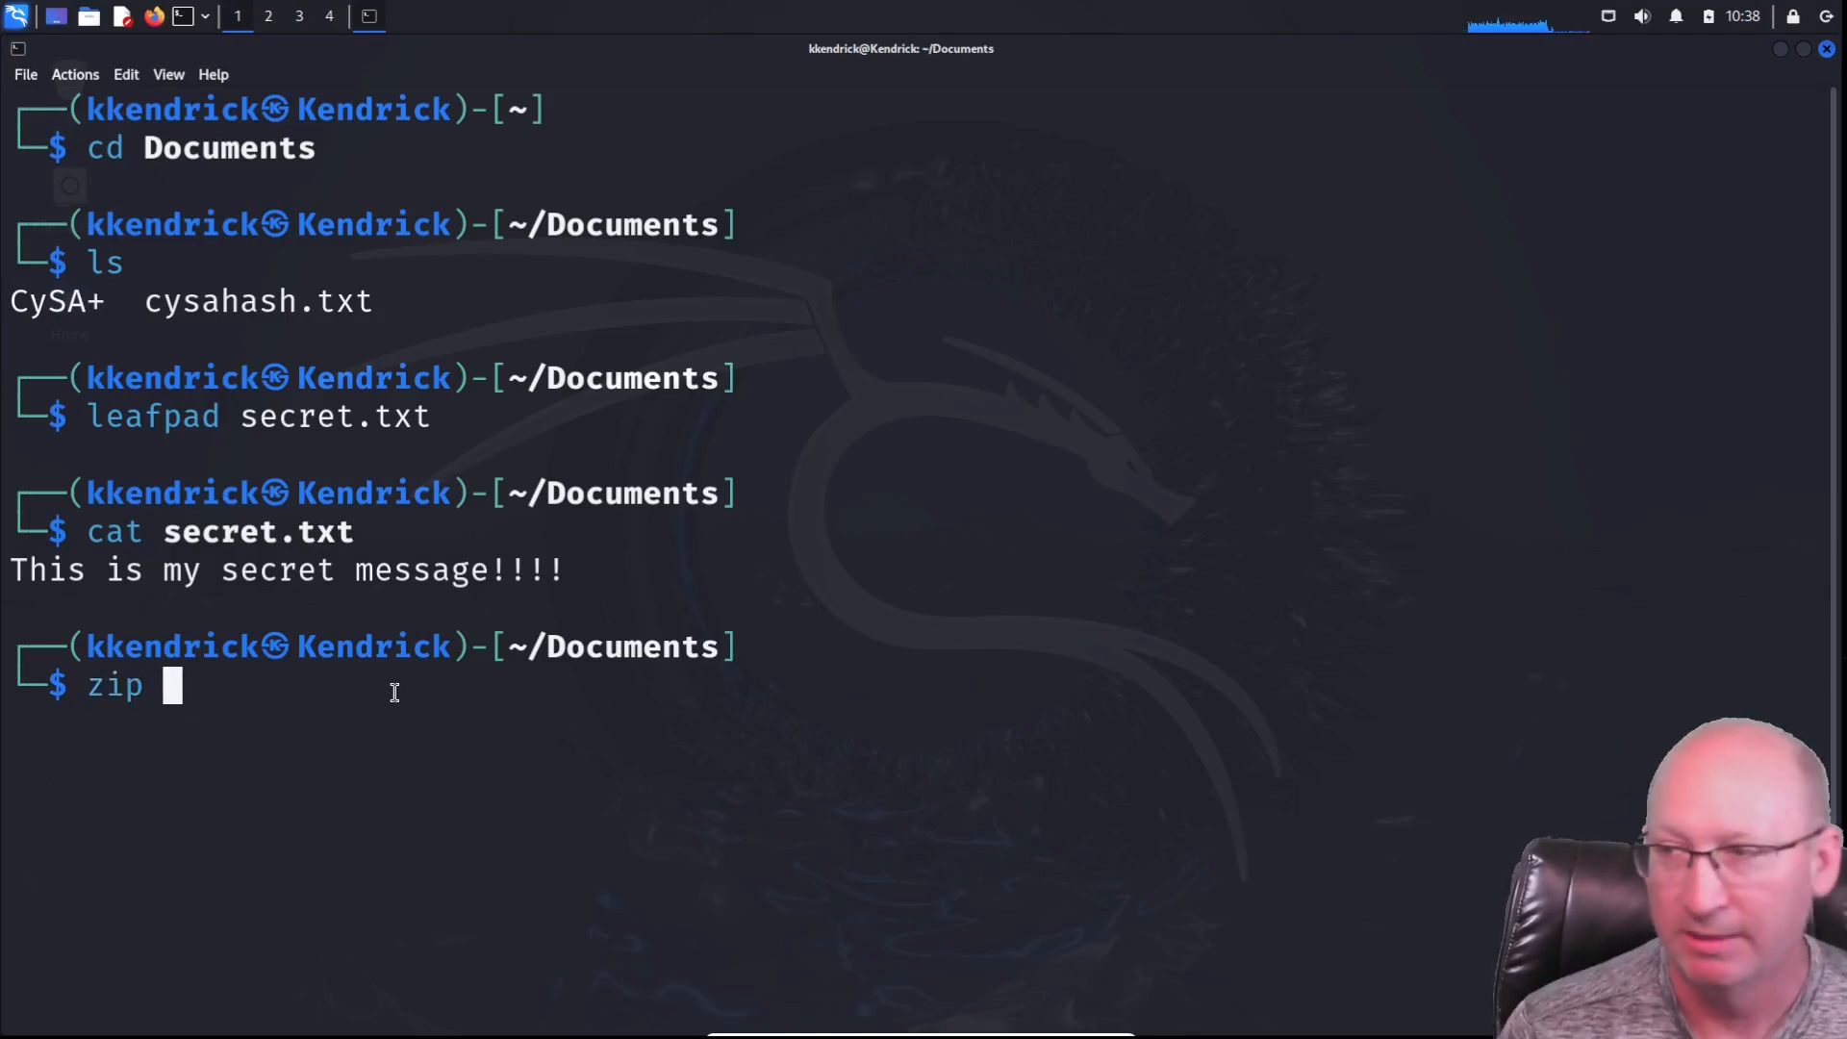
pyautogui.write('-')
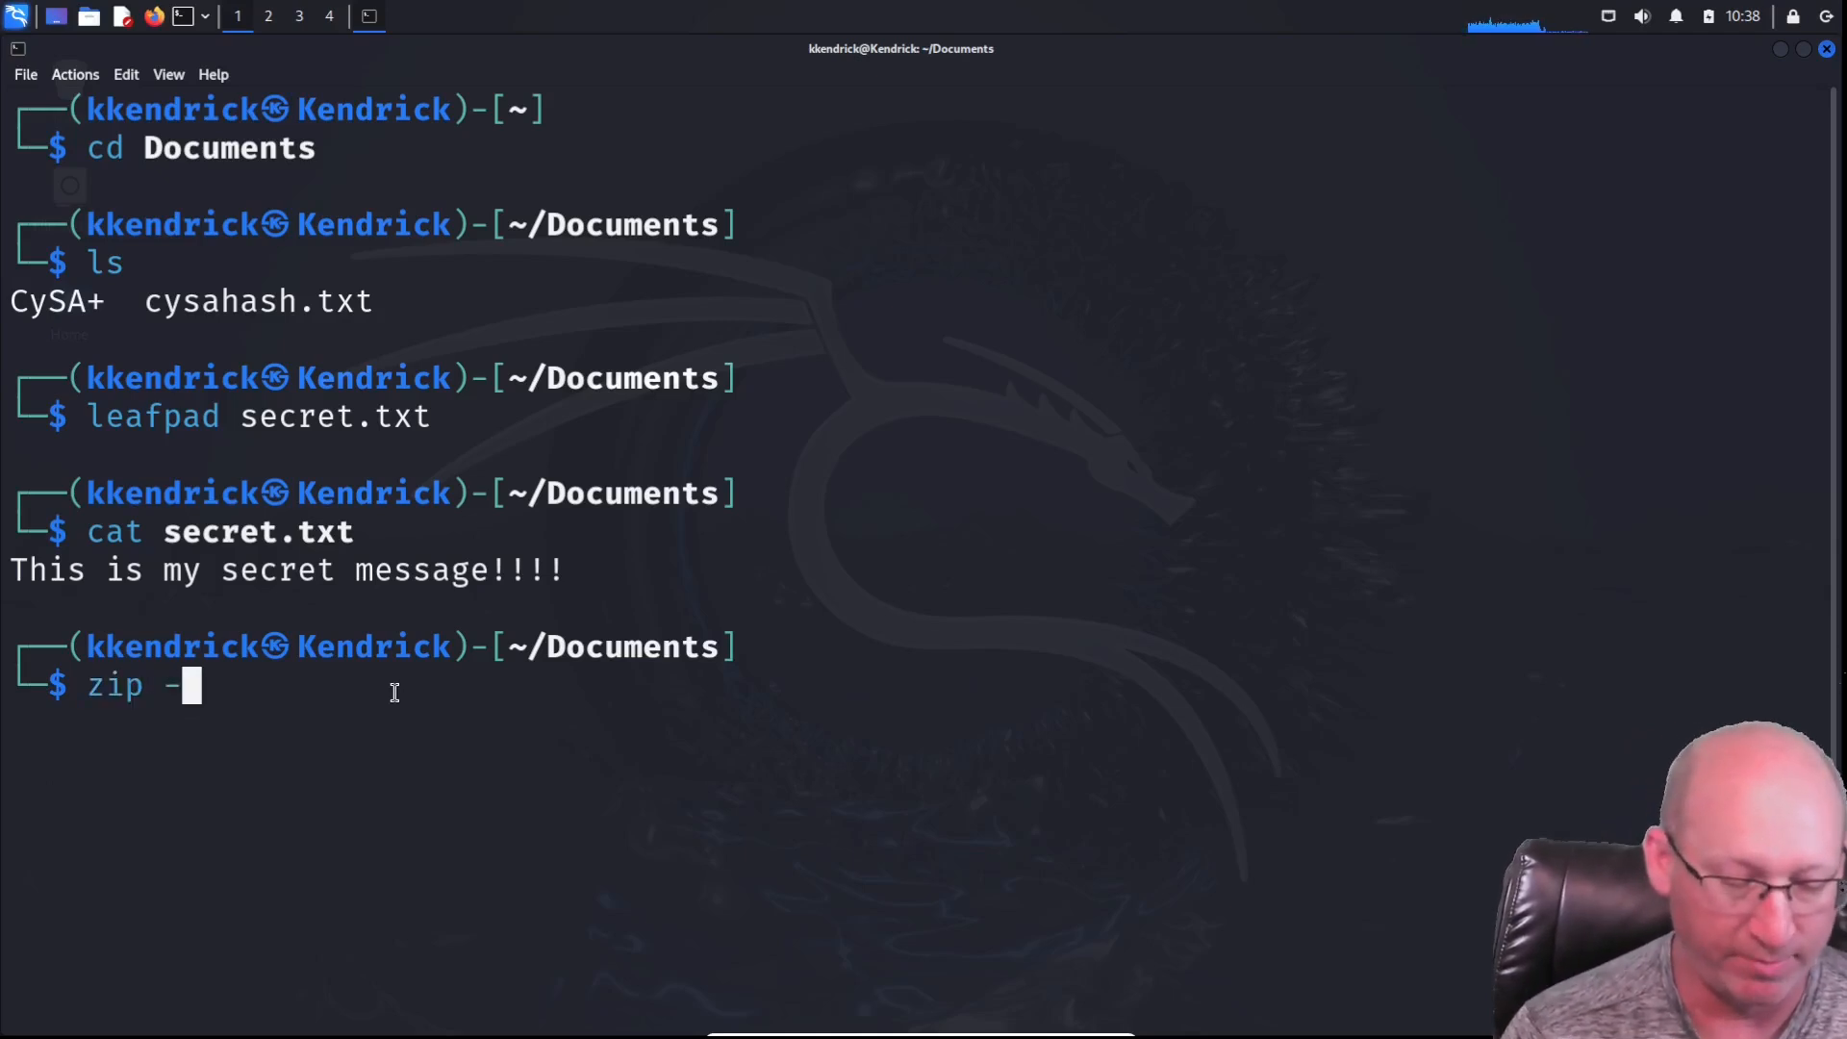
pyautogui.write('e')
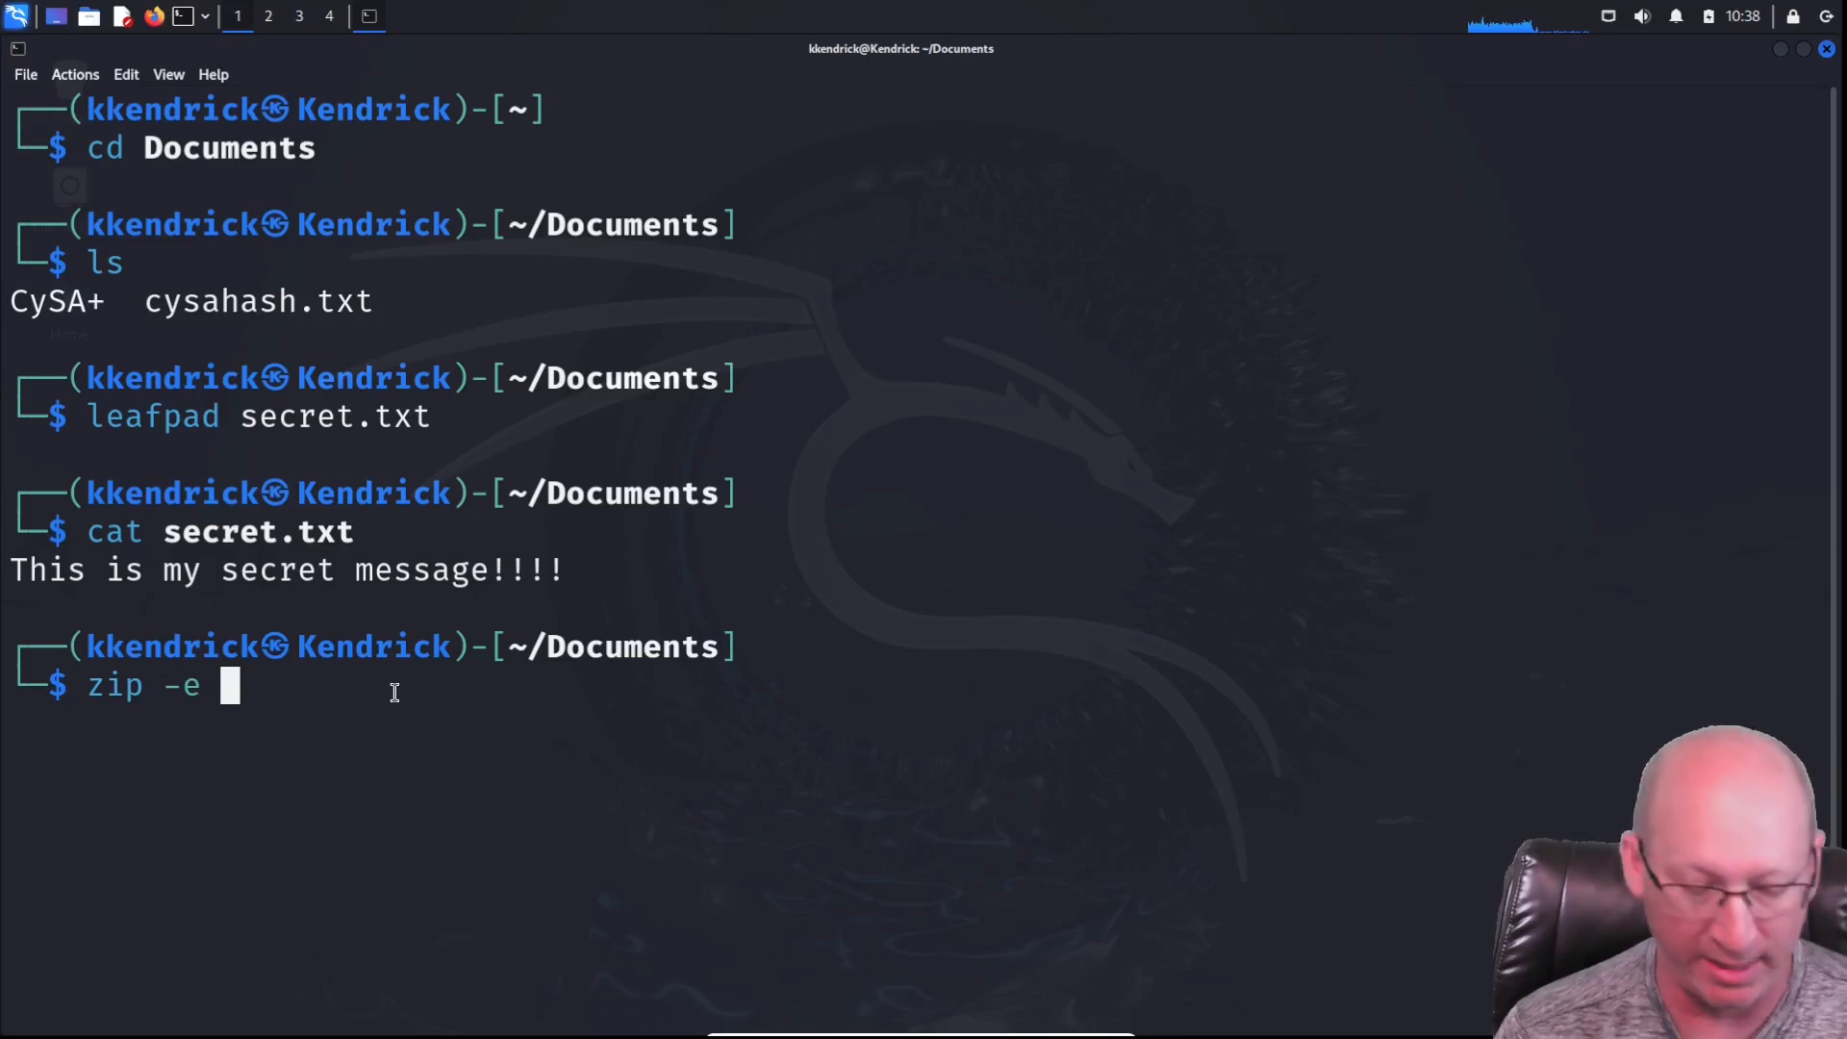
pyautogui.write('secret.txt')
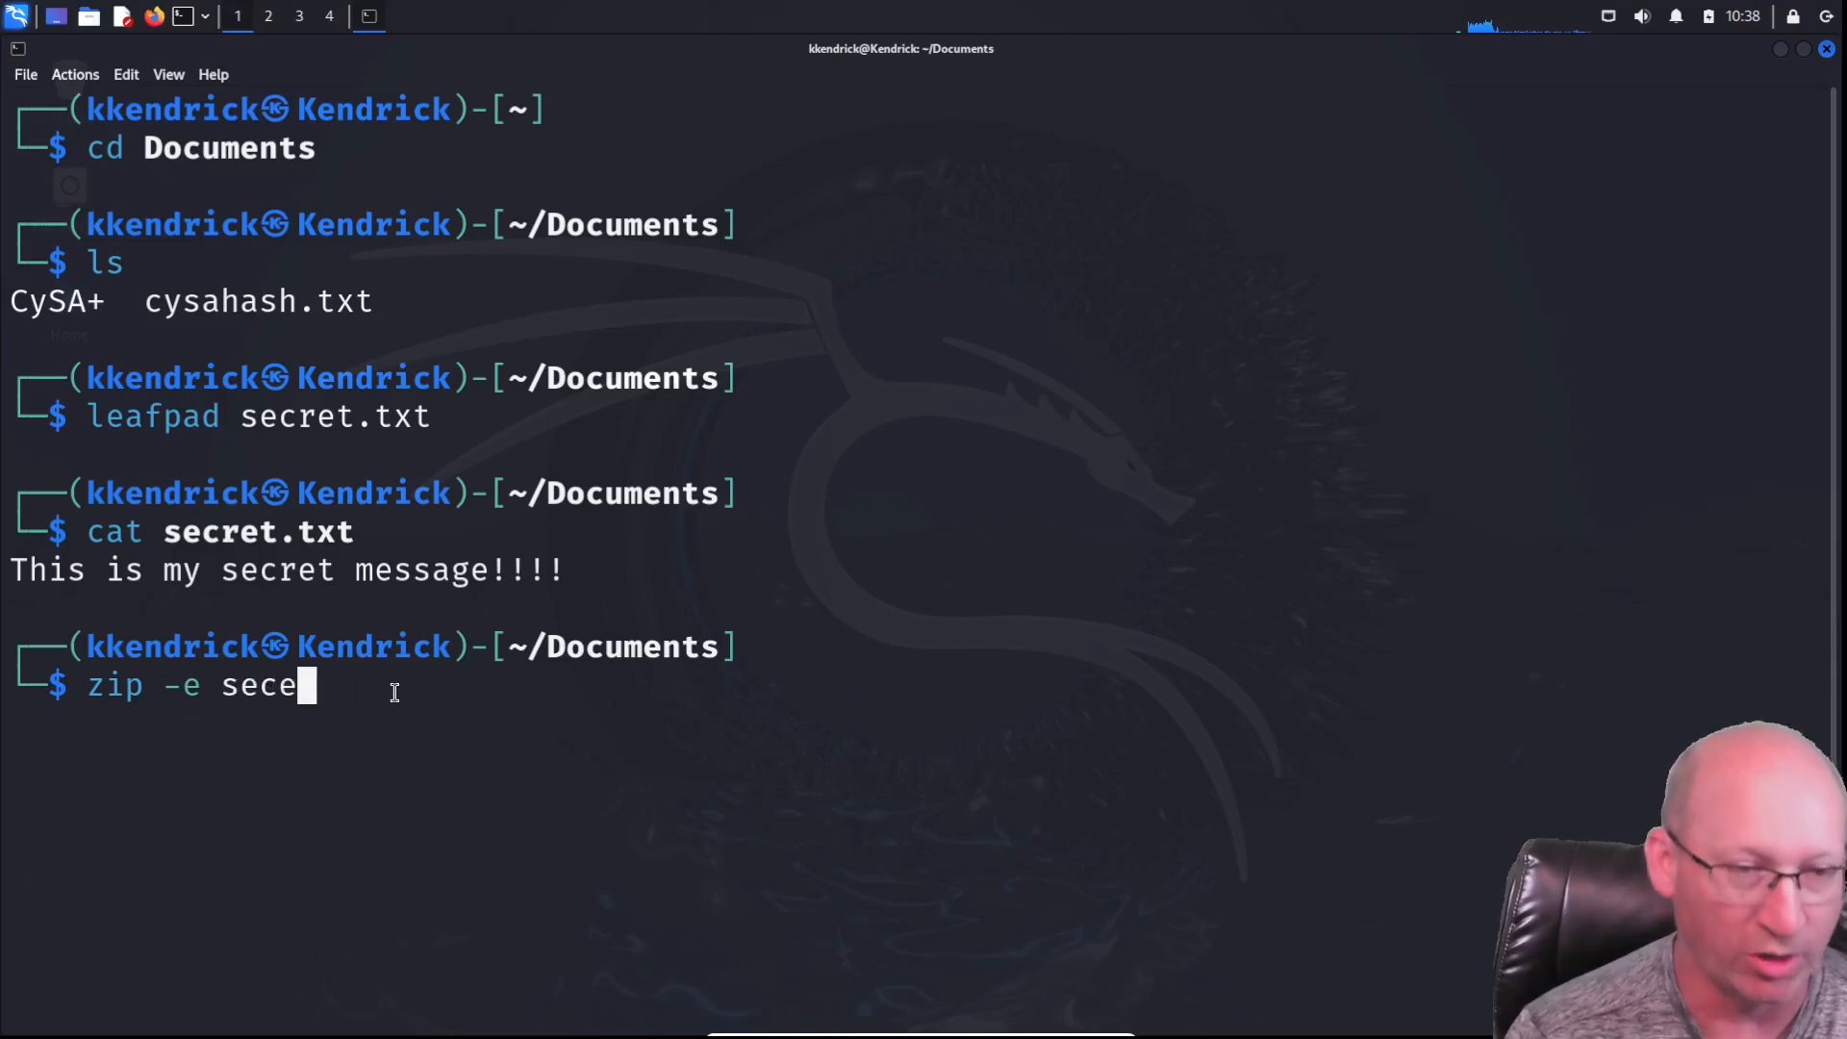
pyautogui.press('BackSpace')
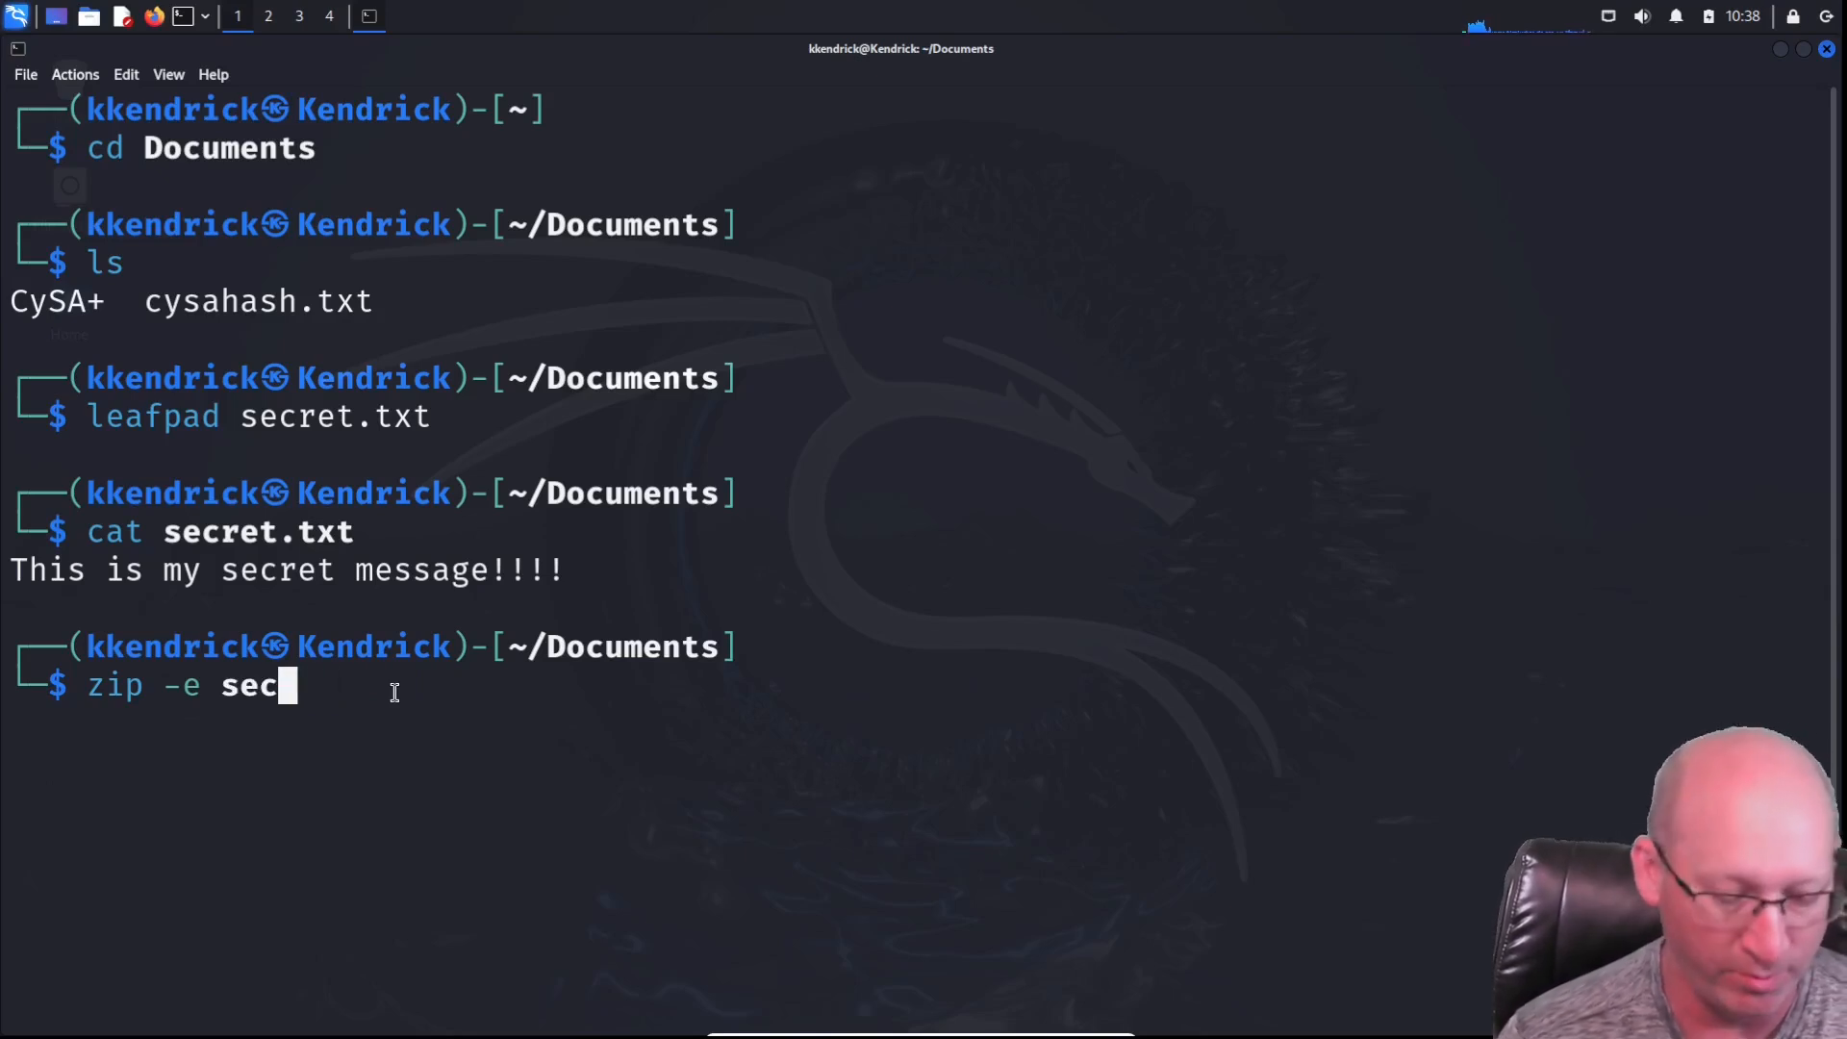
pyautogui.write('ret.zip s')
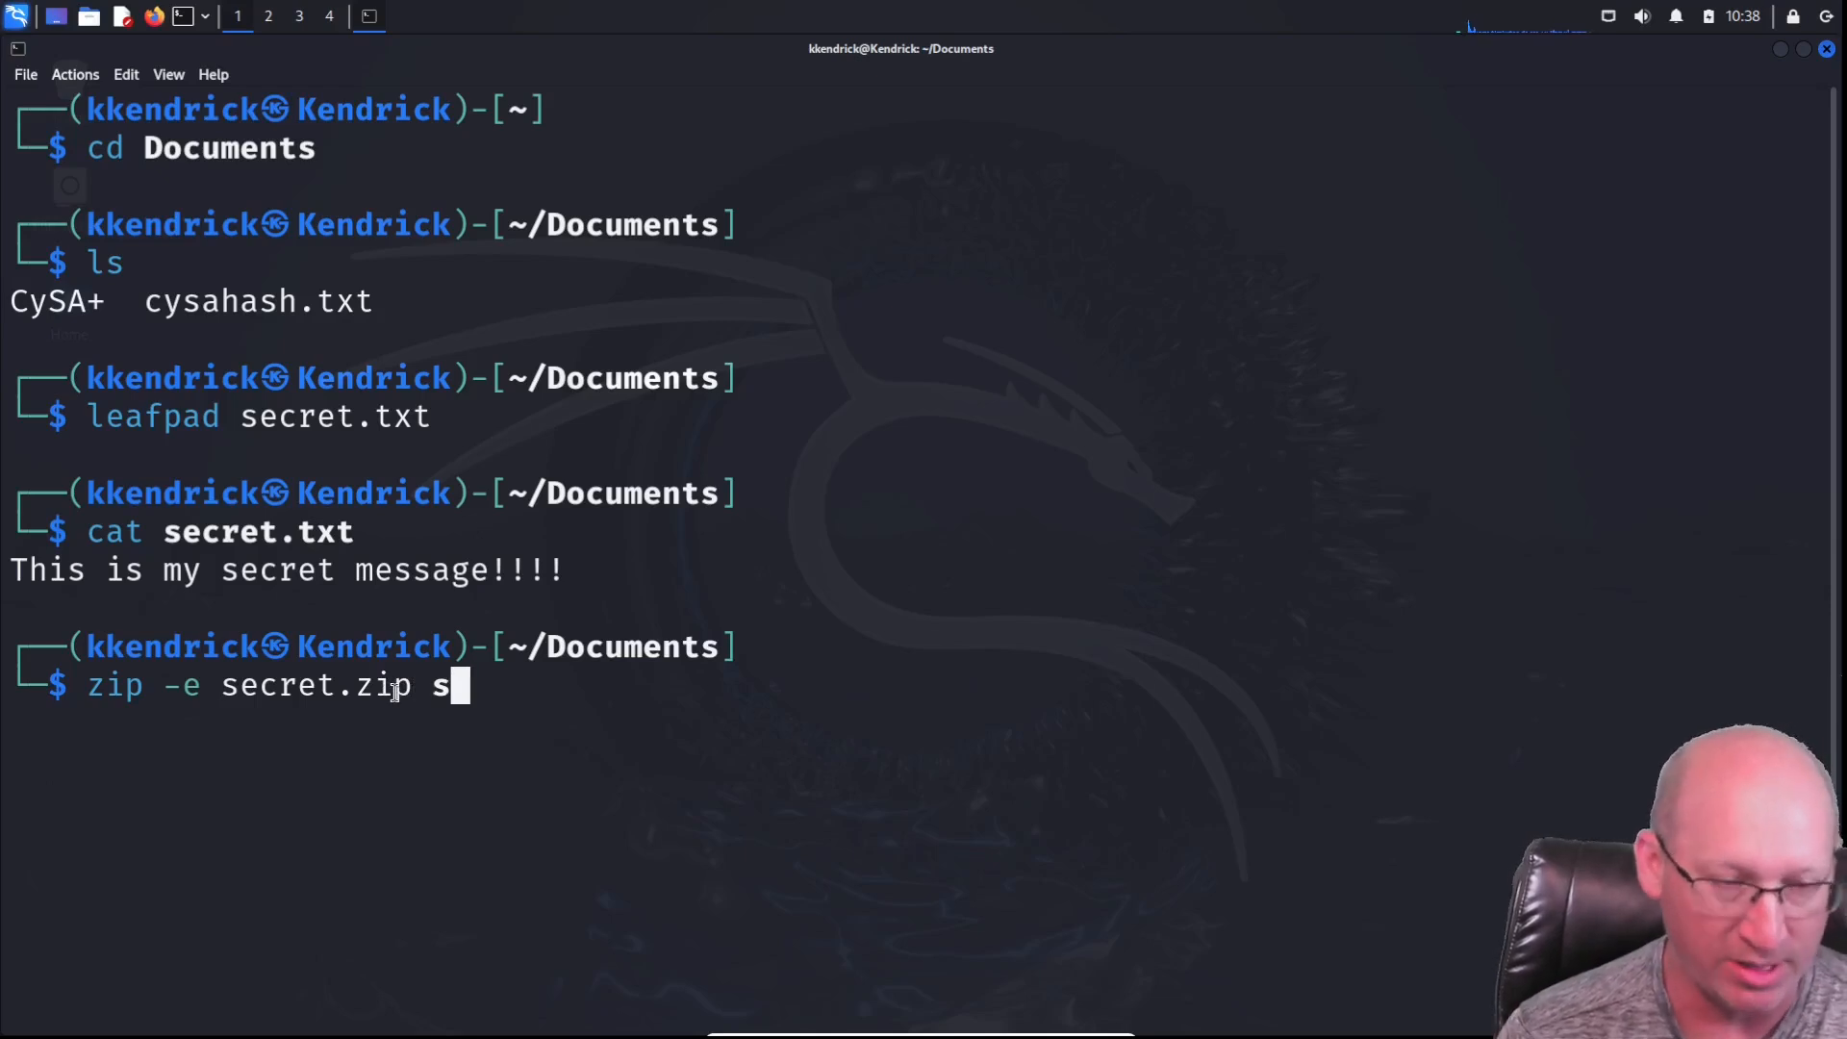
pyautogui.write('ecret.txt')
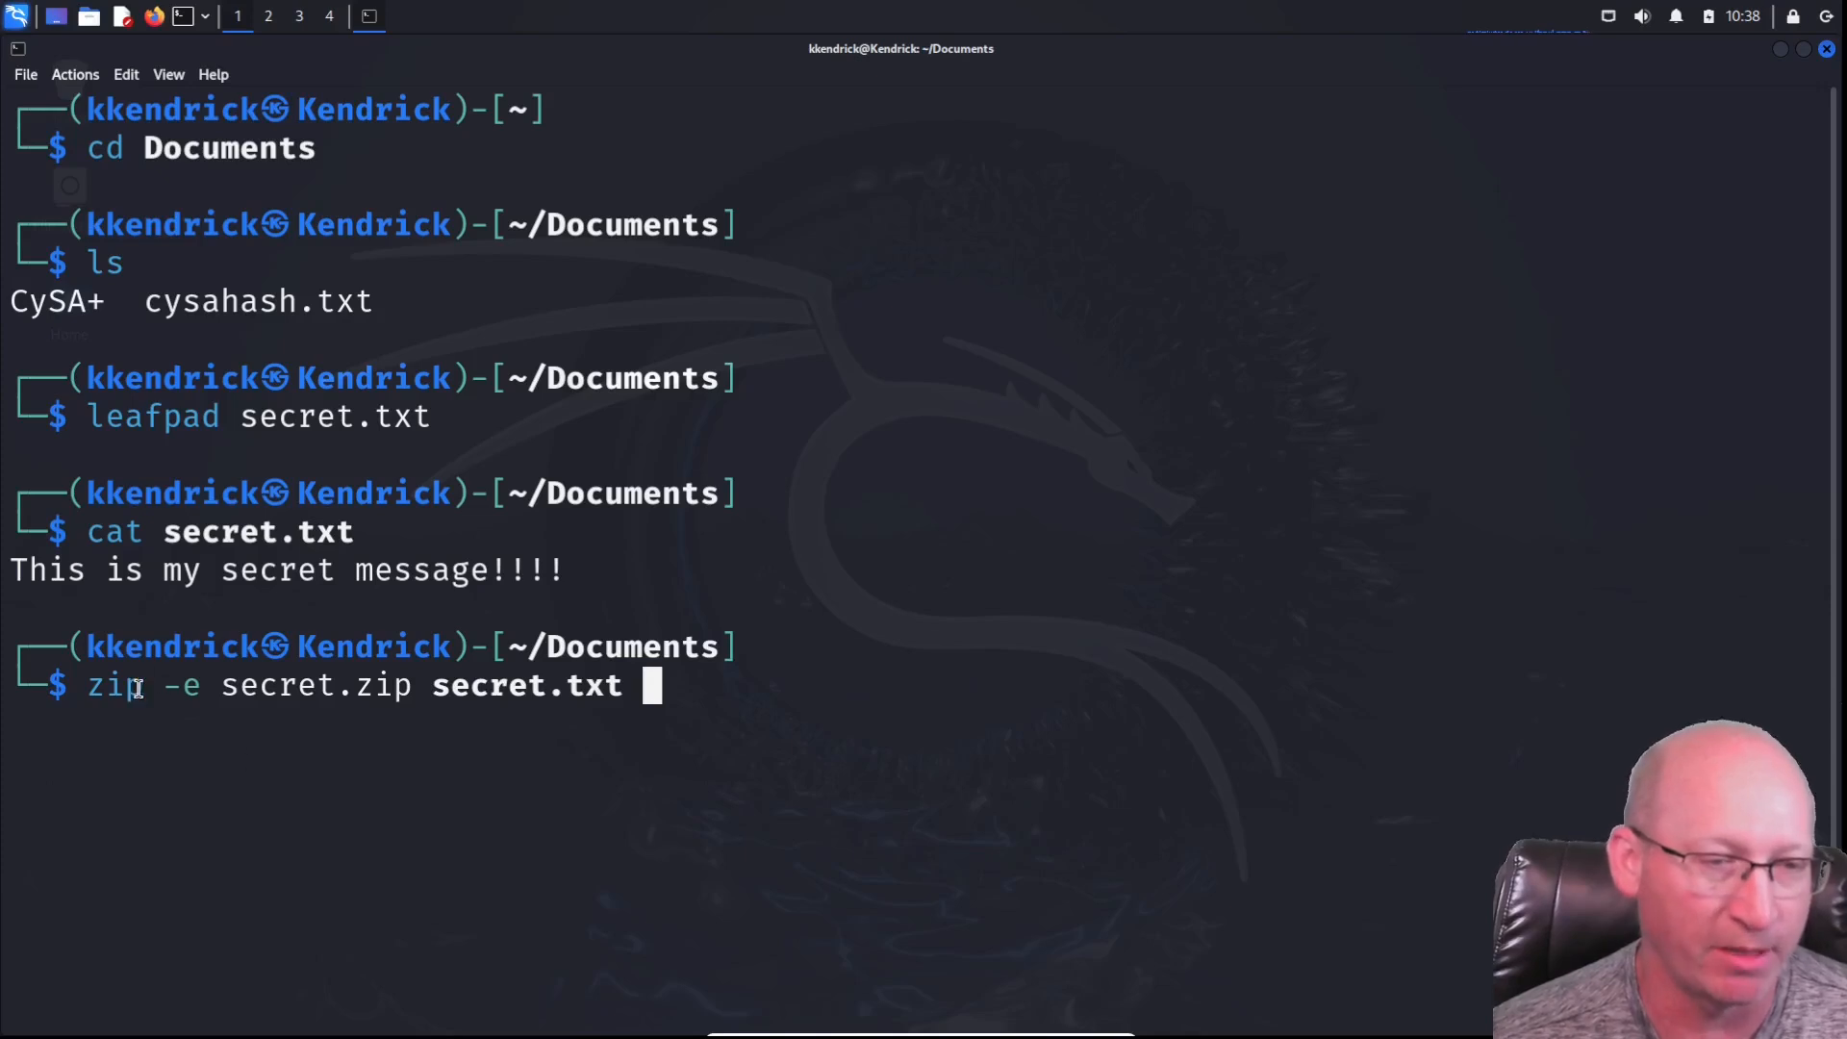
pyautogui.doubleClick(187, 686)
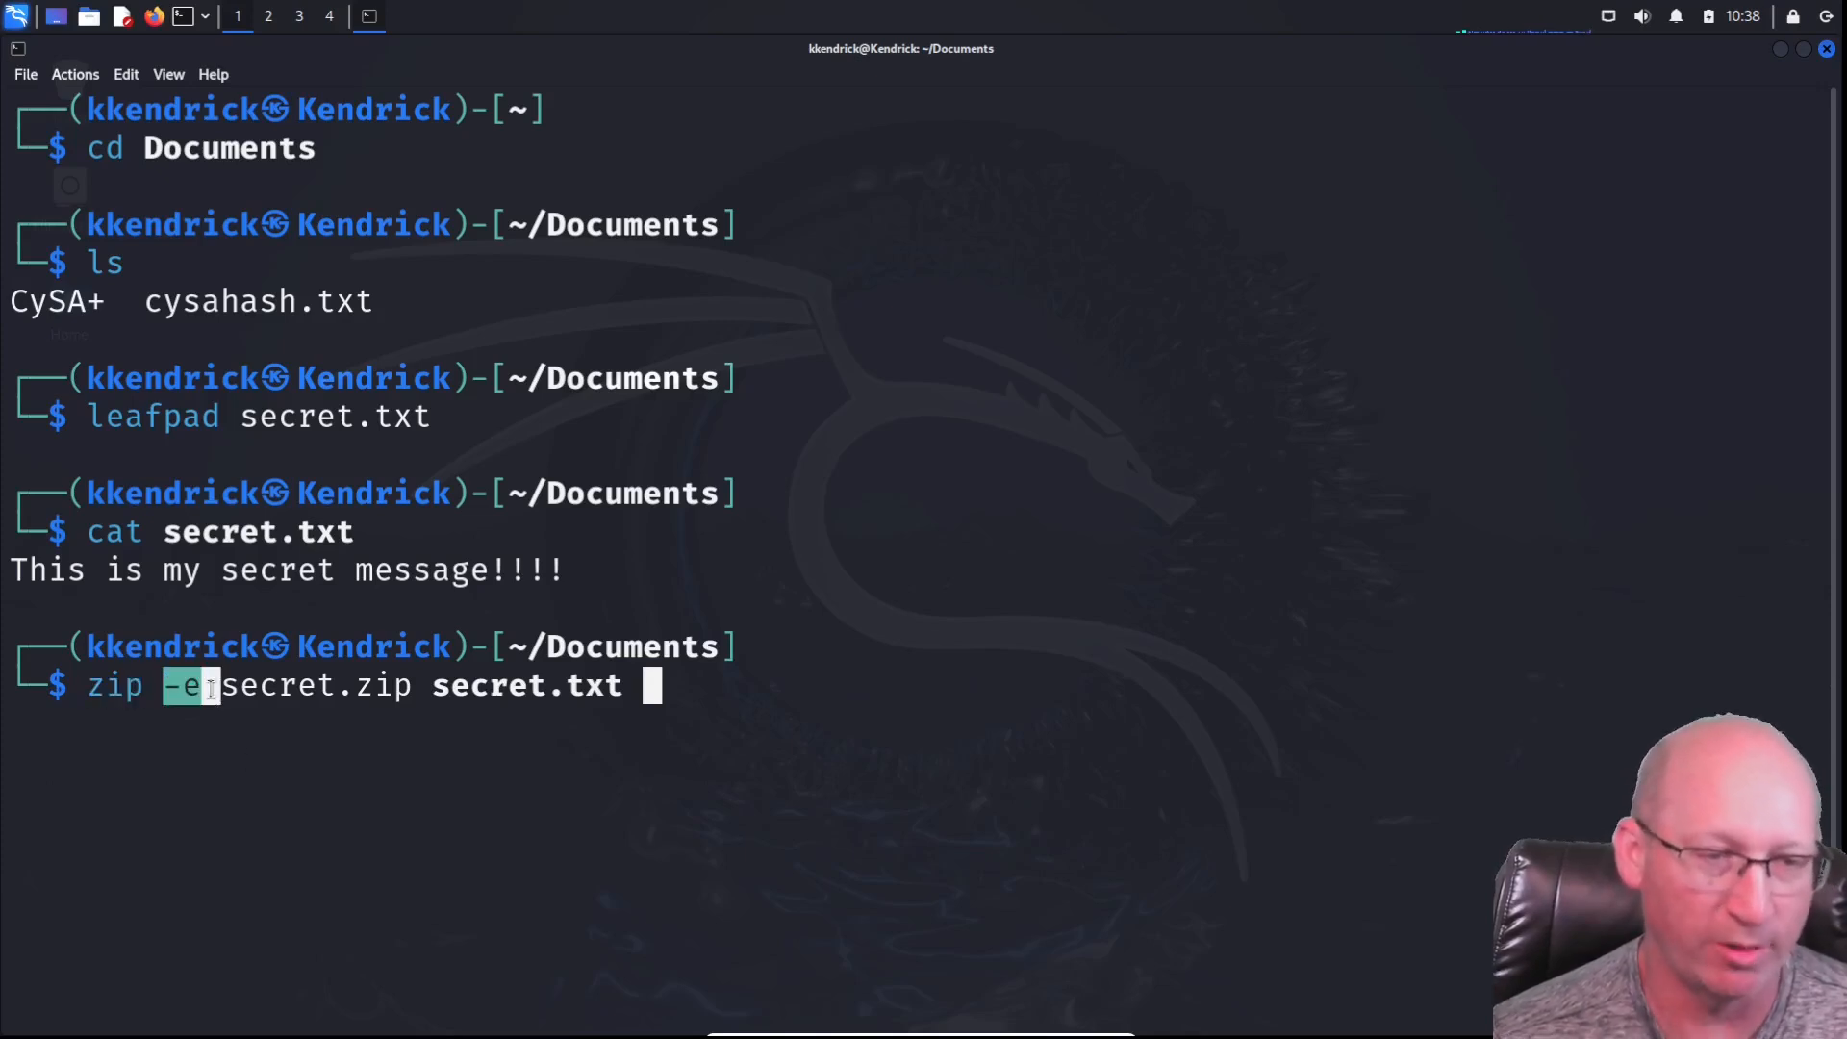
pyautogui.doubleClick(276, 686)
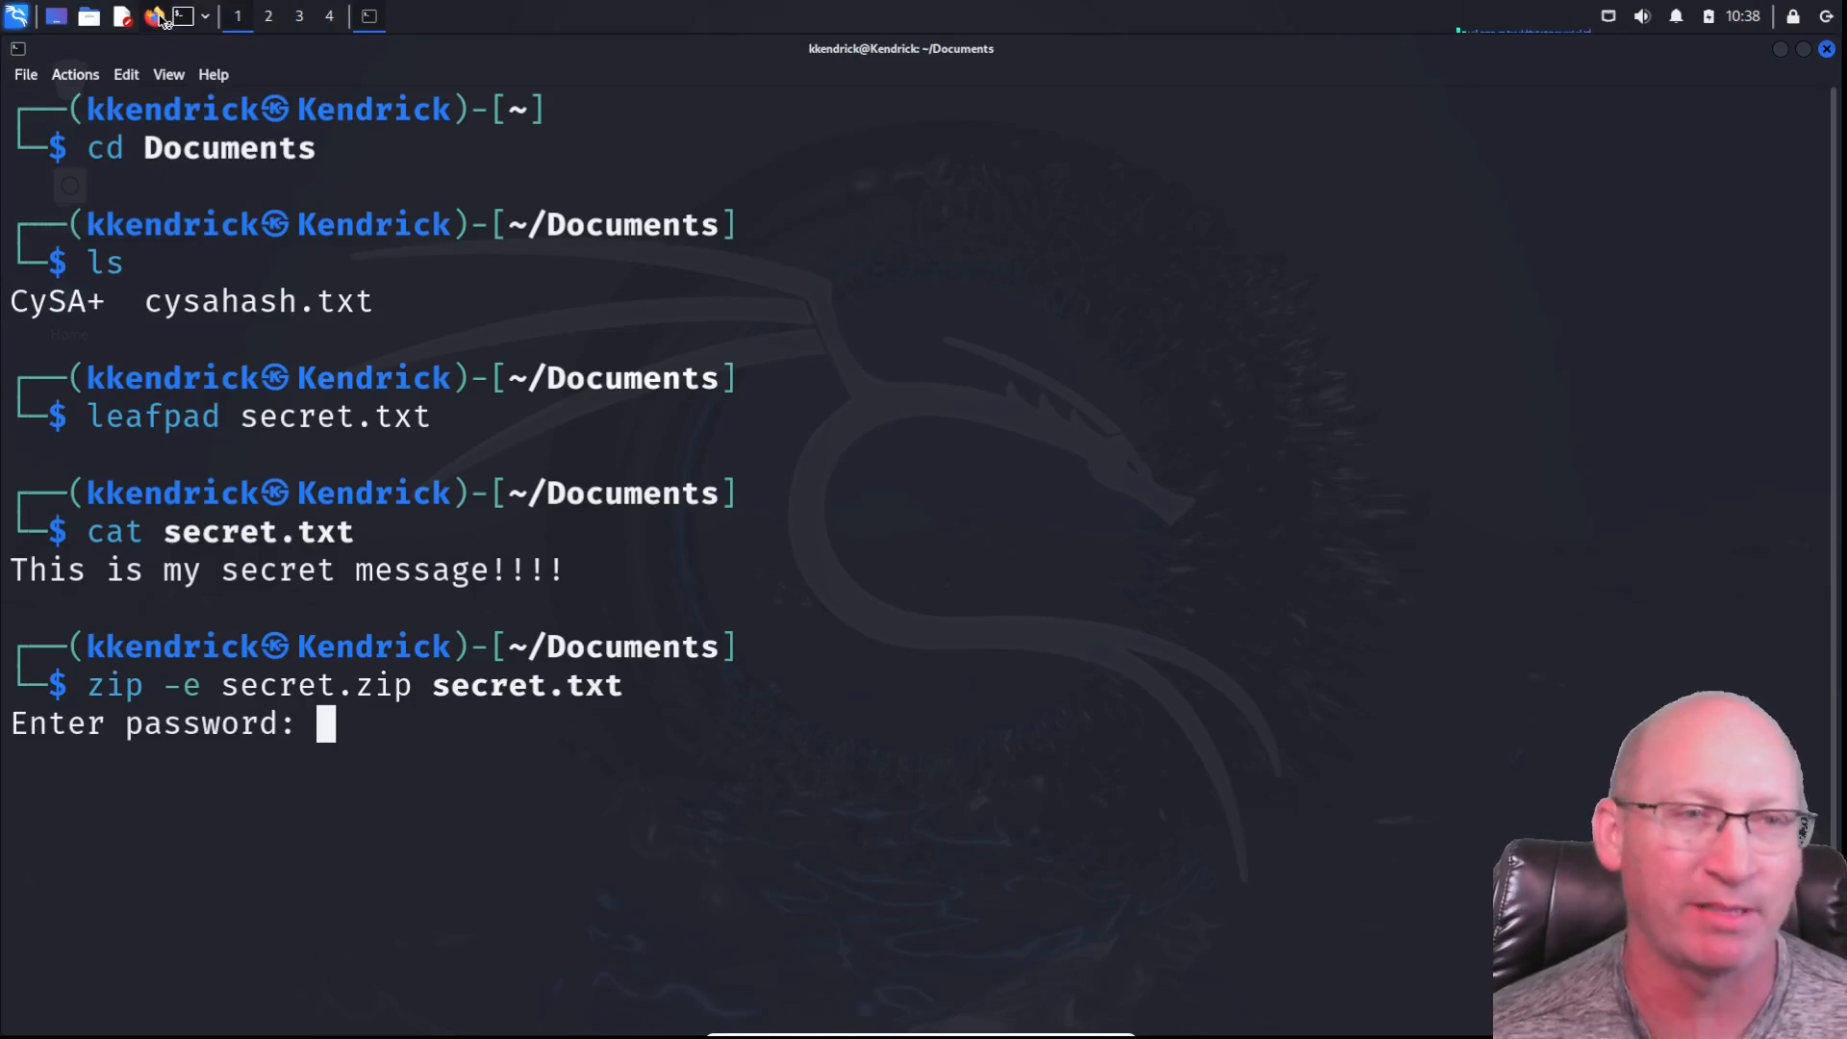
# Search Google in Firefox for 'top 10 passwords'
pyautogui.click(160, 18)
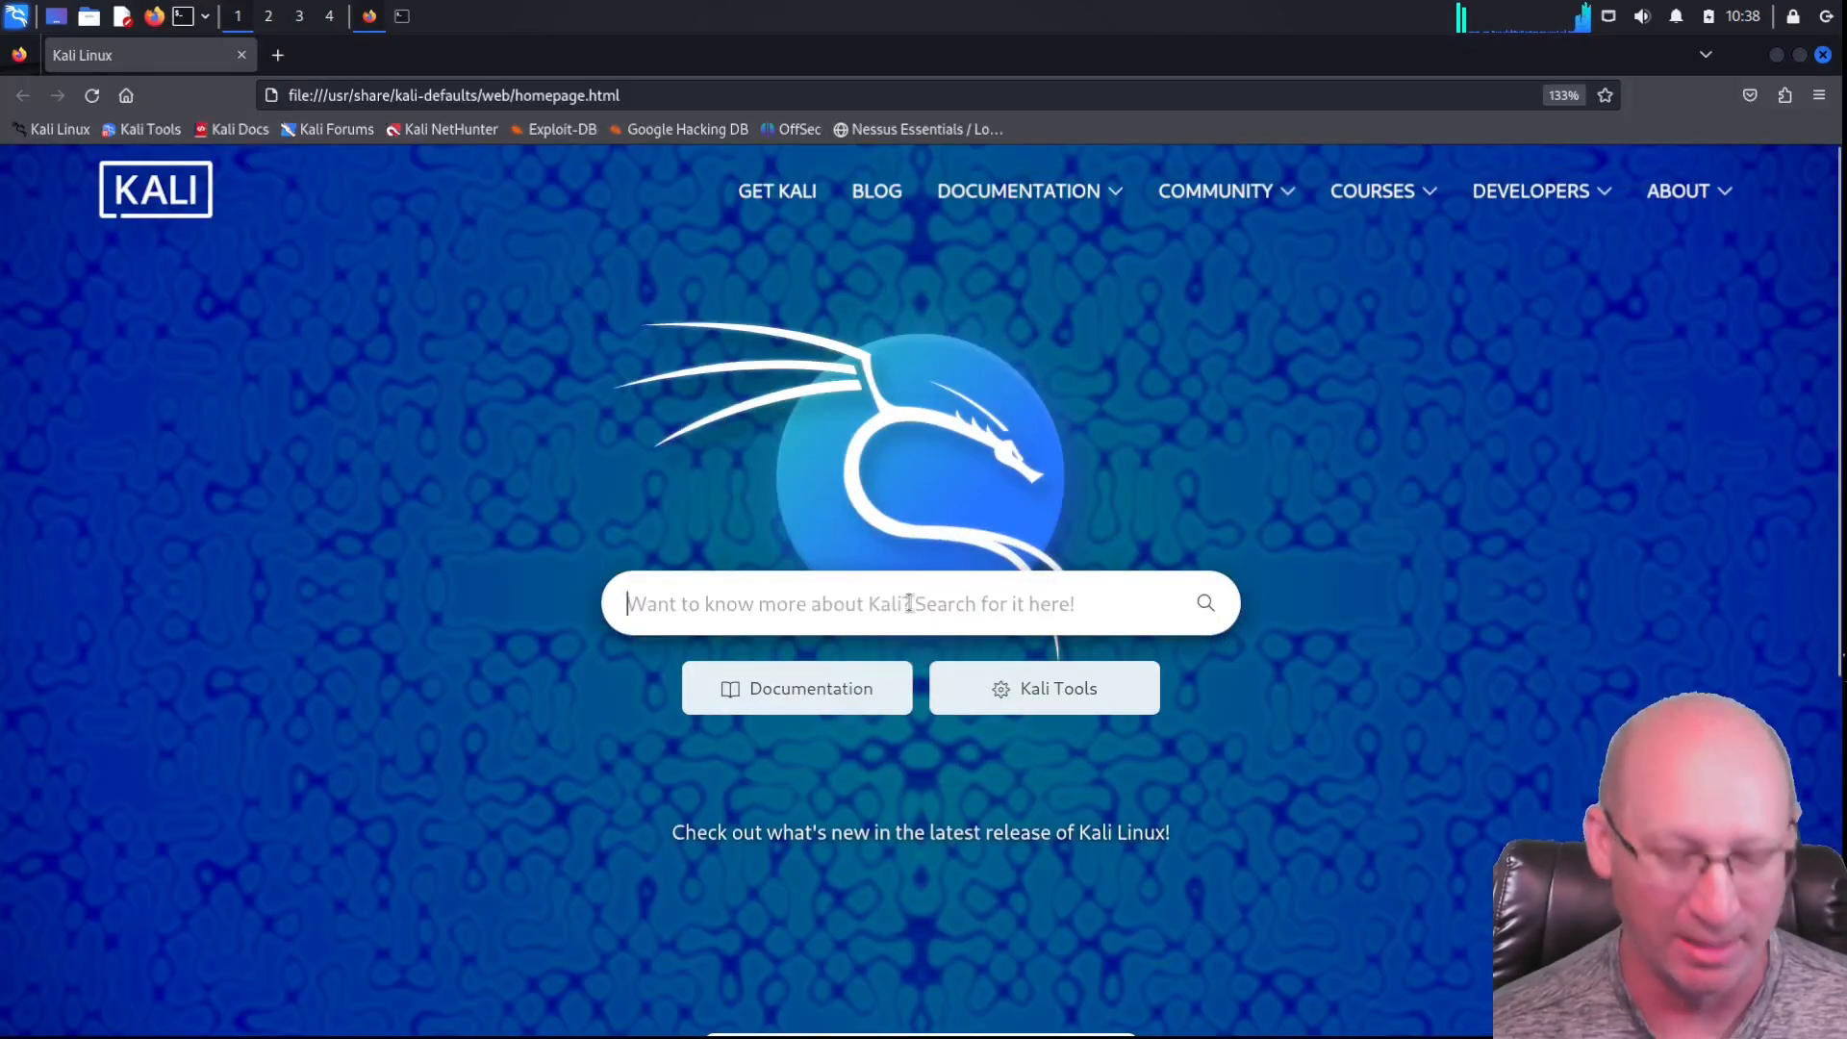
pyautogui.write('top 1')
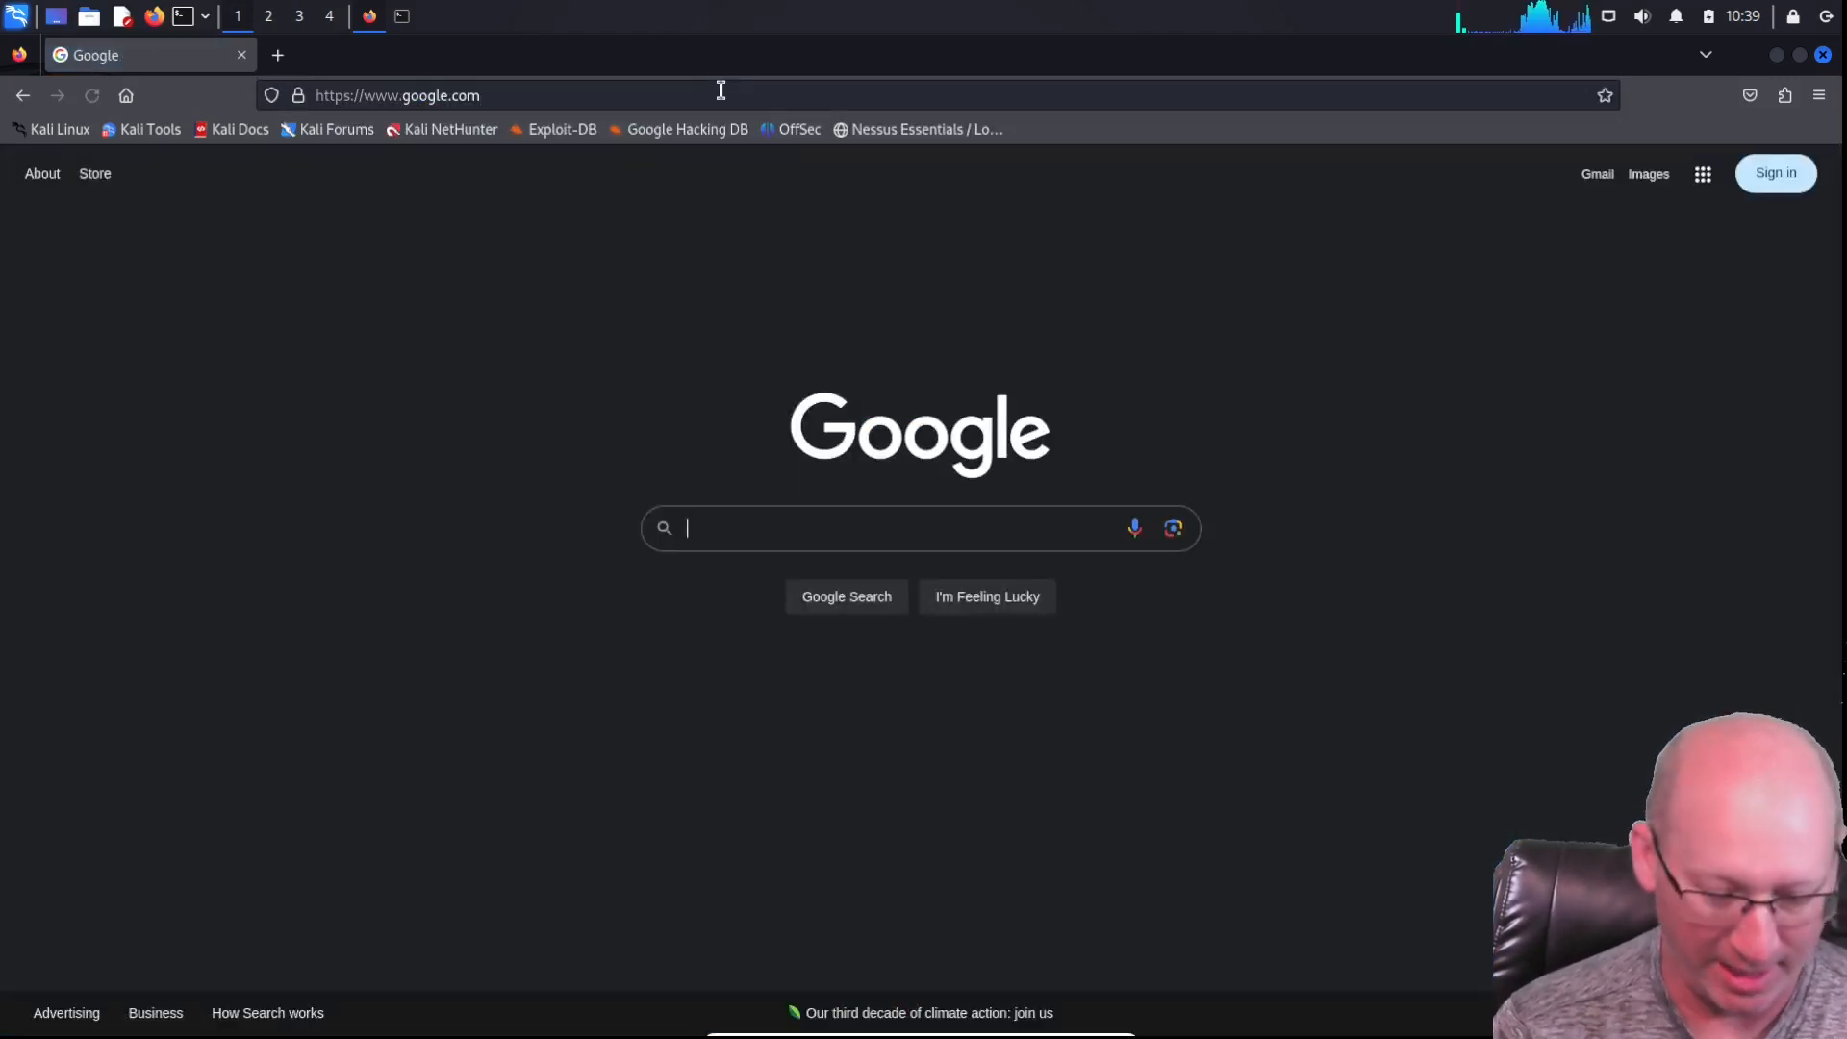
pyautogui.write('top 10 pass')
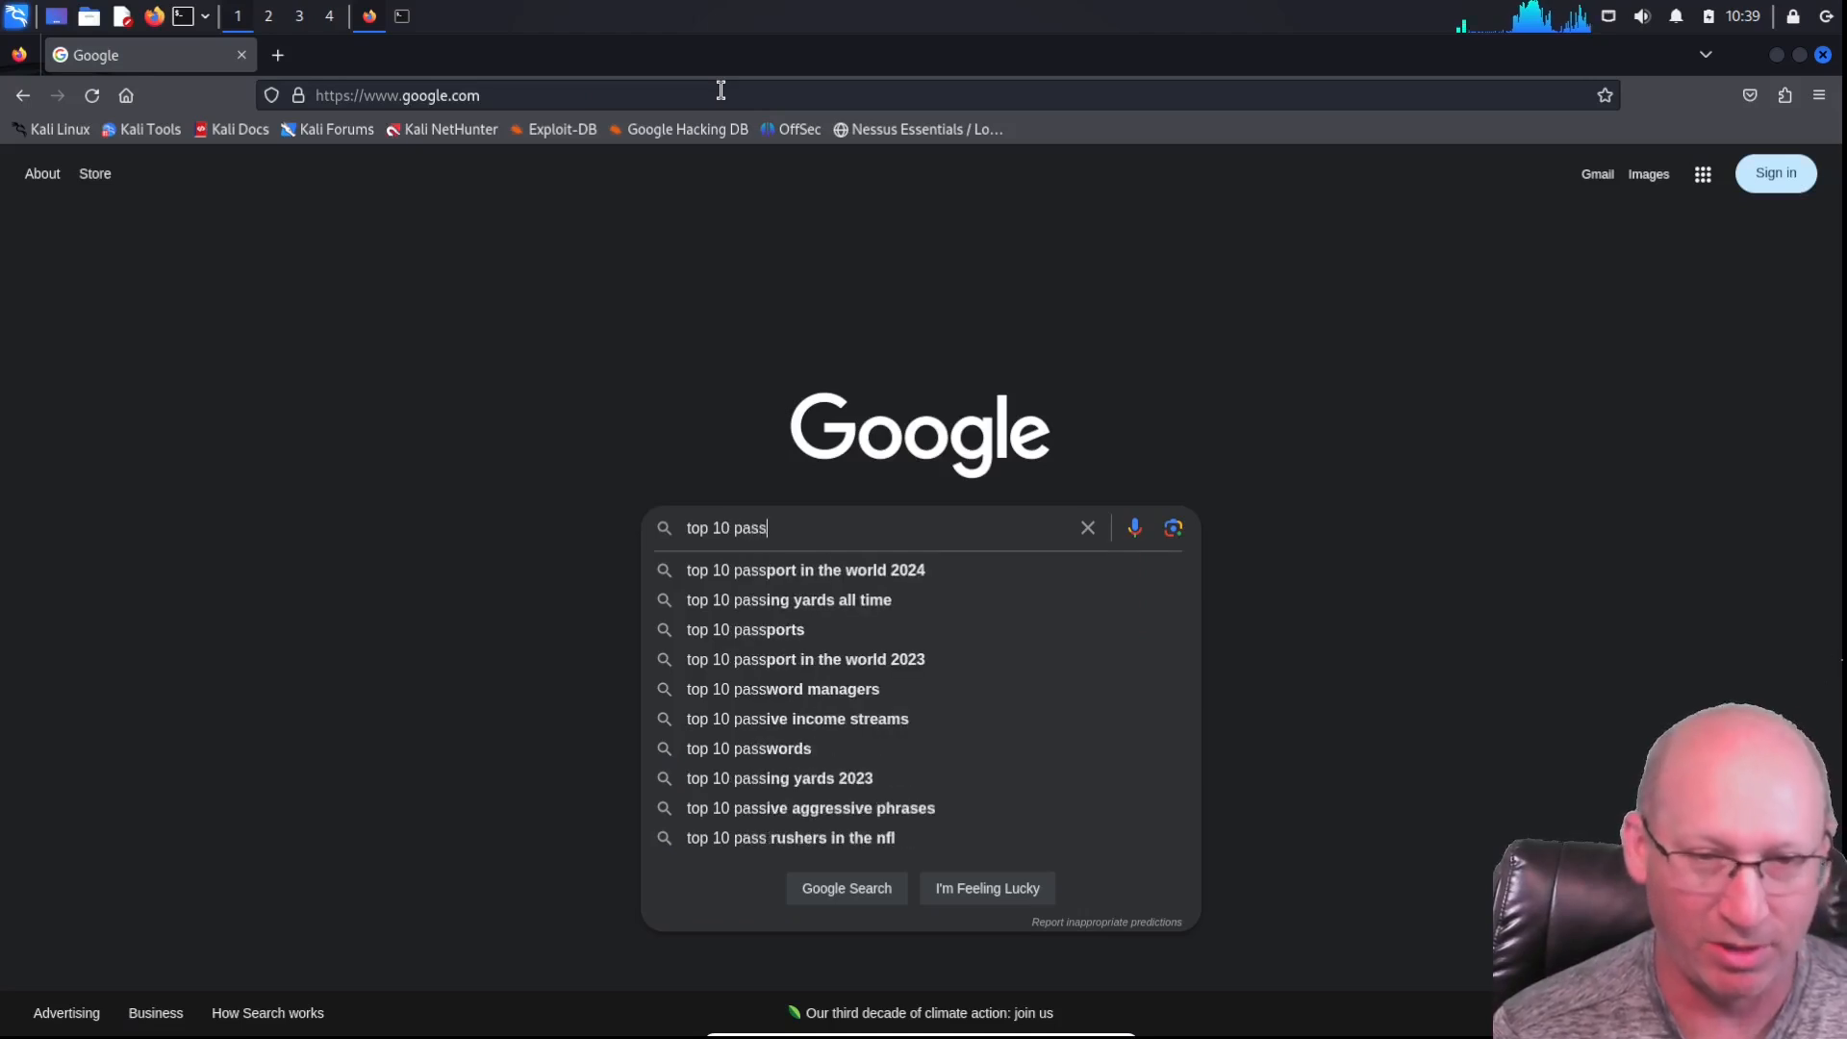
pyautogui.write('words')
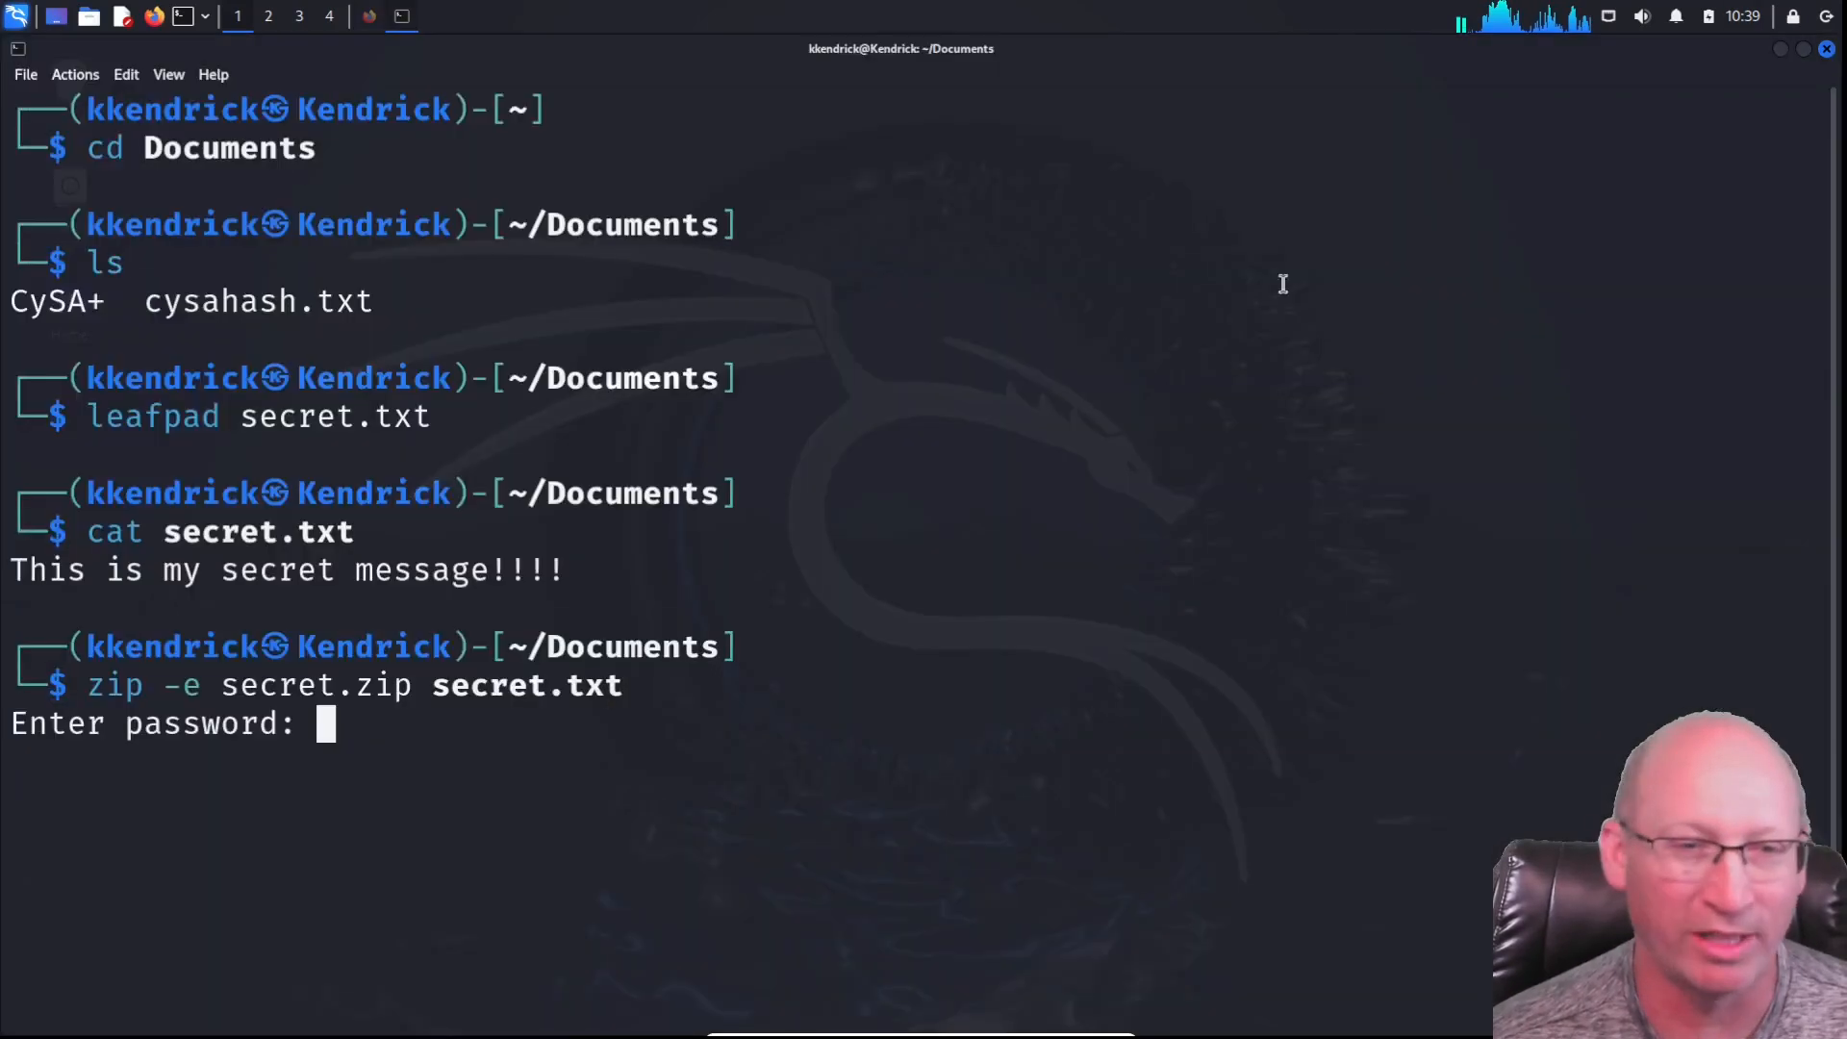
pyautogui.moveTo(387, 752)
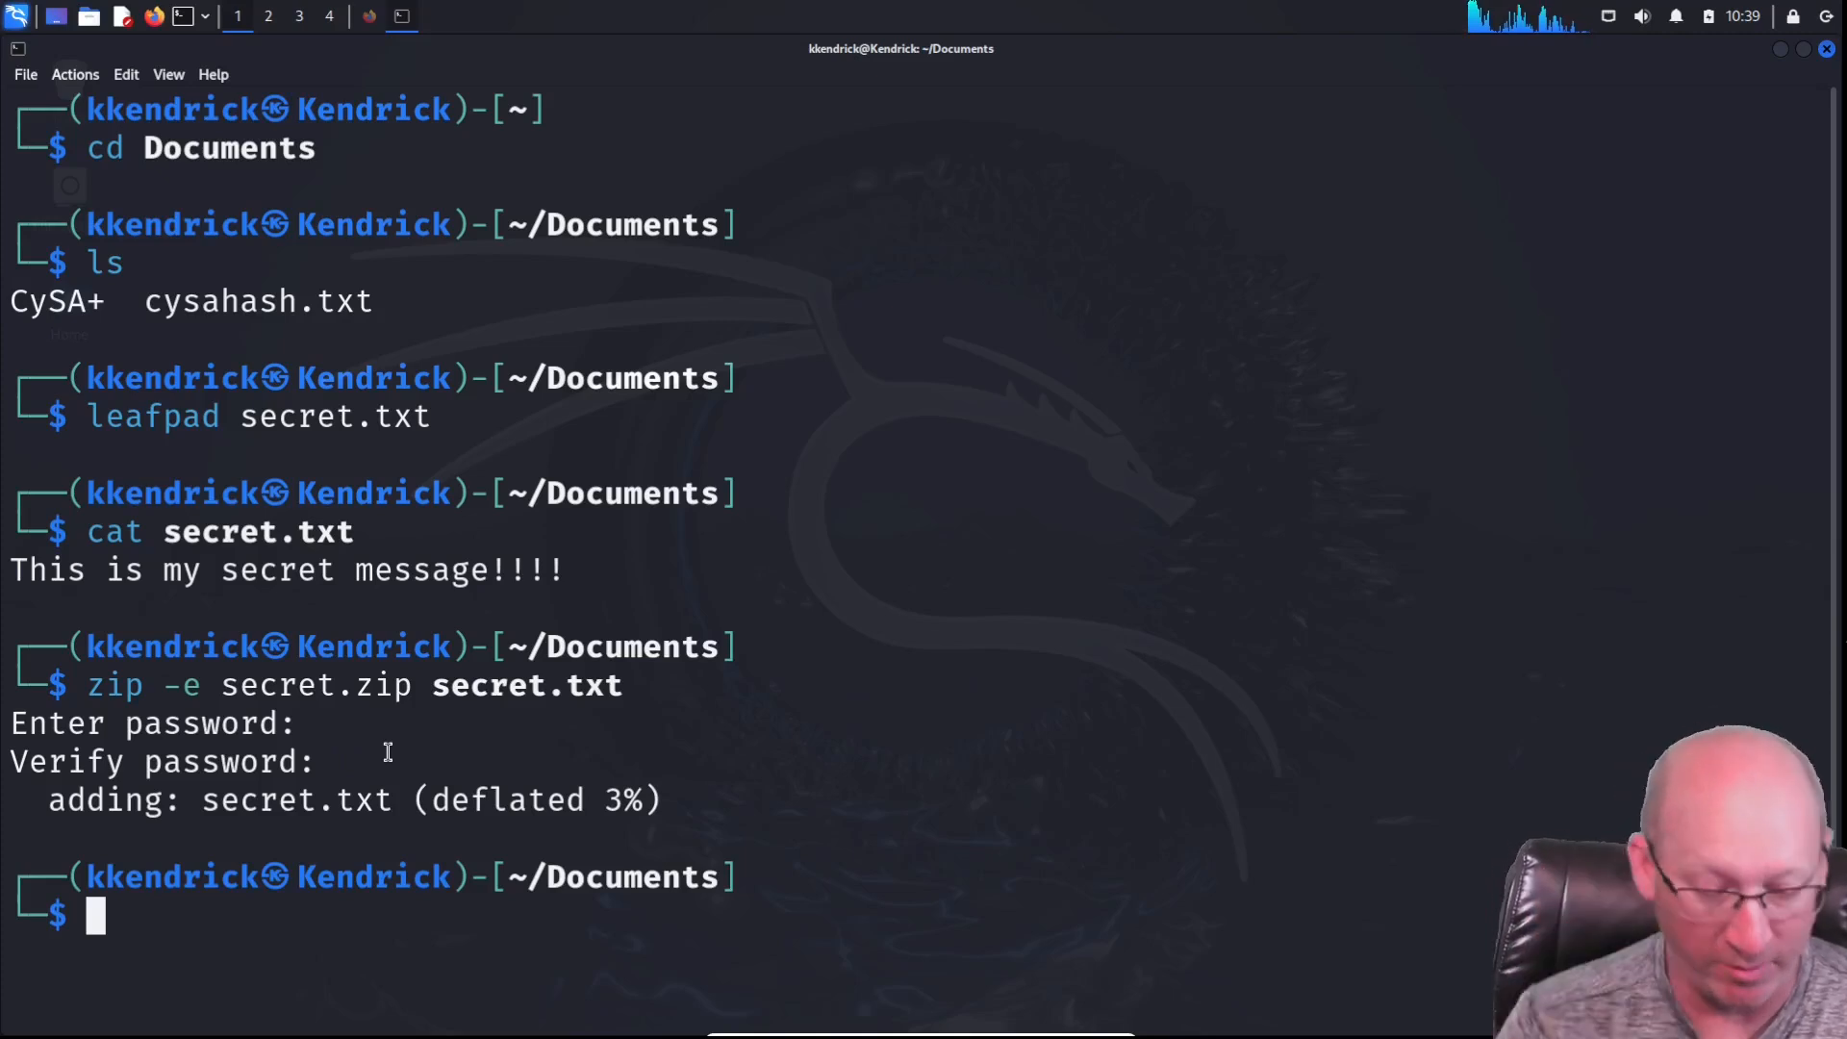
# Enter and verify the zip password, then list Documents to confirm secret.zip exists
pyautogui.write('ls')
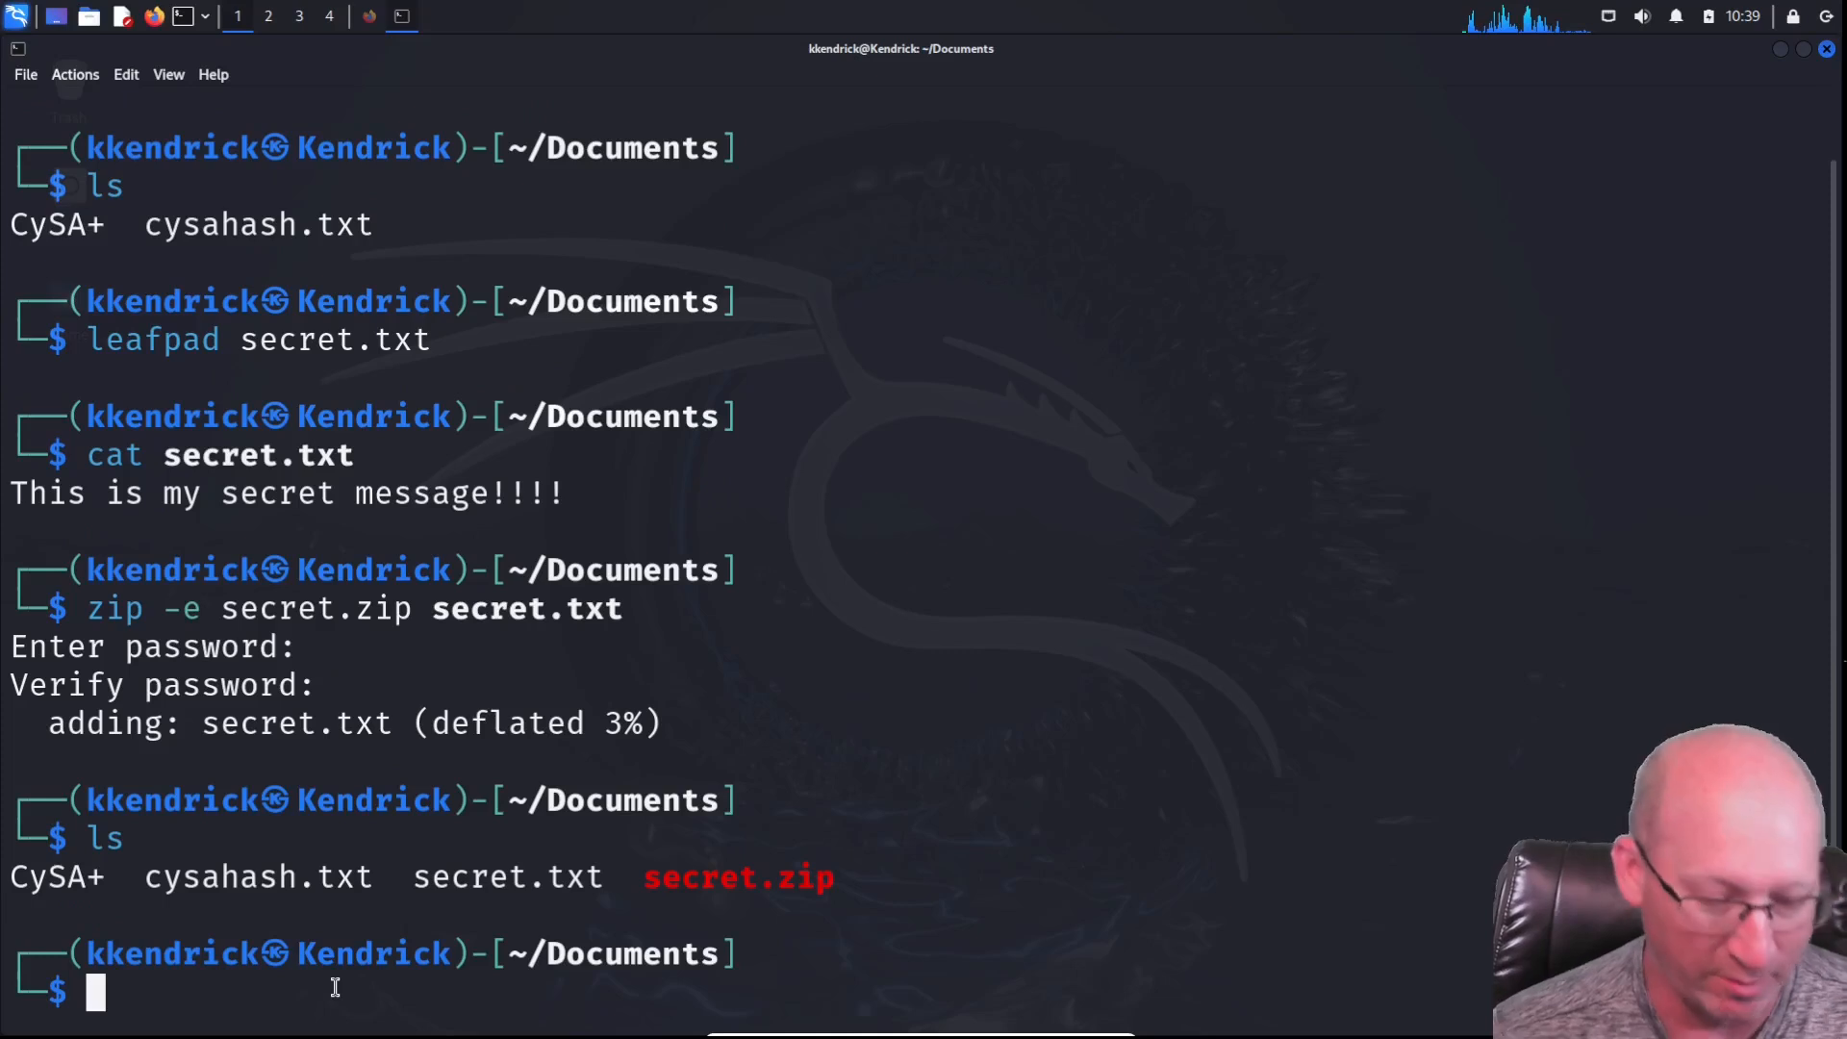
# Delete secret.txt with rm, leaving only the encrypted secret.zip
pyautogui.write('rm')
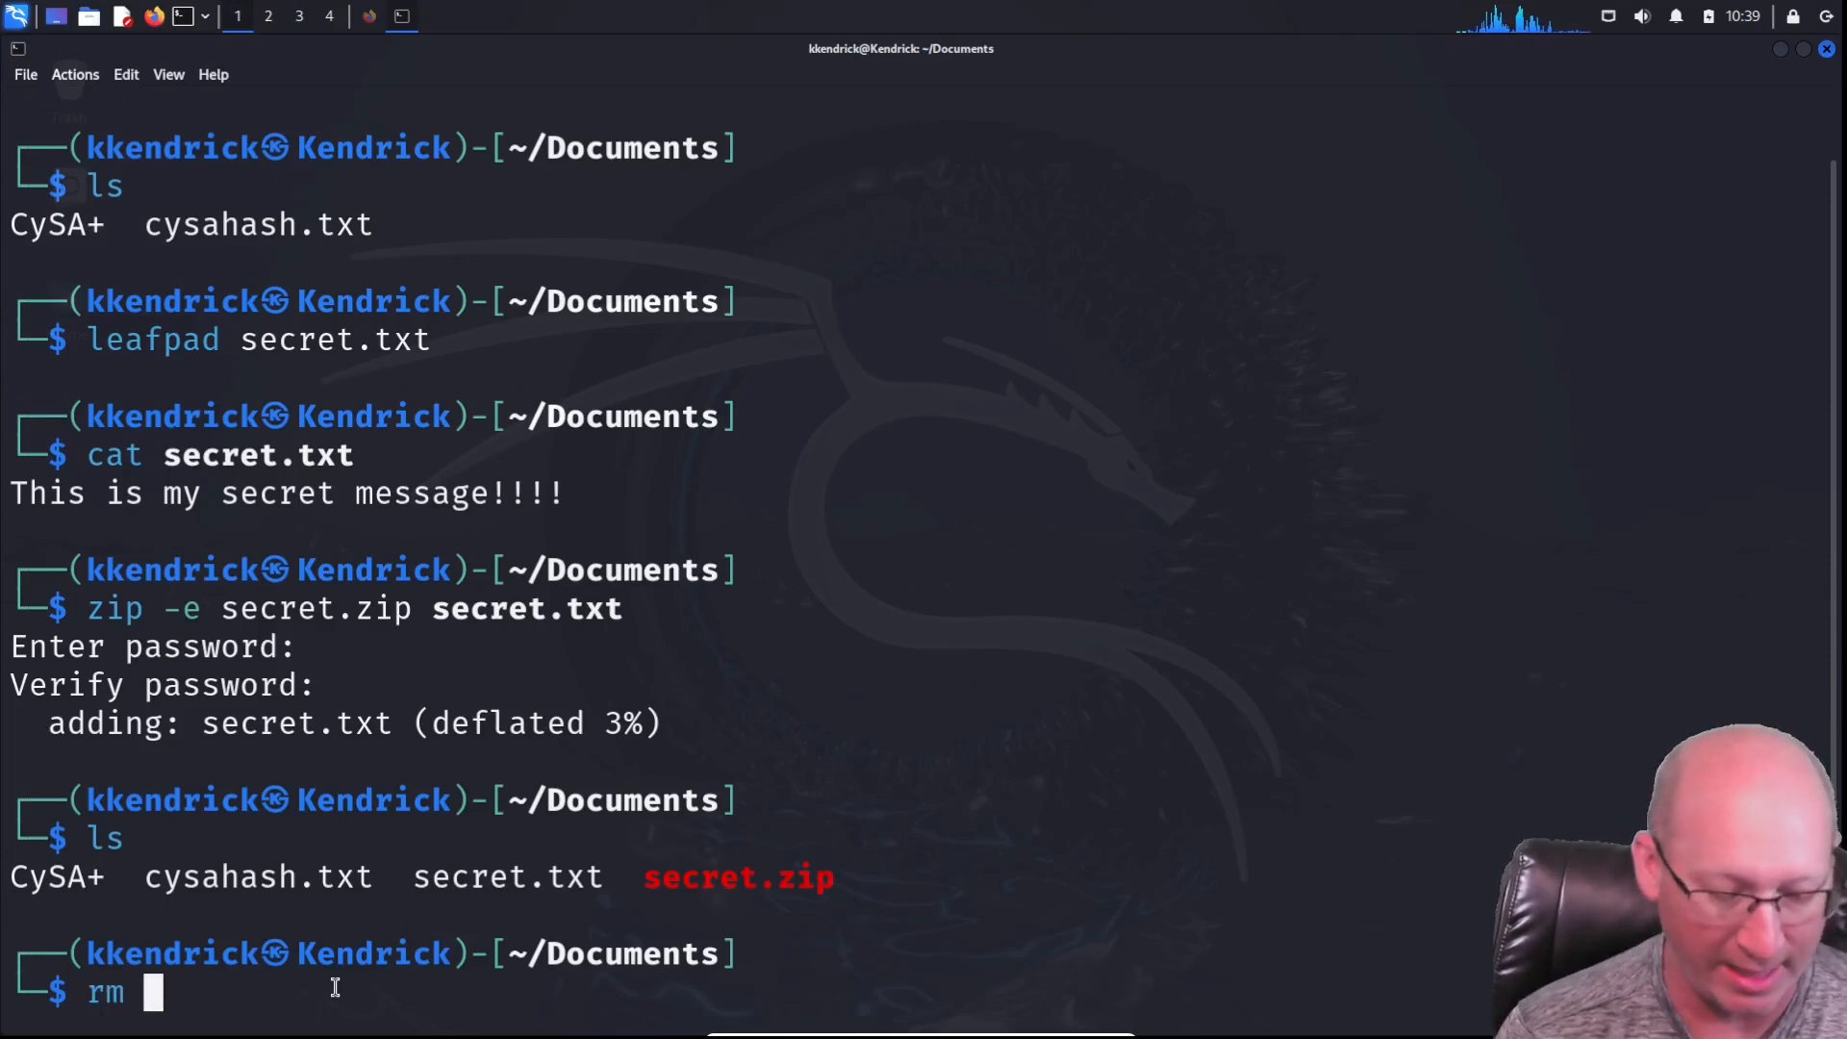
pyautogui.write('secret.')
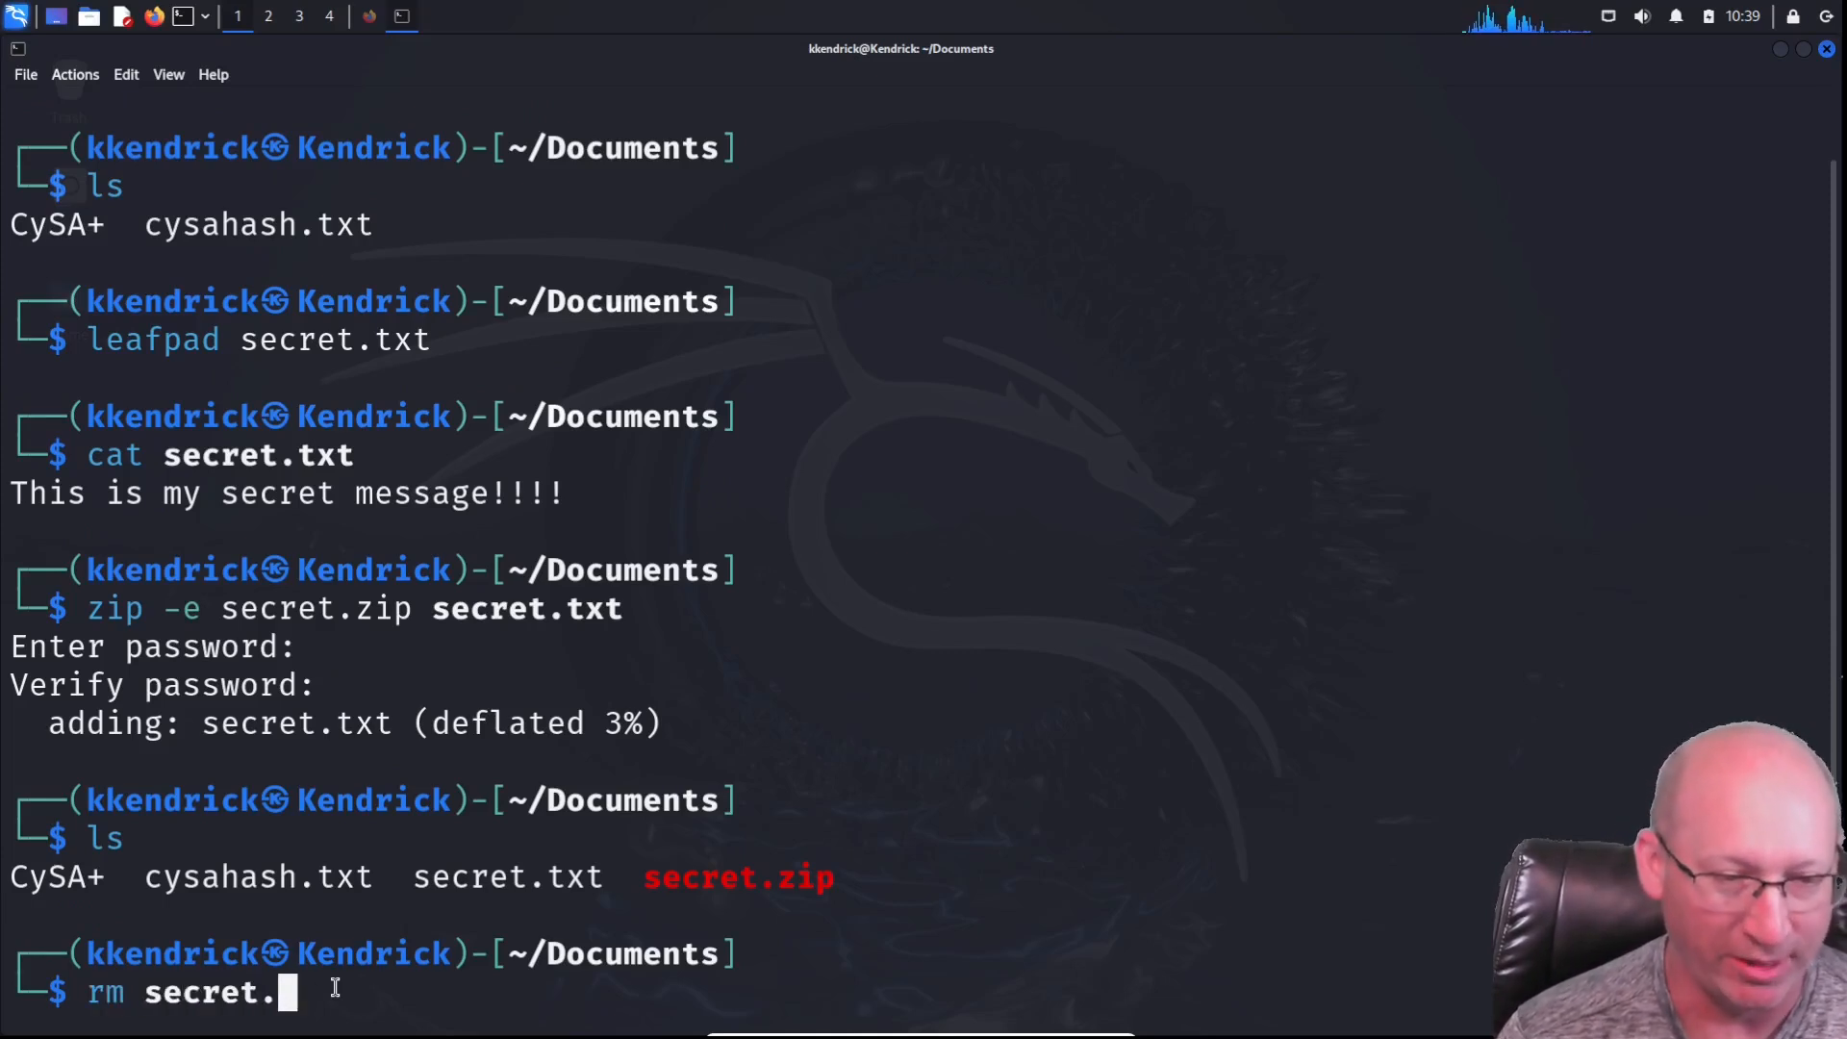
pyautogui.write('txt')
pyautogui.write('ls')
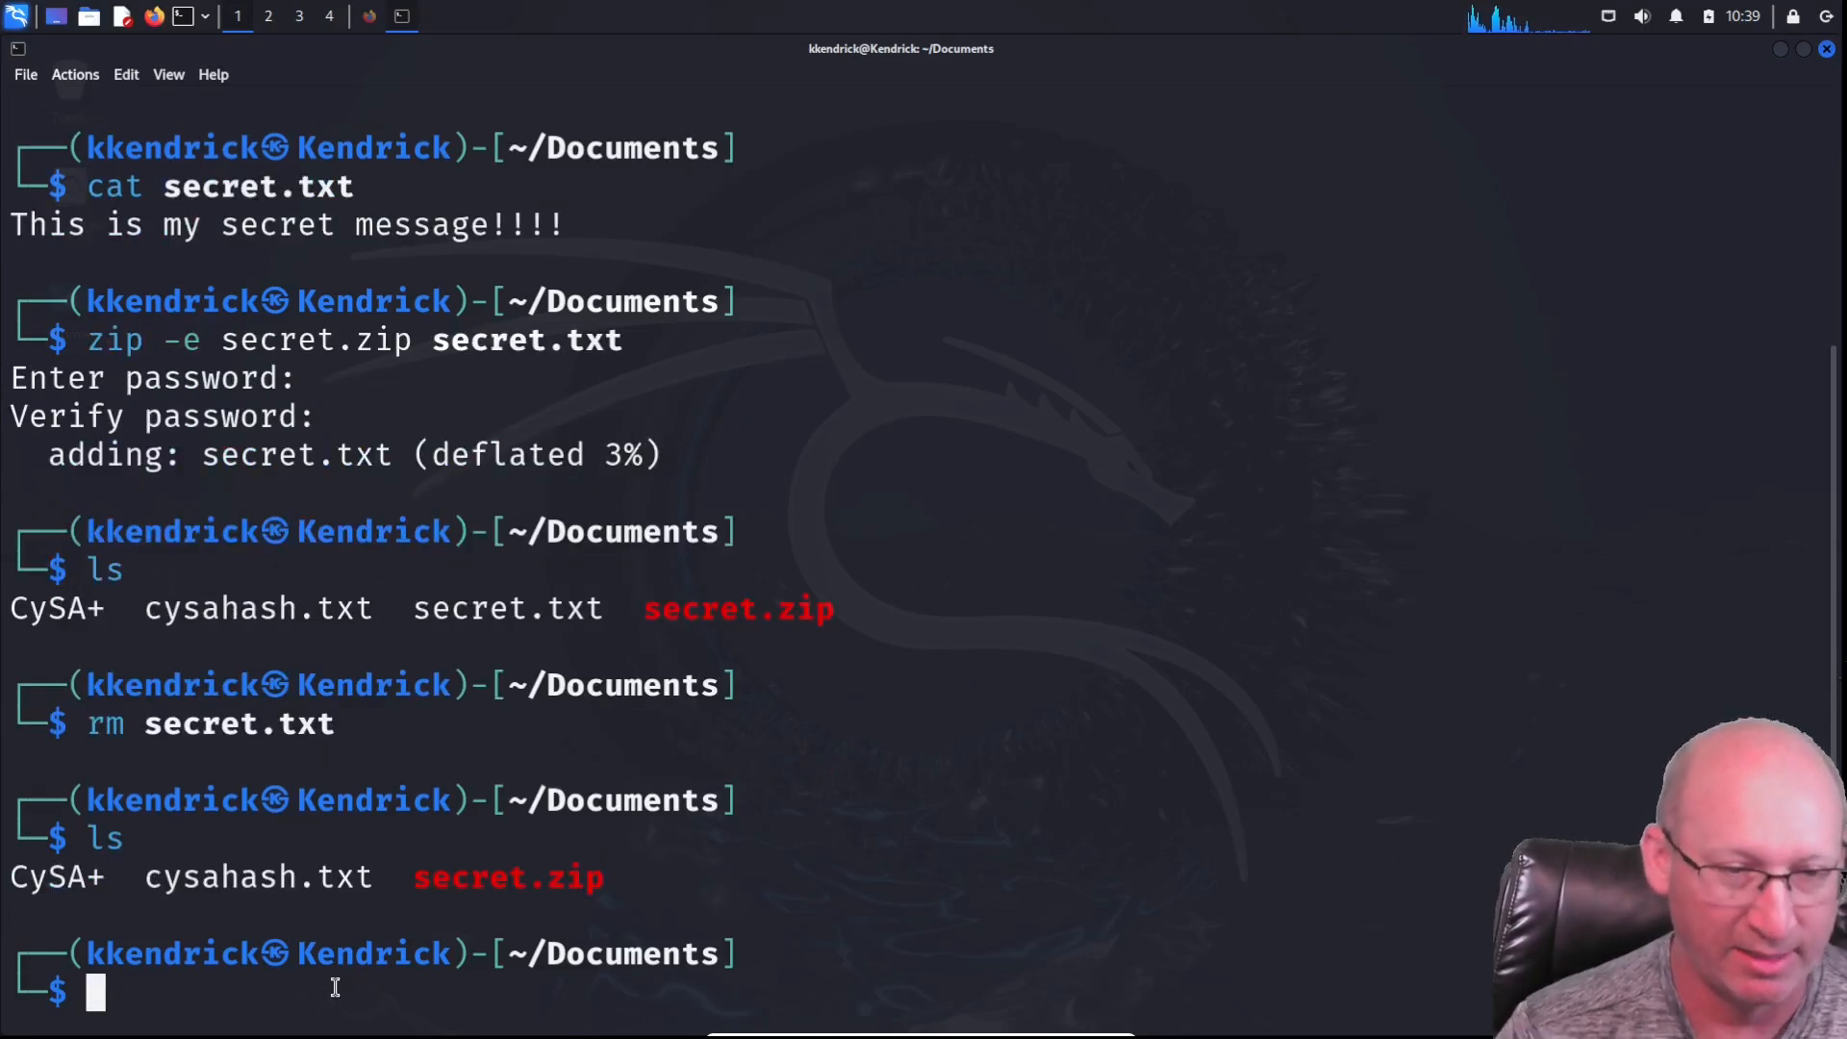
pyautogui.moveTo(543, 905)
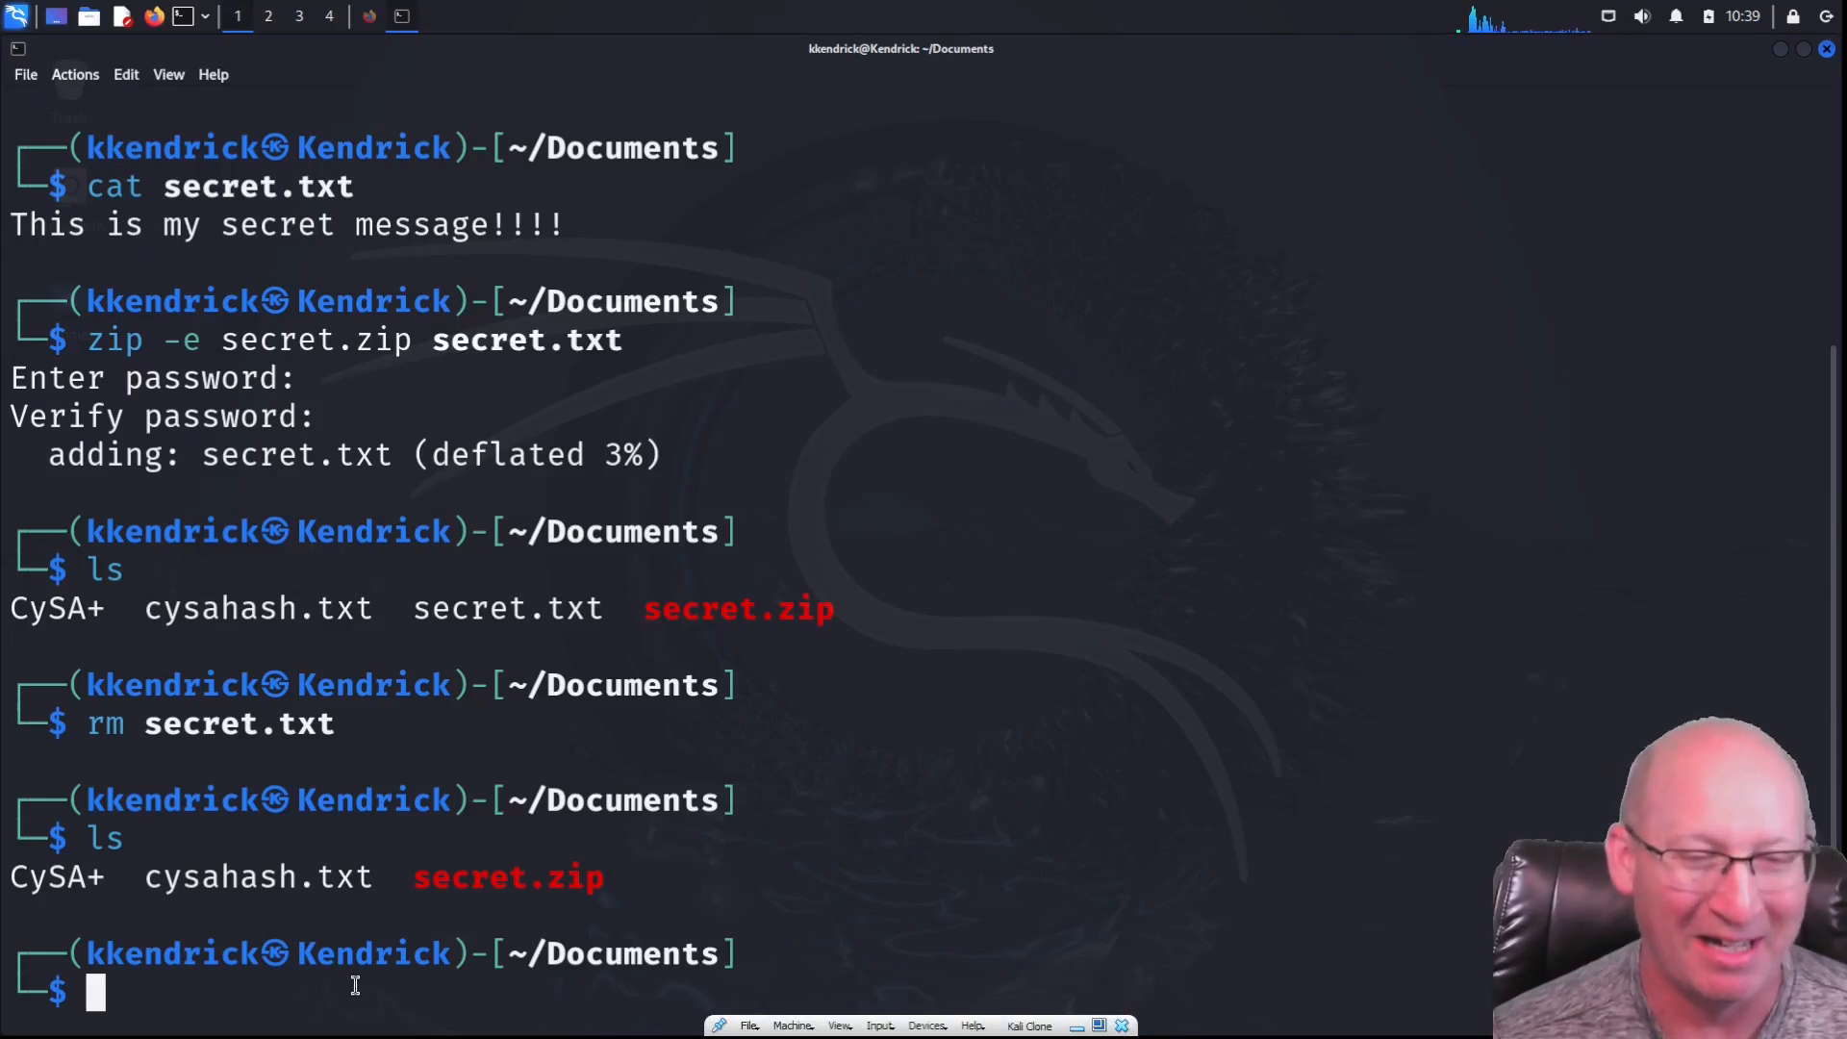
pyautogui.moveTo(444, 890)
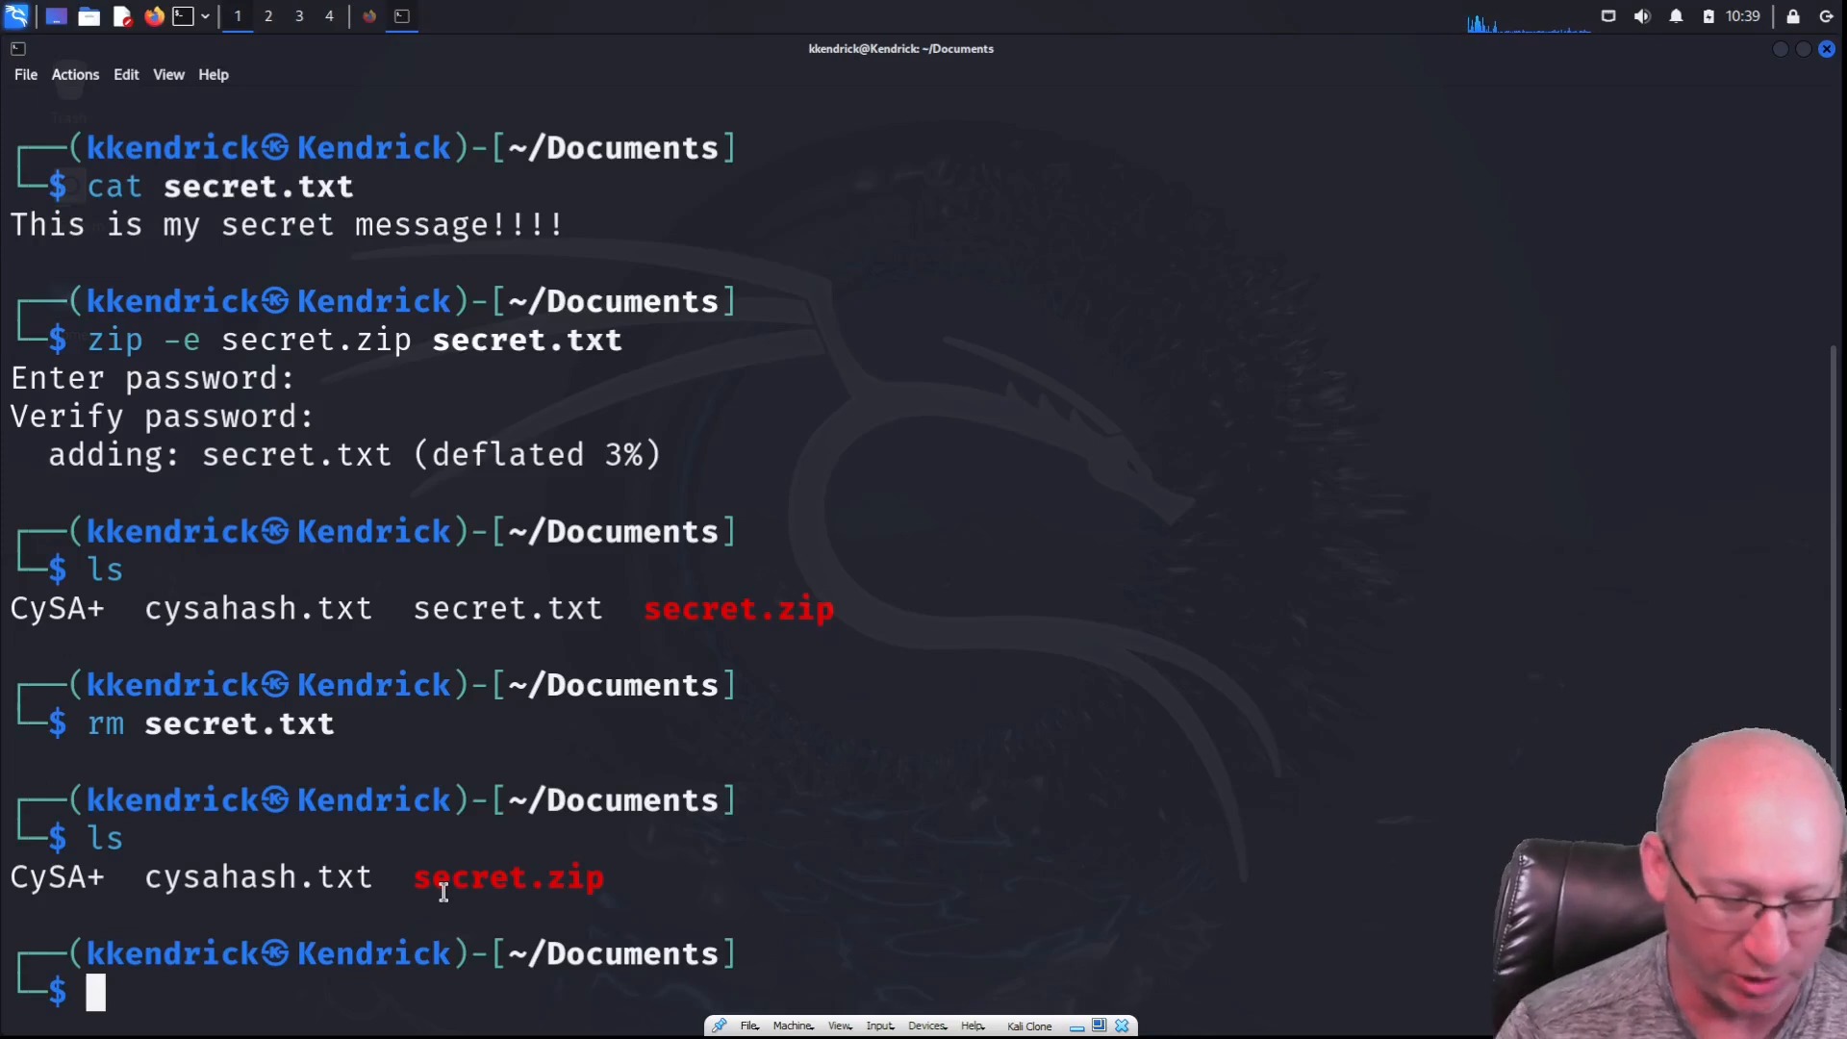
# Run unzip secret.zip with a wrong password and get the incorrect password error
pyautogui.write('unzip')
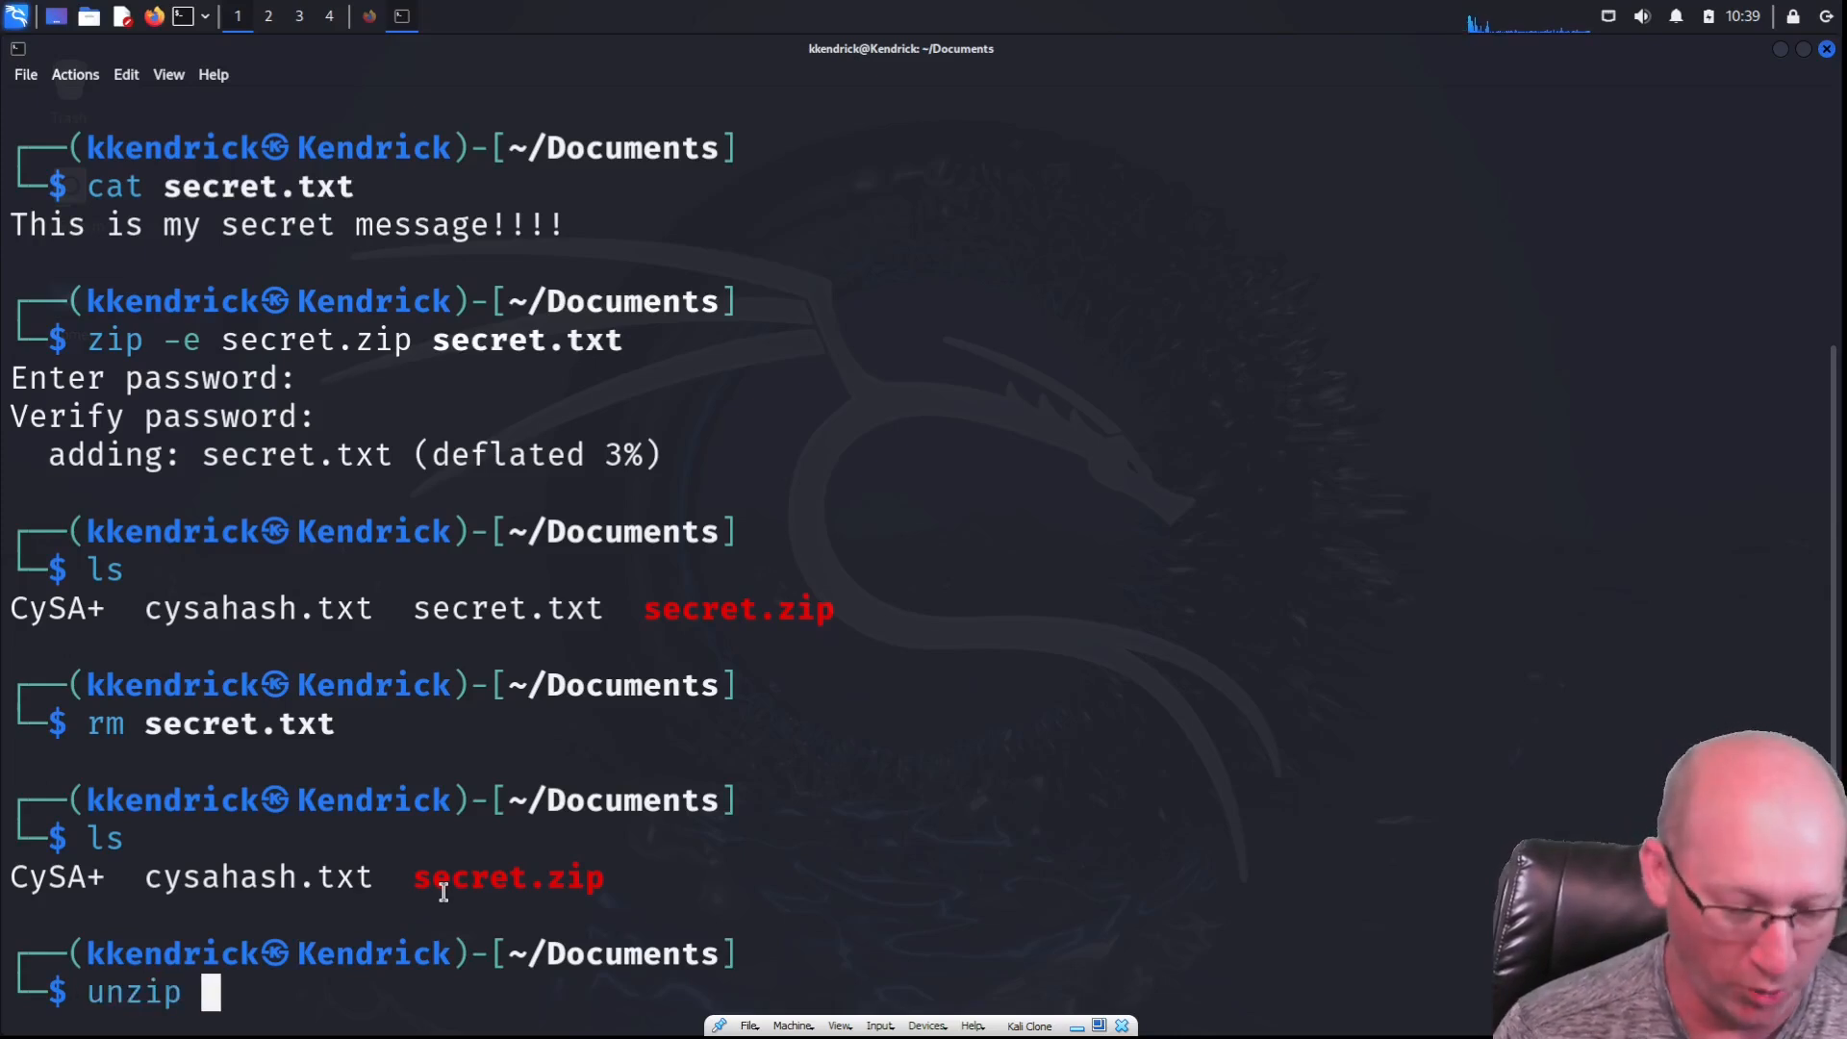
pyautogui.write('secret.zip')
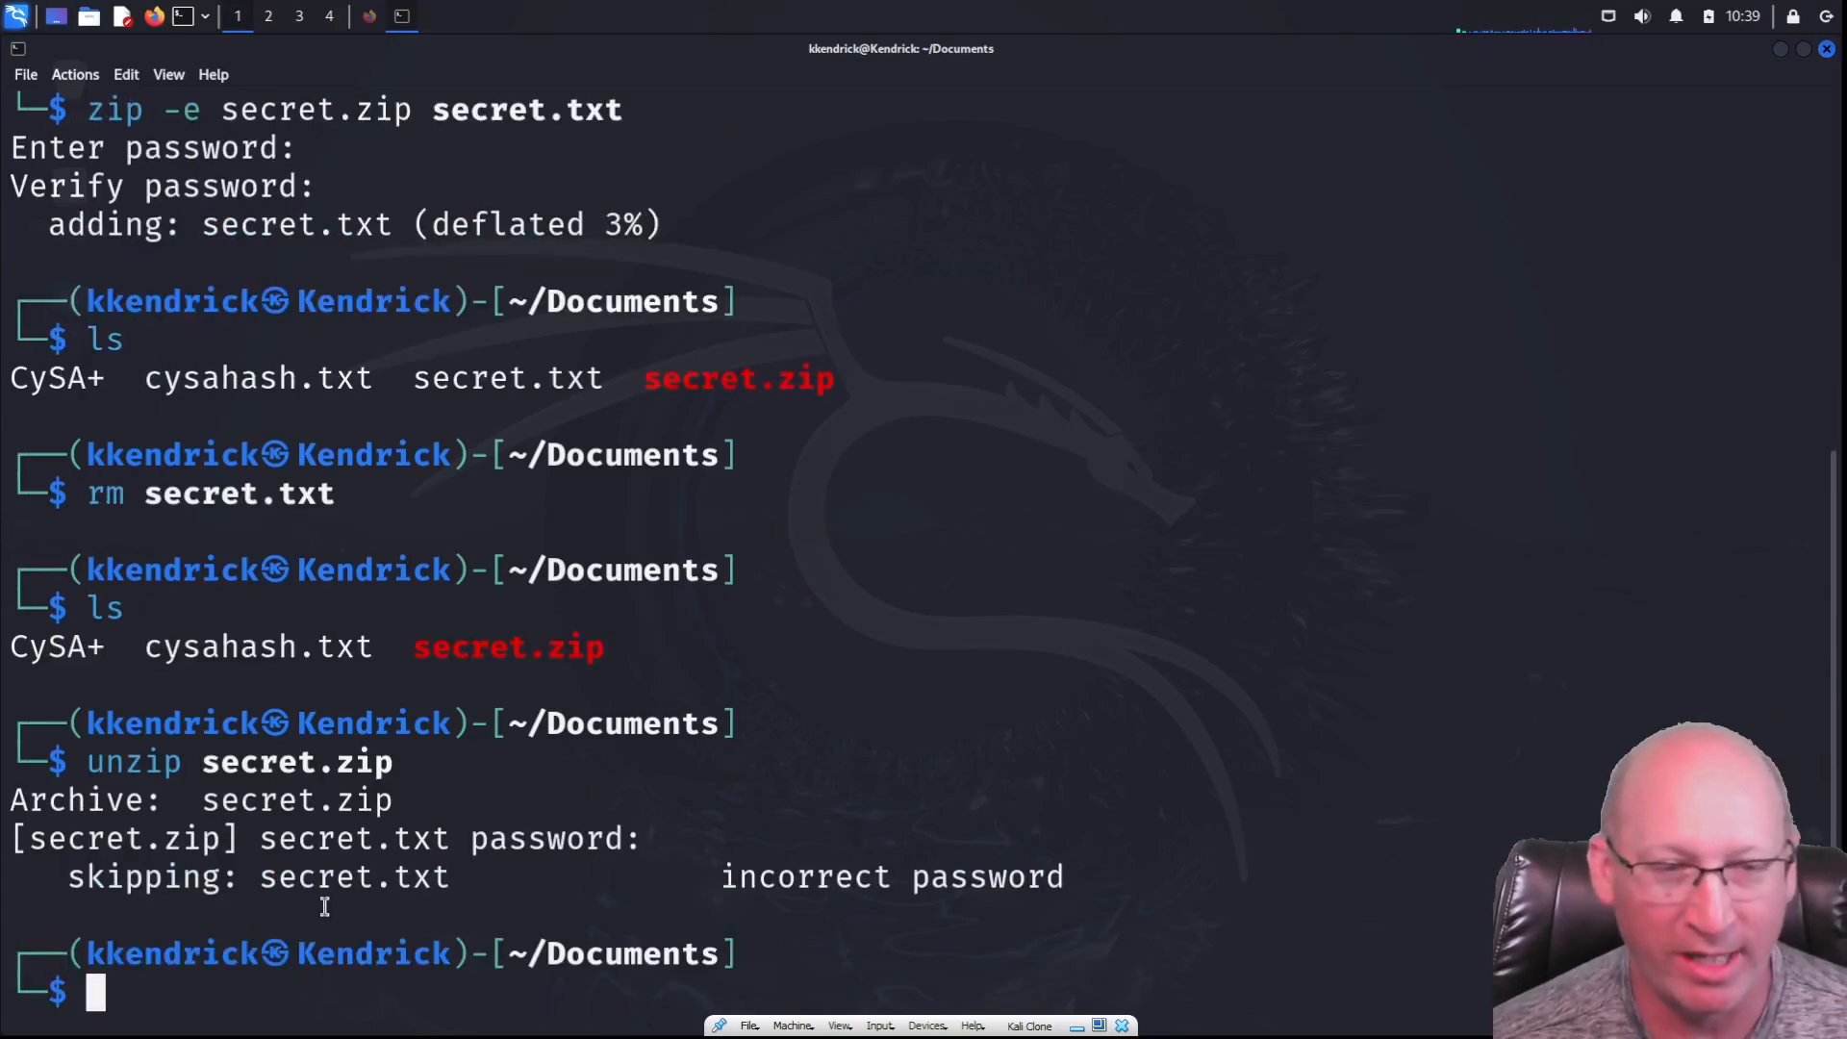
pyautogui.moveTo(655, 664)
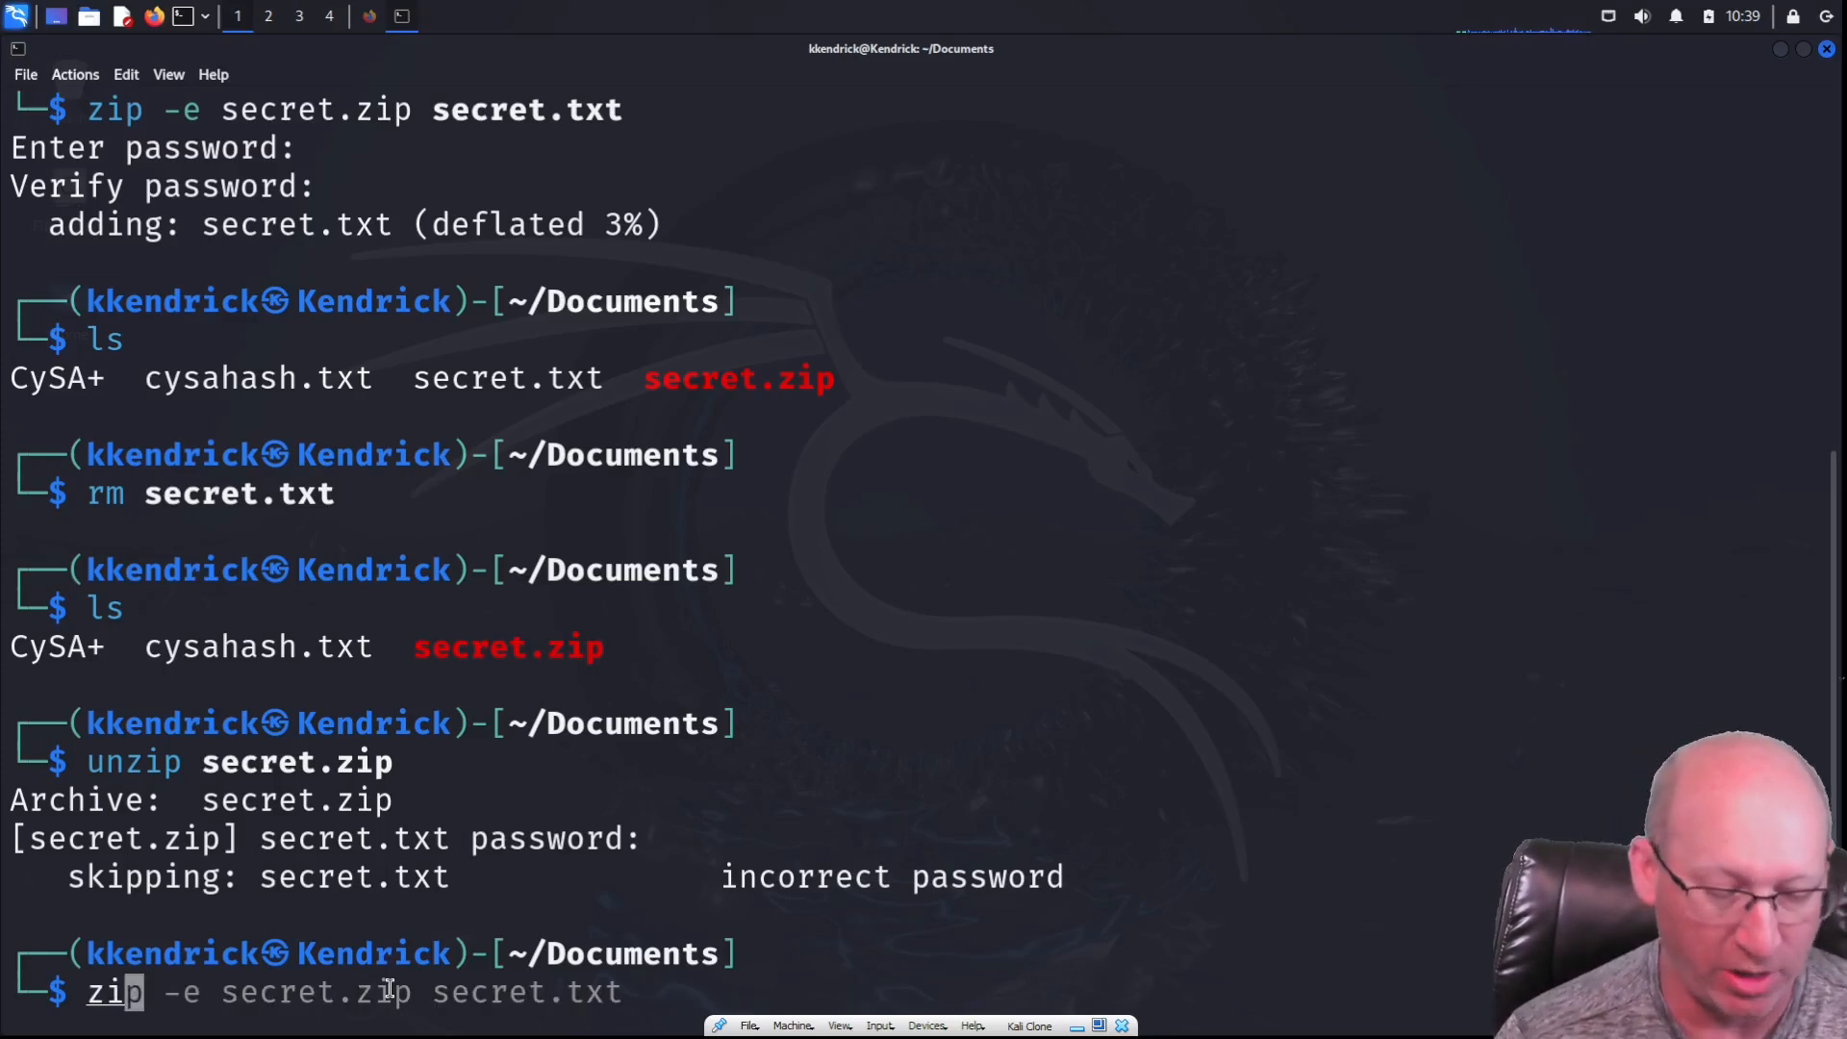
# Save secret.zip's hash to zip.hash with zip2john and confirm the file with ls
pyautogui.write('zip2joh')
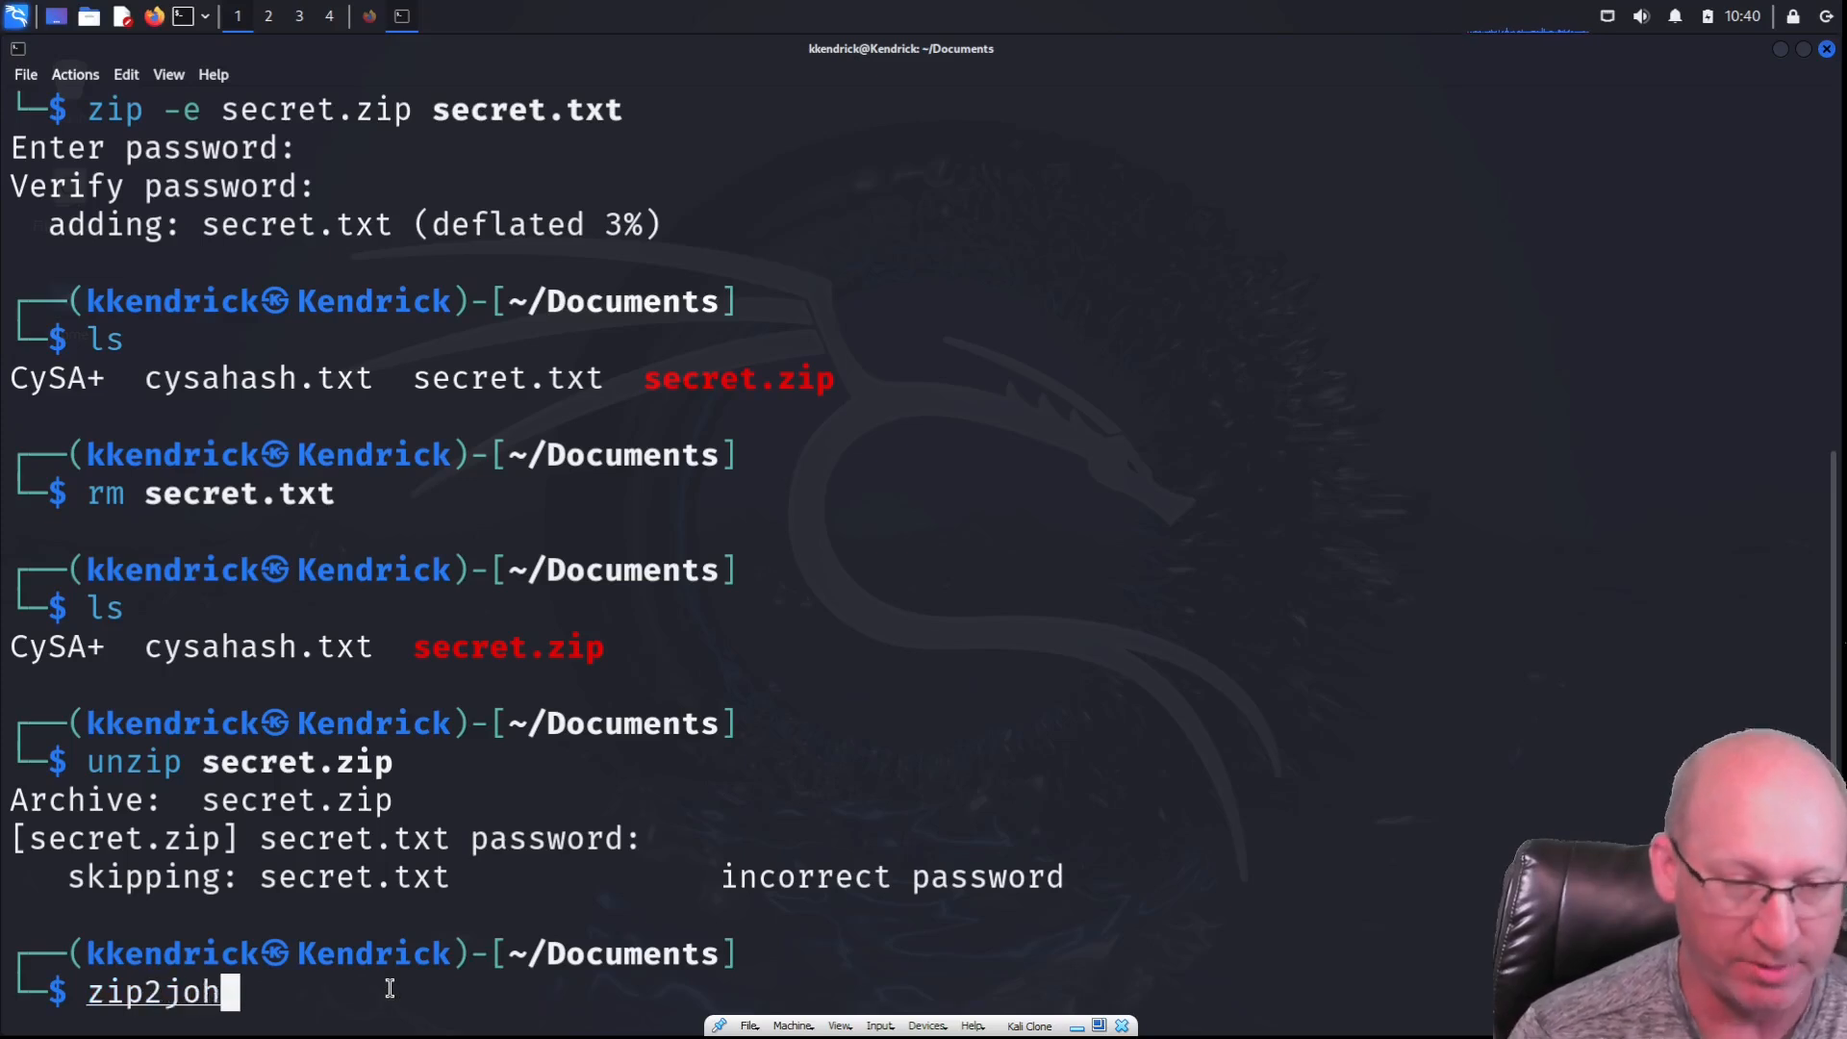
pyautogui.write('n')
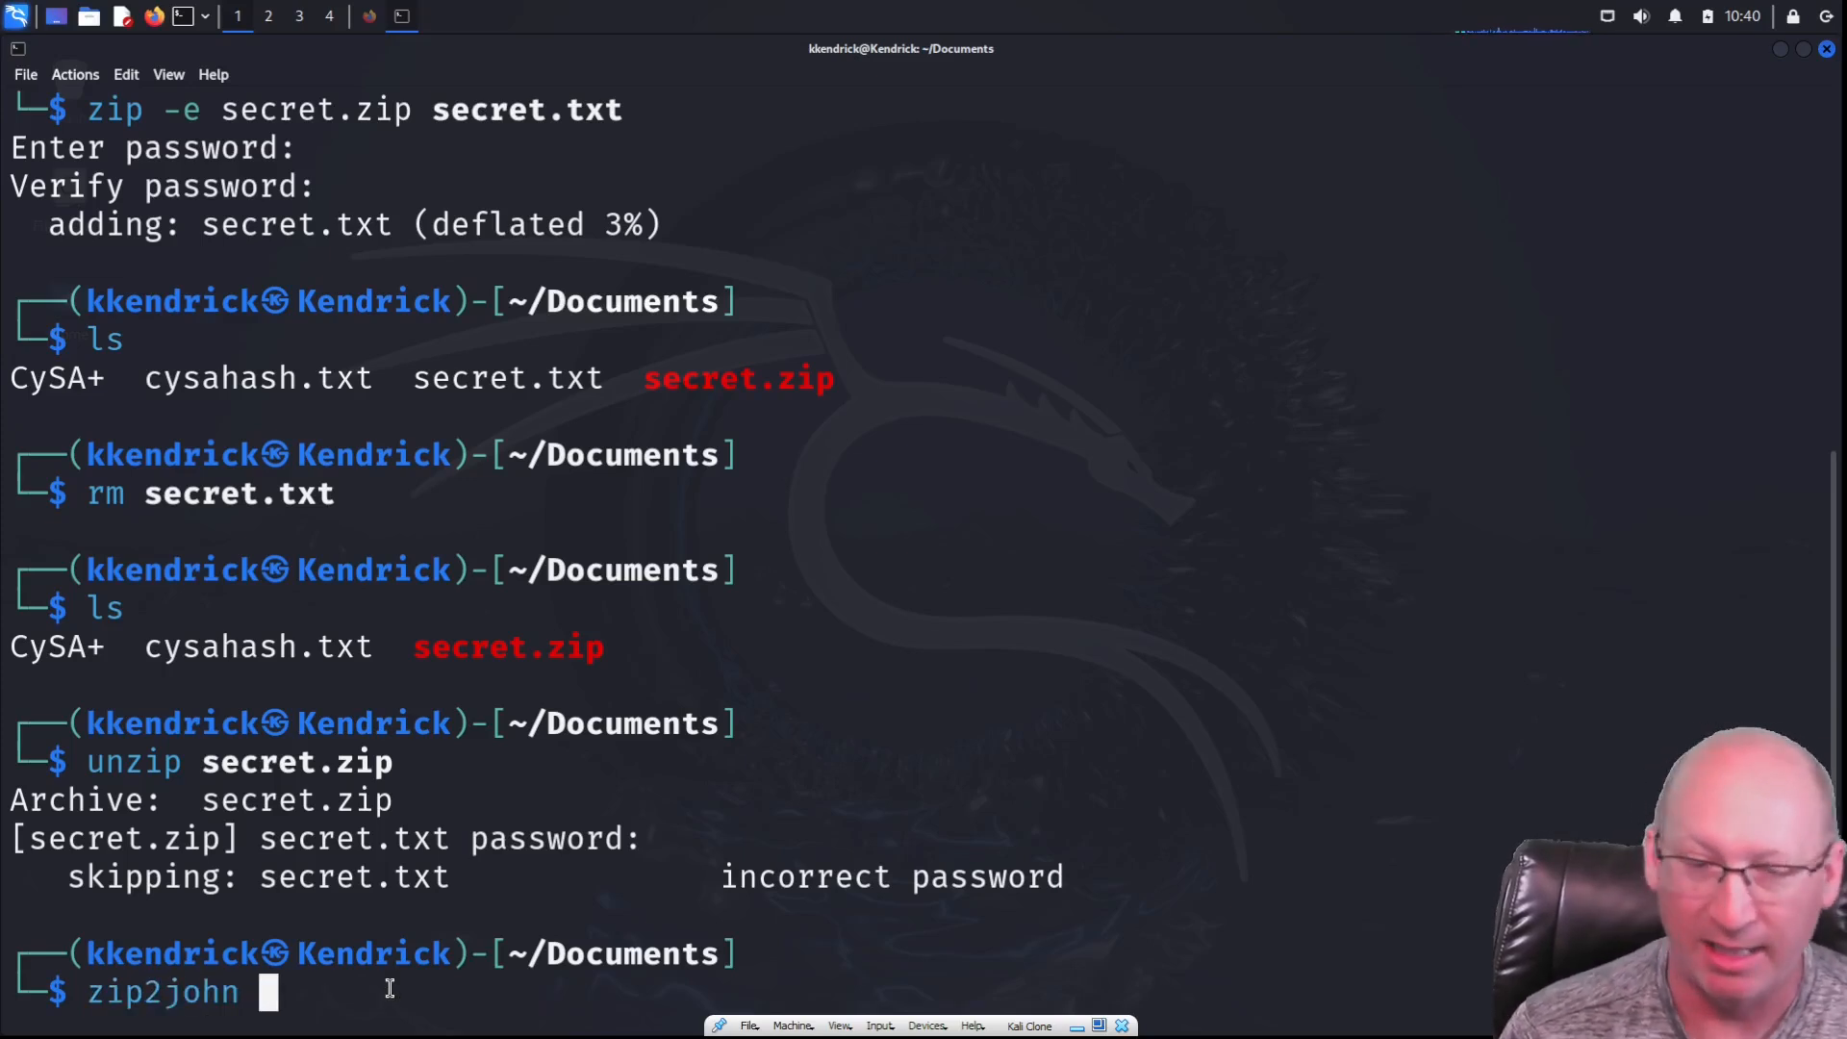
pyautogui.write('sec')
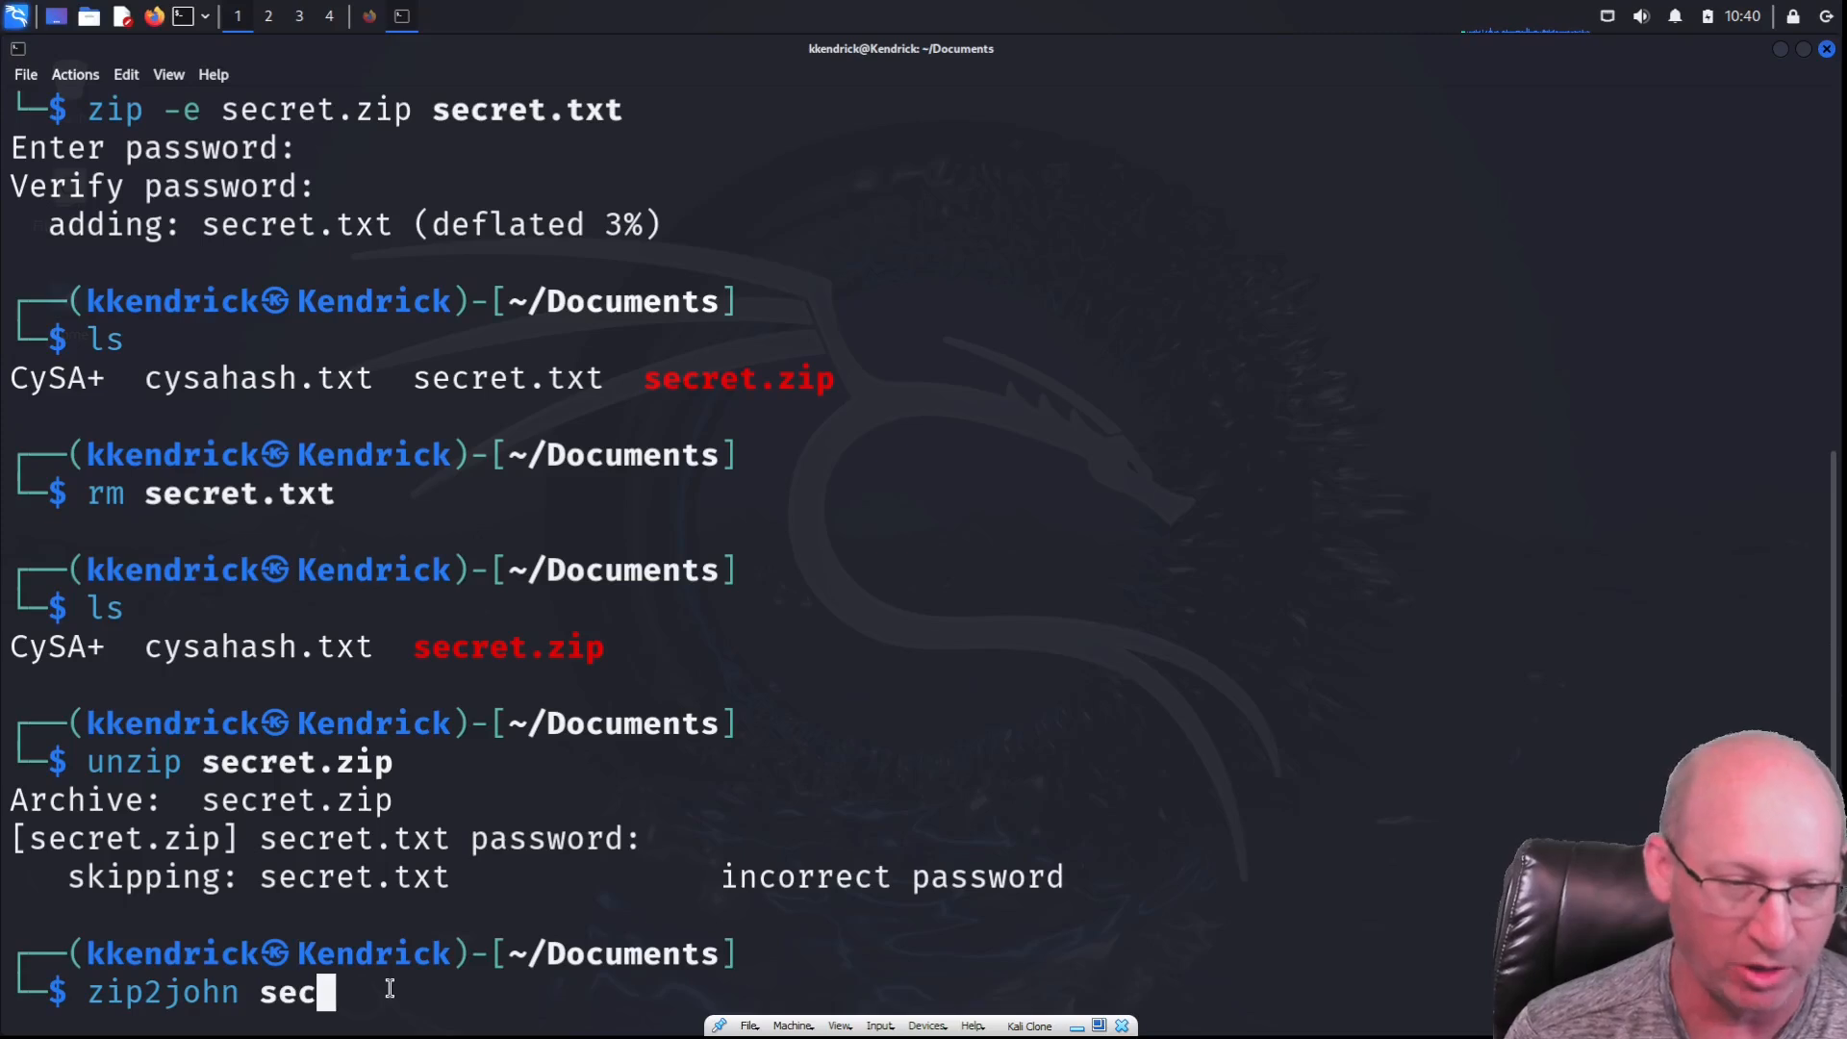
pyautogui.write('ret.zip >')
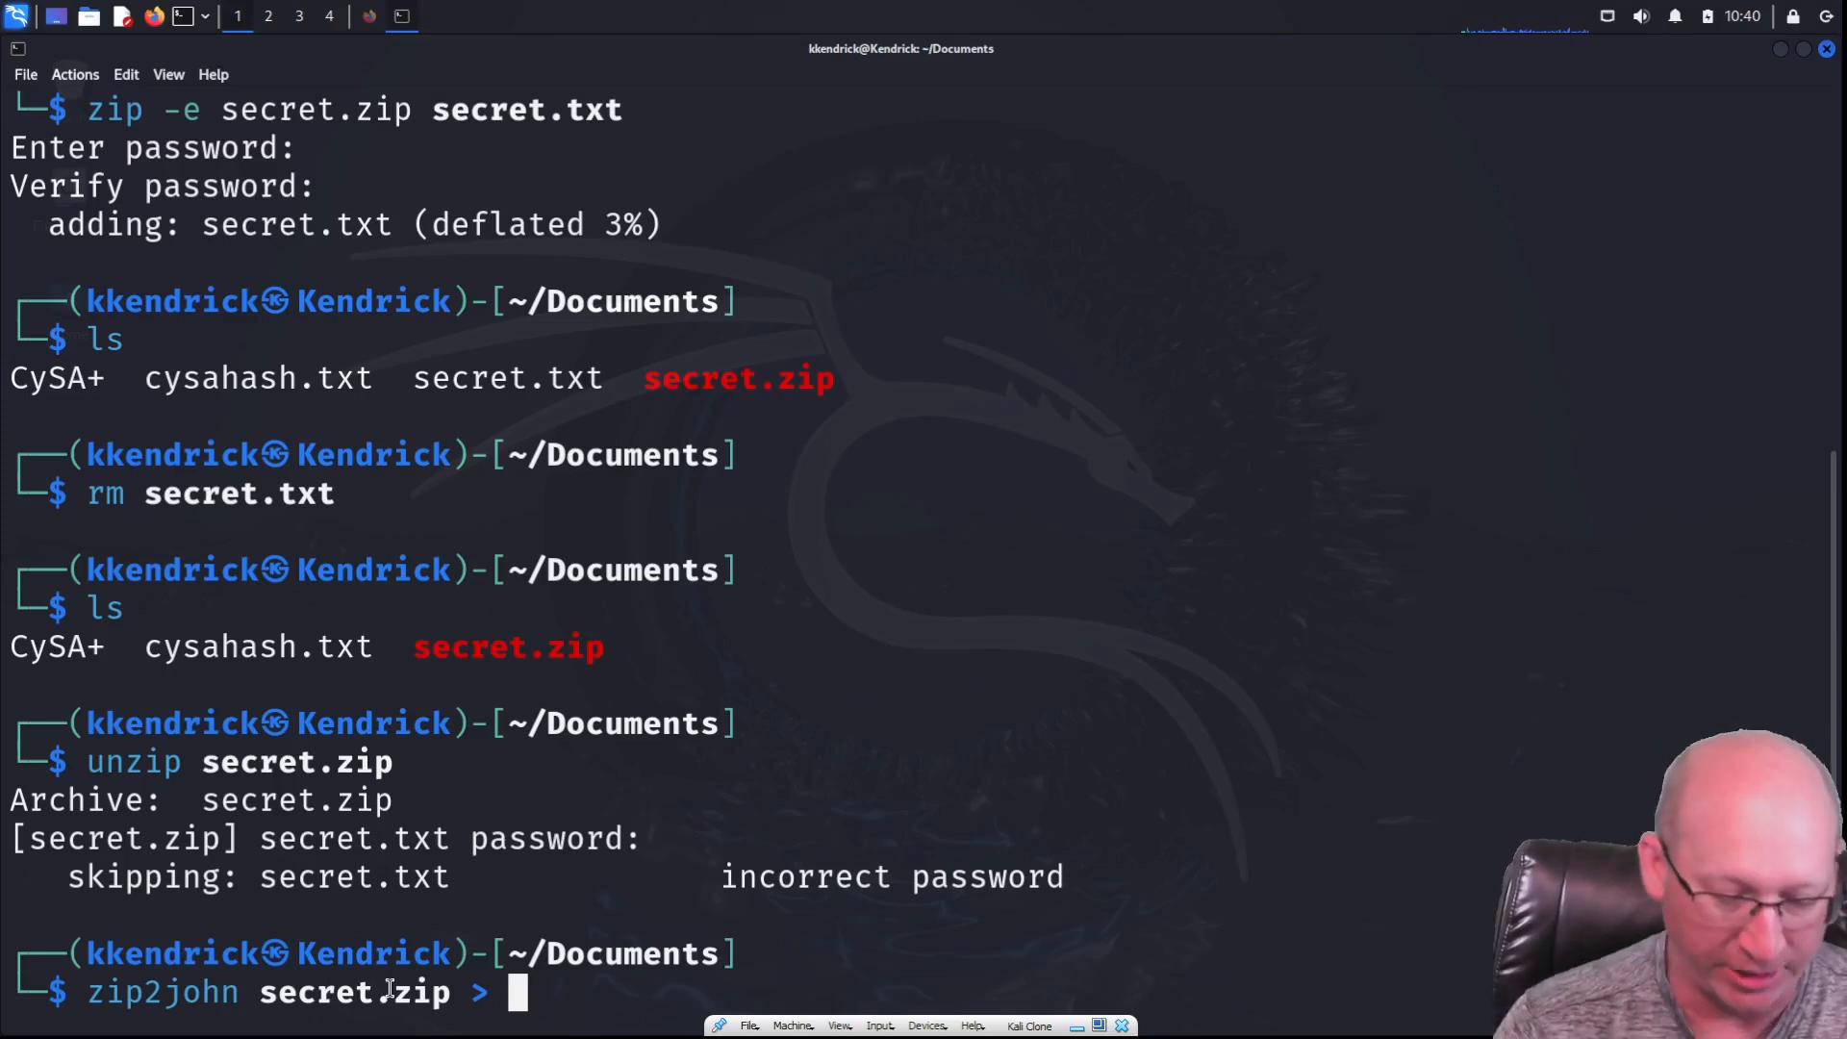
pyautogui.write('zip.h')
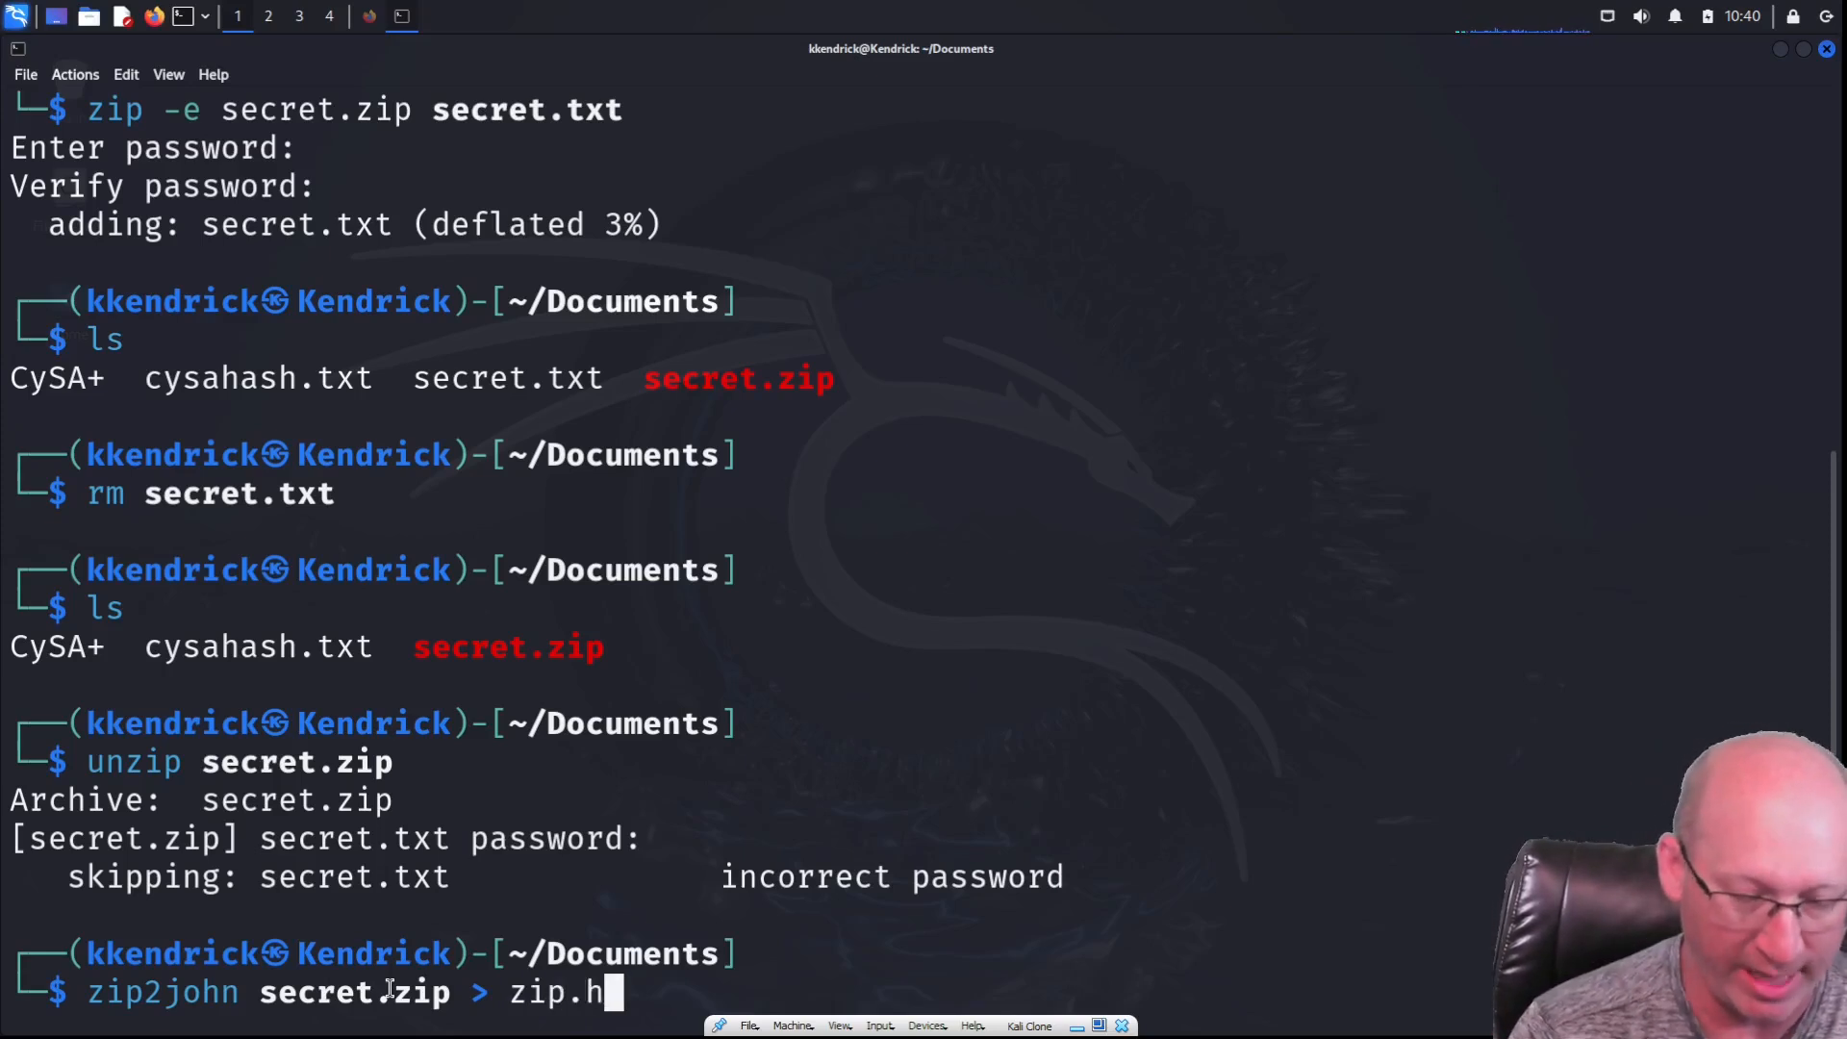
pyautogui.write('ash')
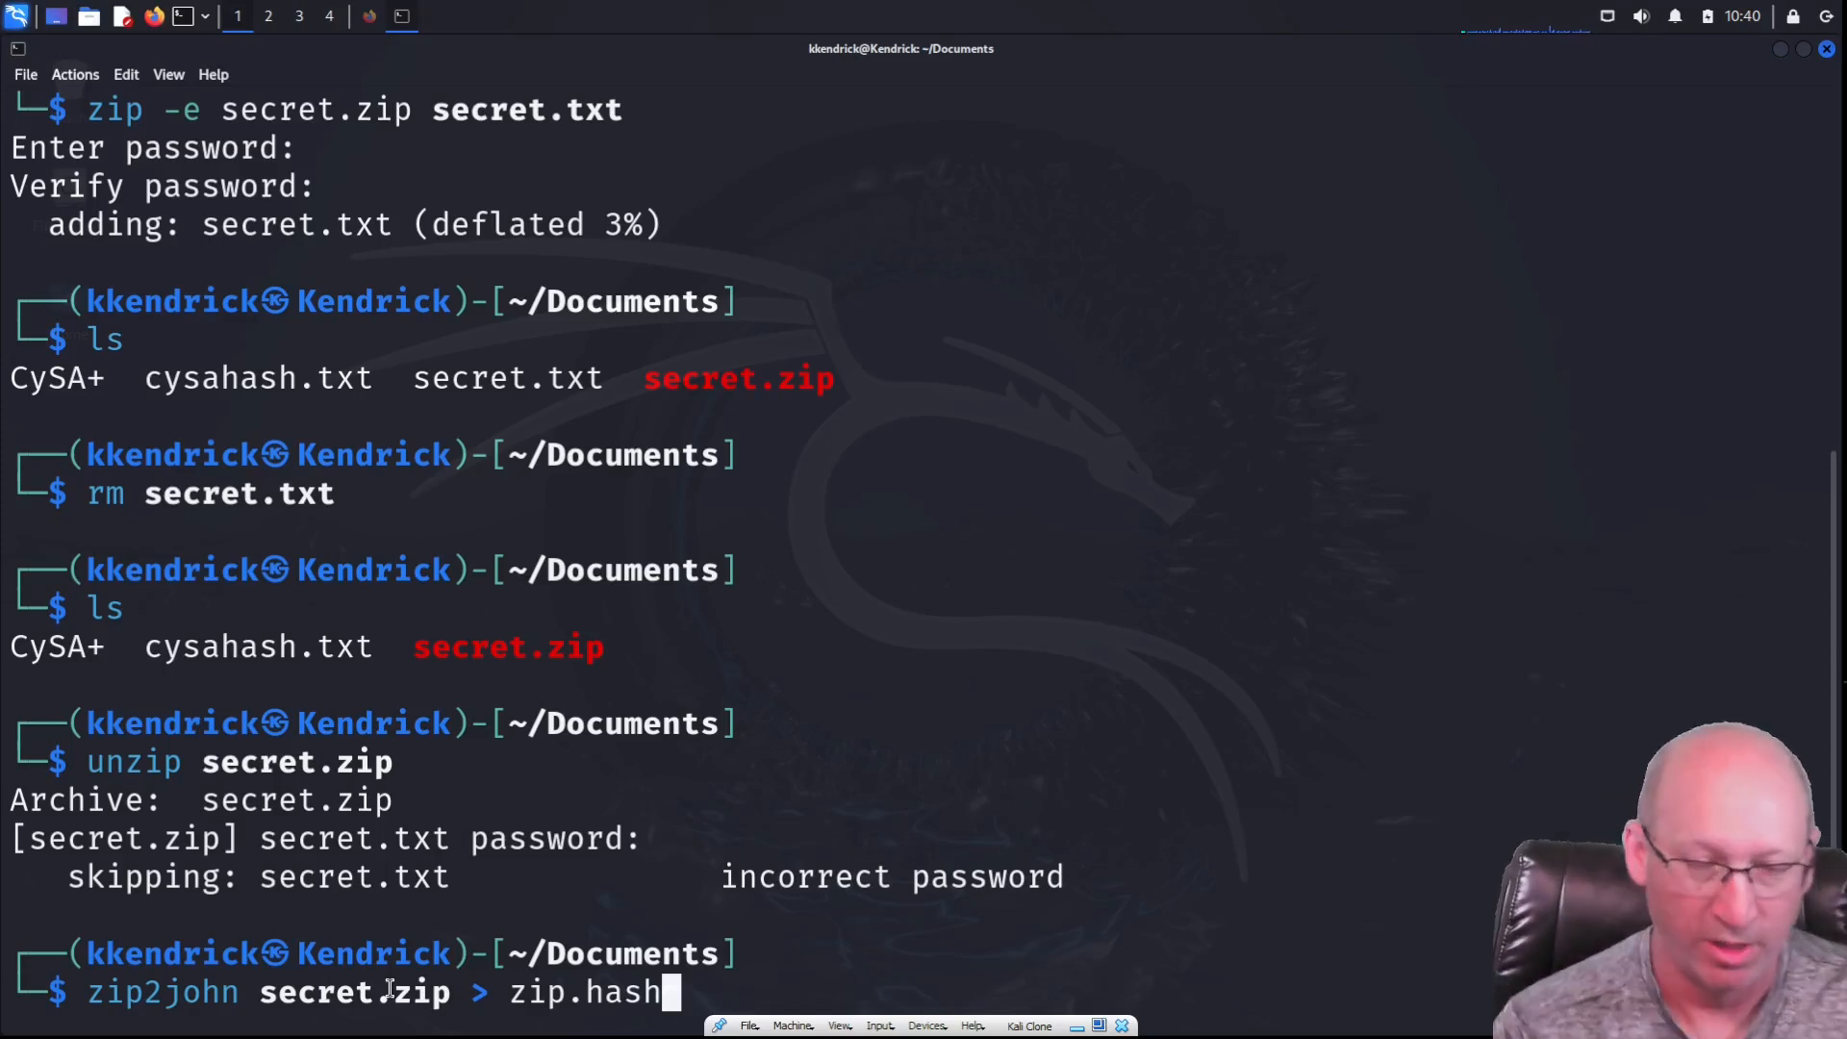
pyautogui.press('Return')
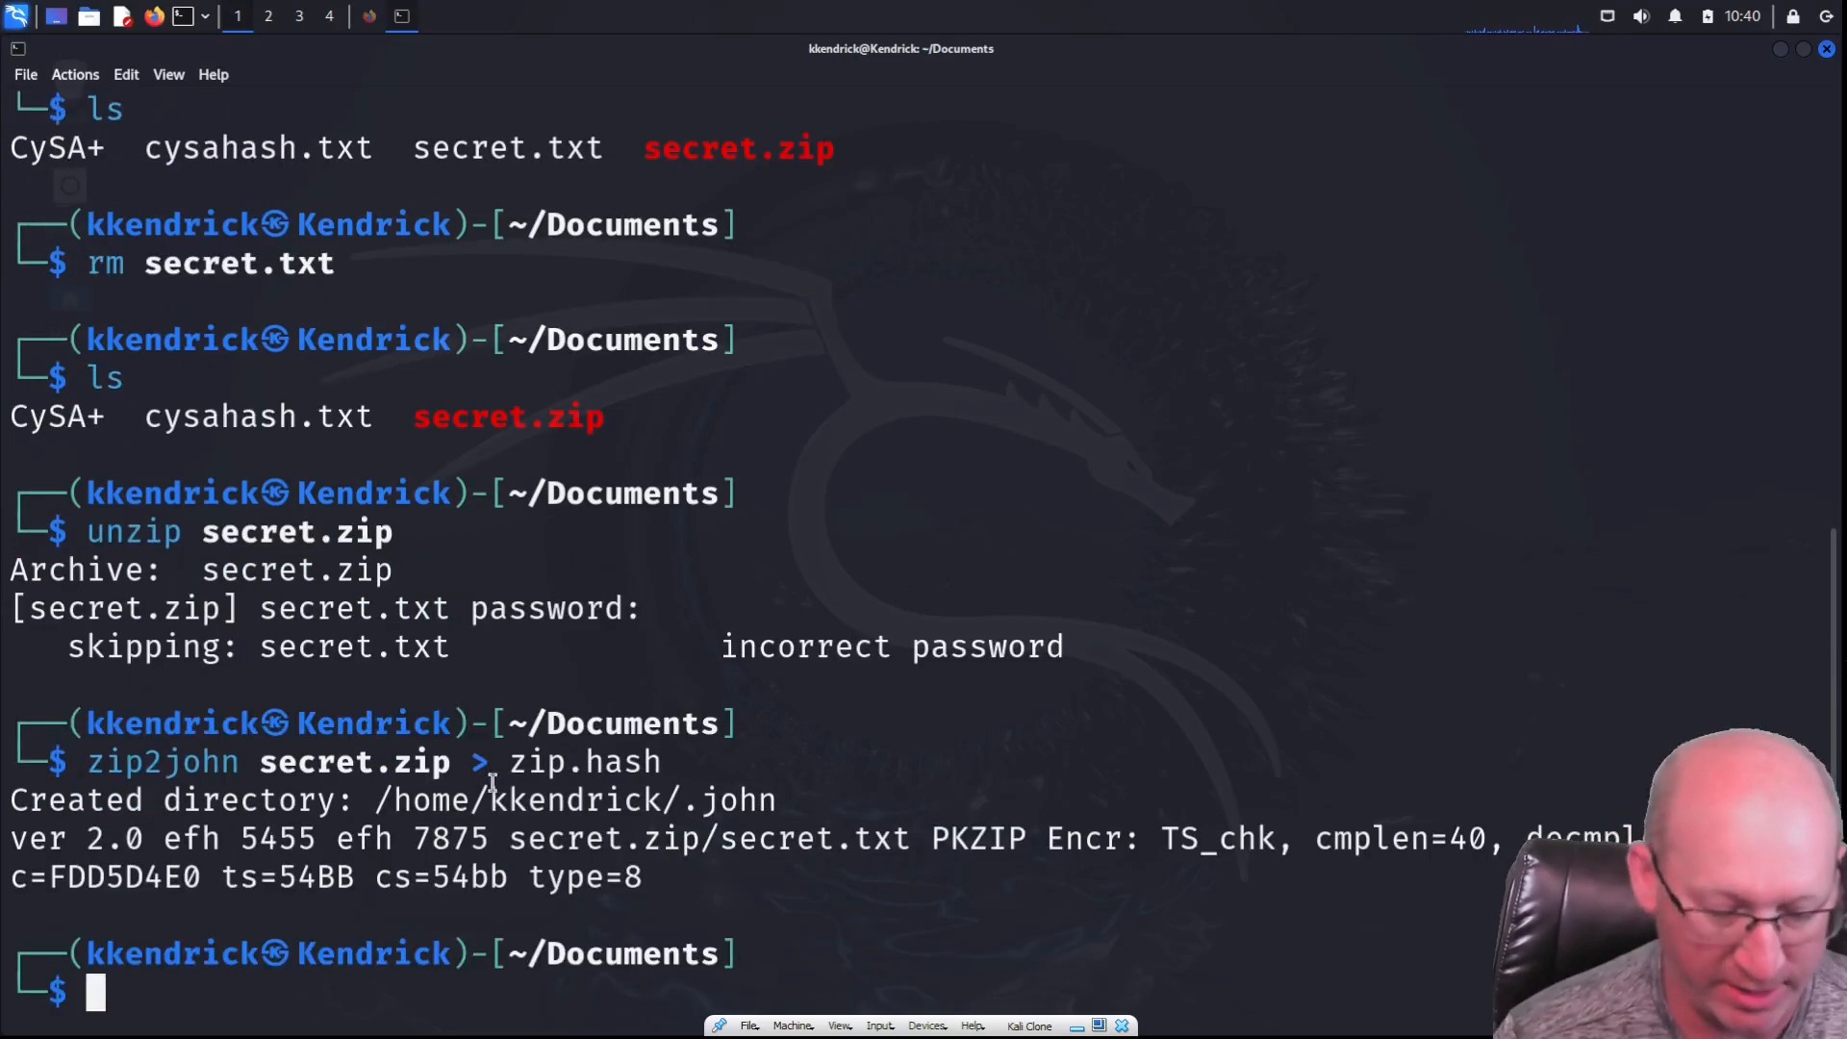
pyautogui.write('ls')
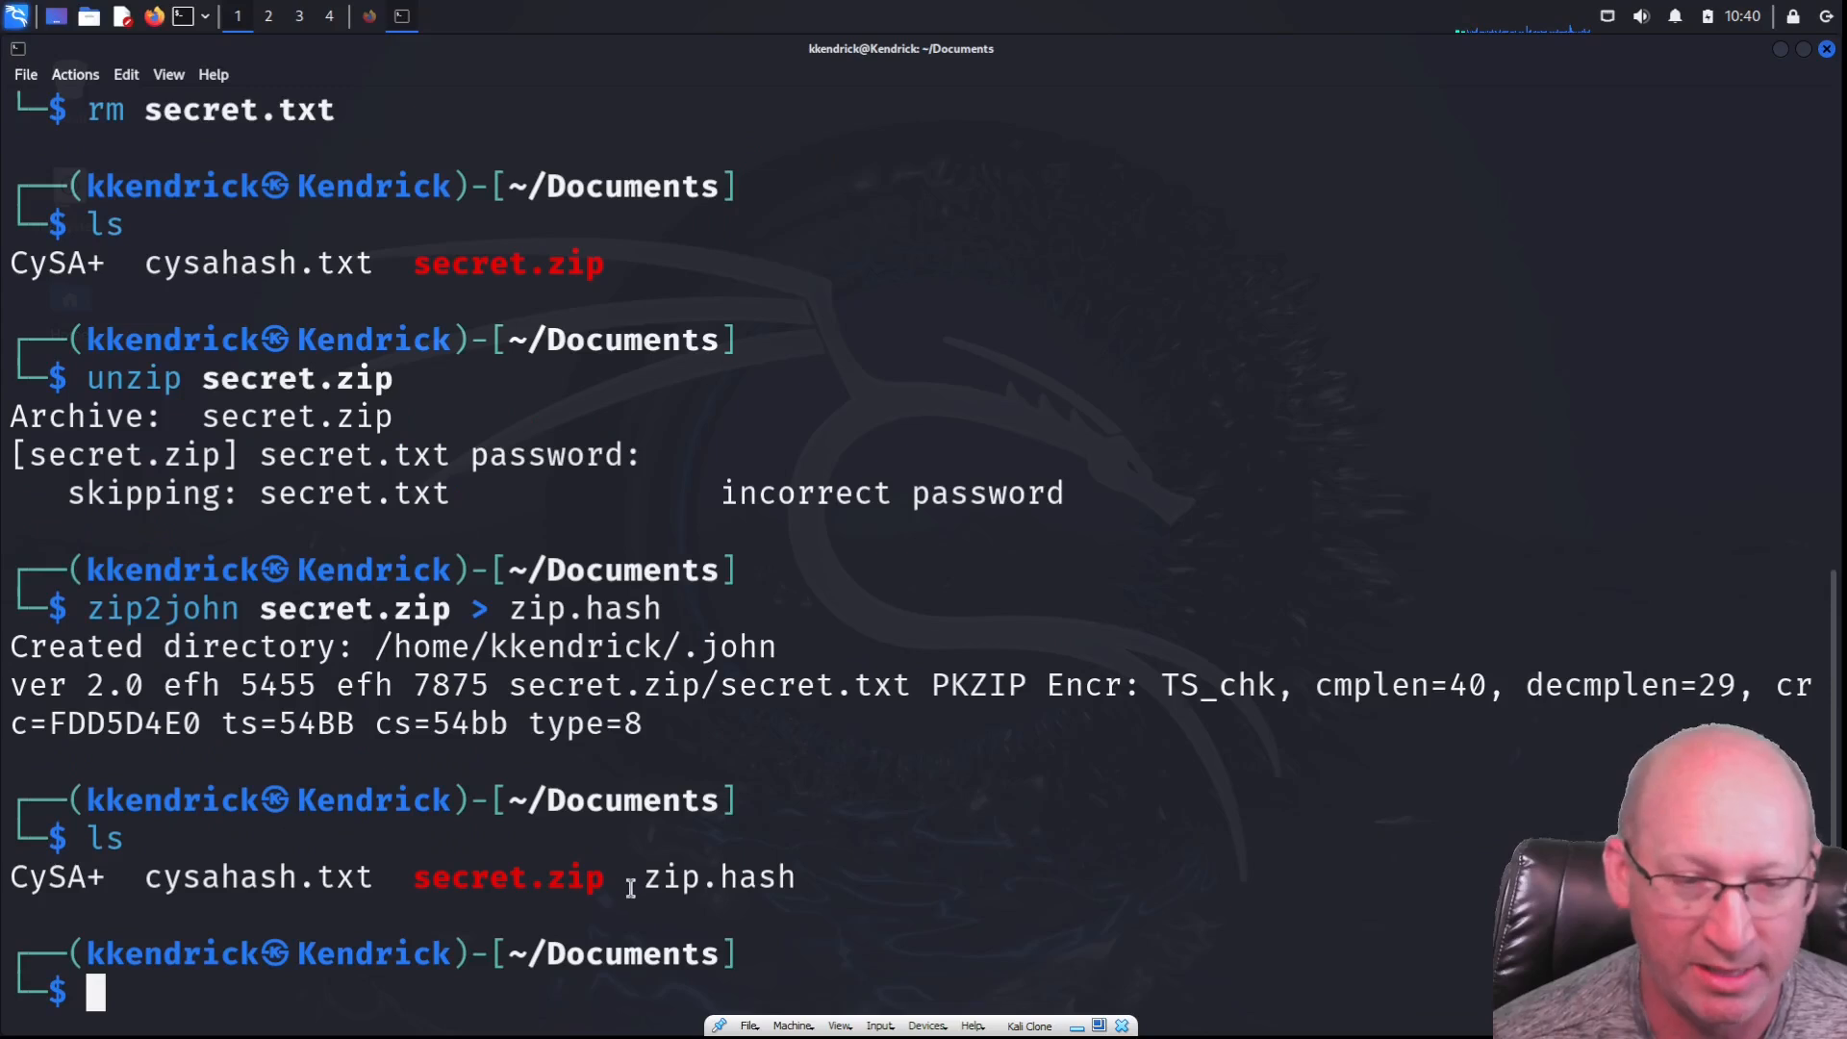
pyautogui.moveTo(460, 1006)
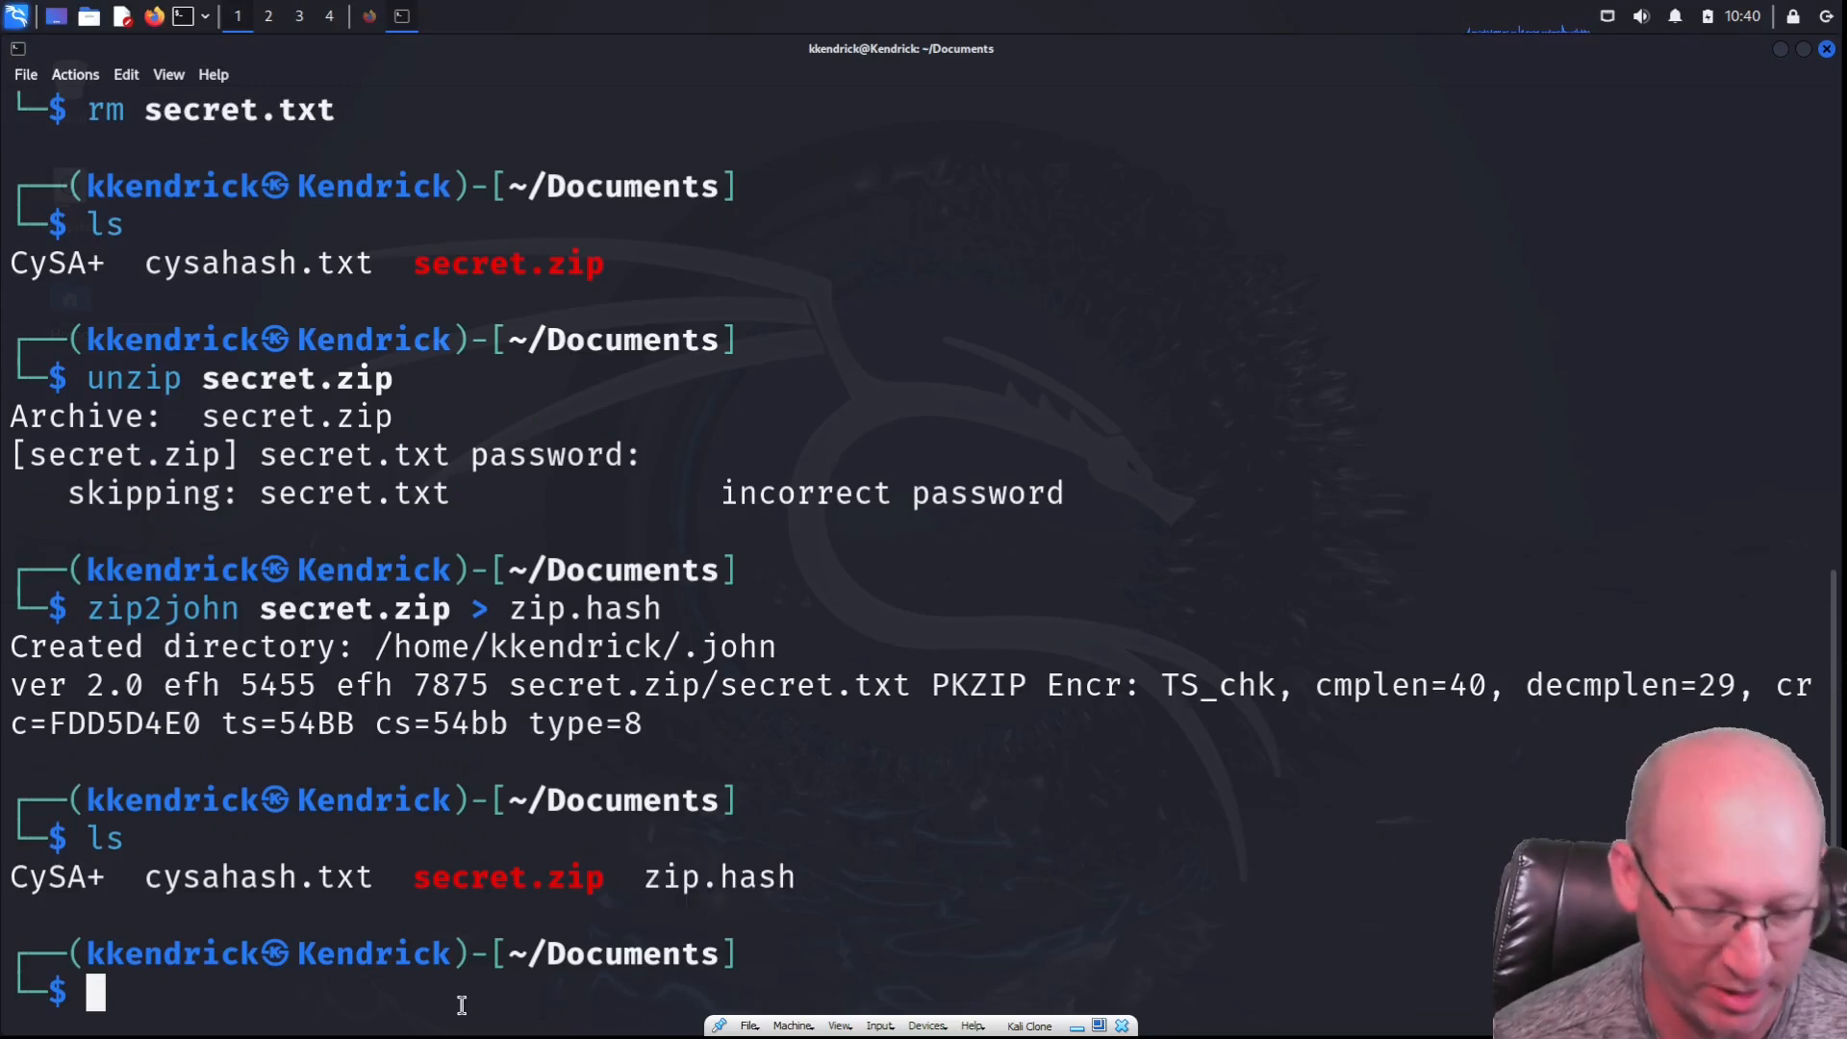
# Print zip.hash to show the $pkzip$ hash string for secret.txt
pyautogui.write('cat zip.hash')
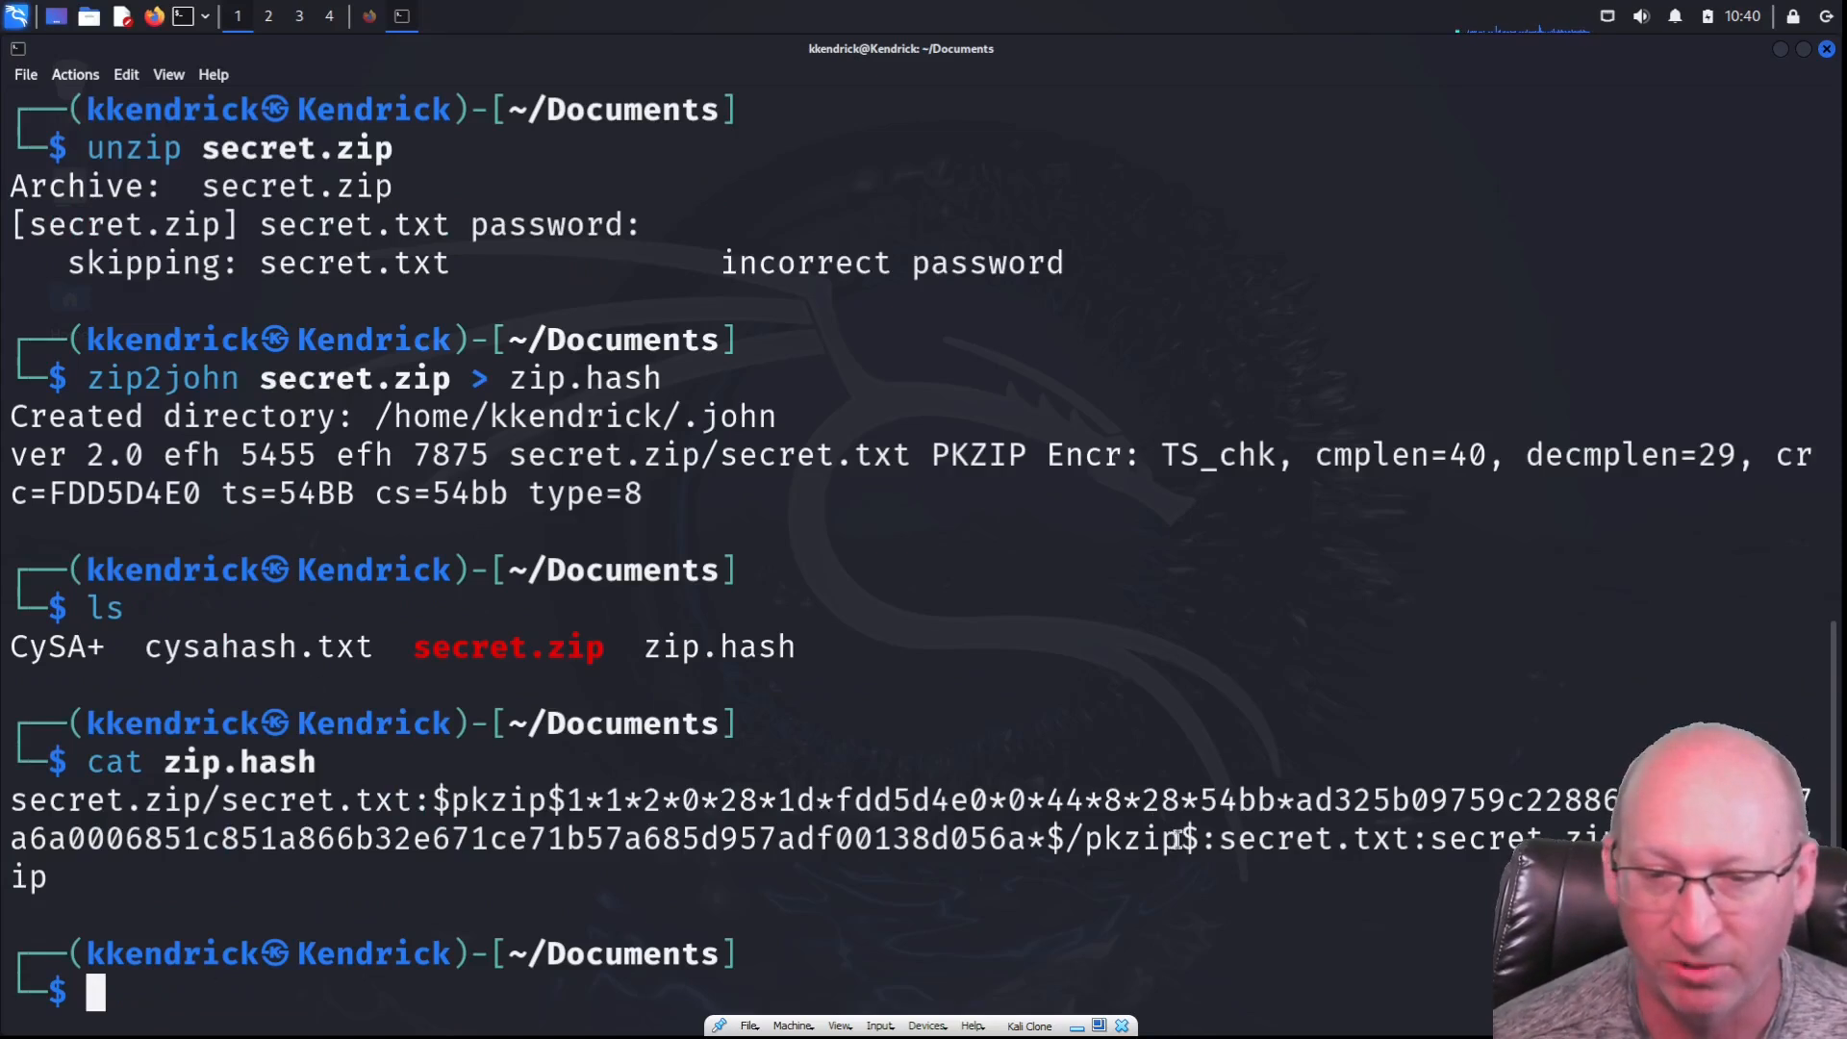
pyautogui.moveTo(1017, 830)
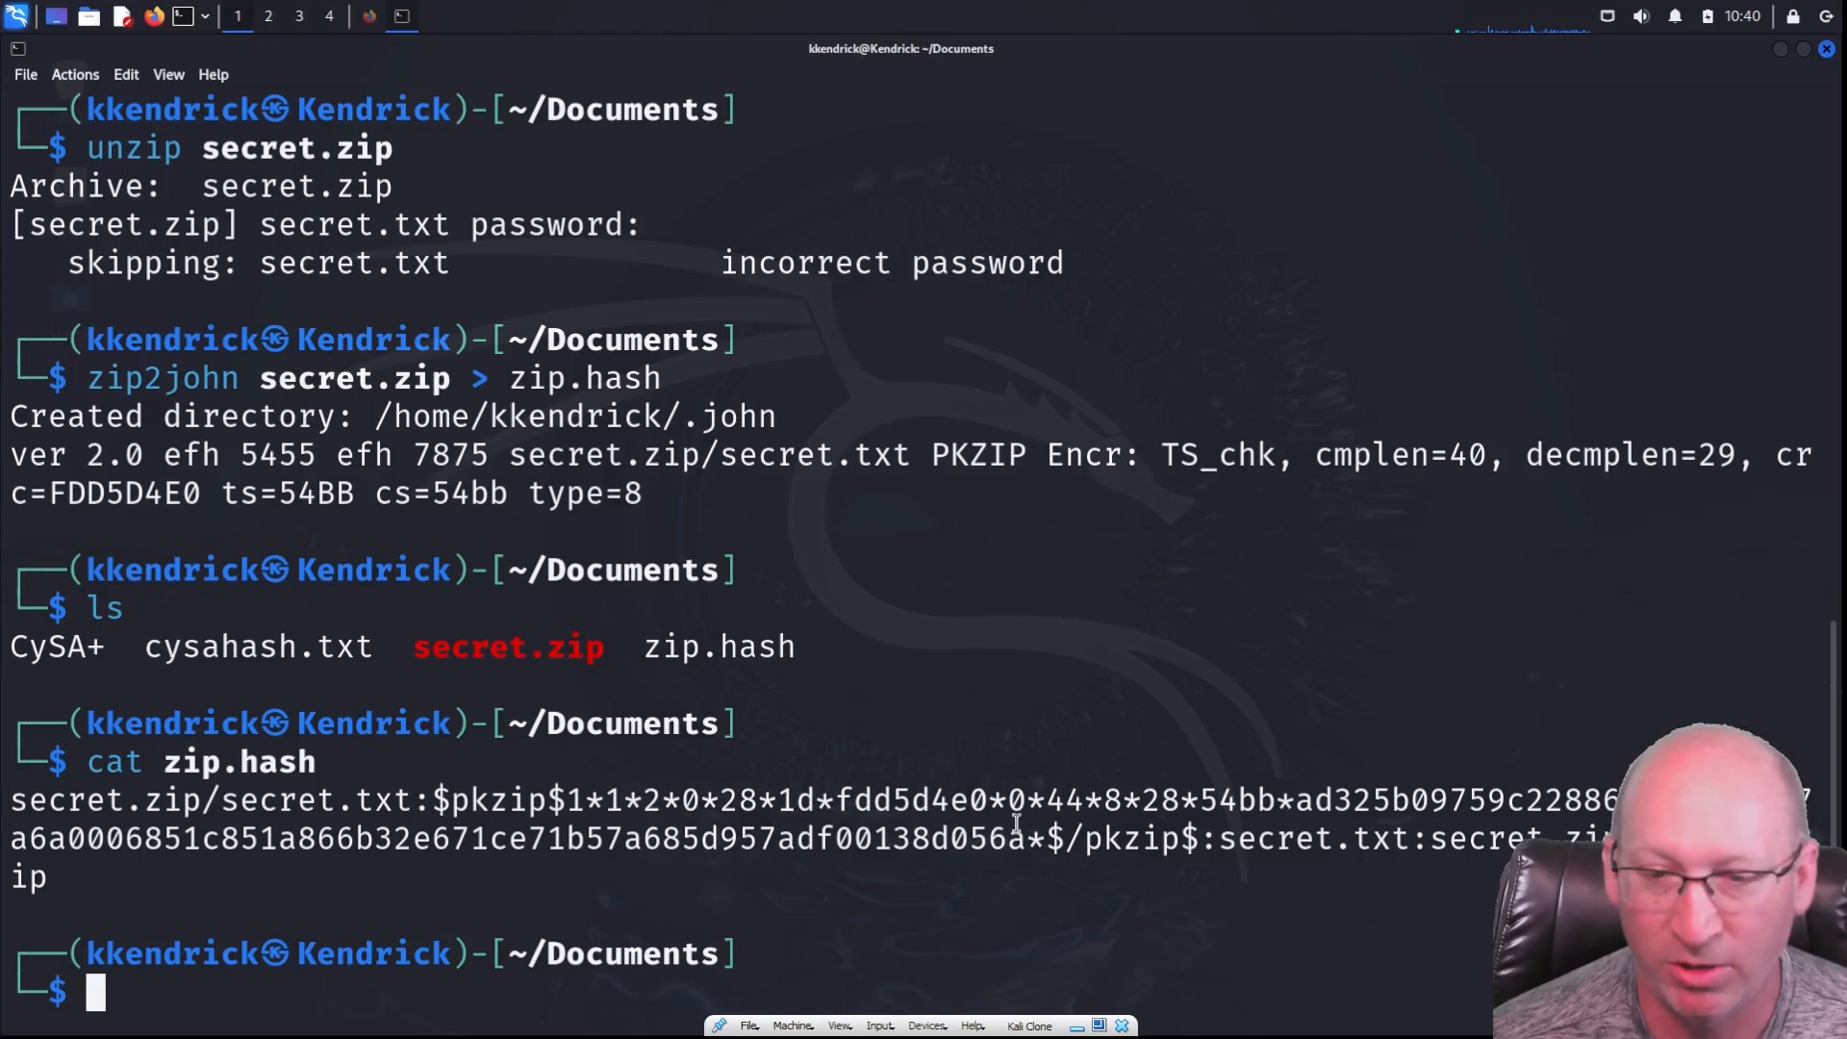
pyautogui.moveTo(437, 835)
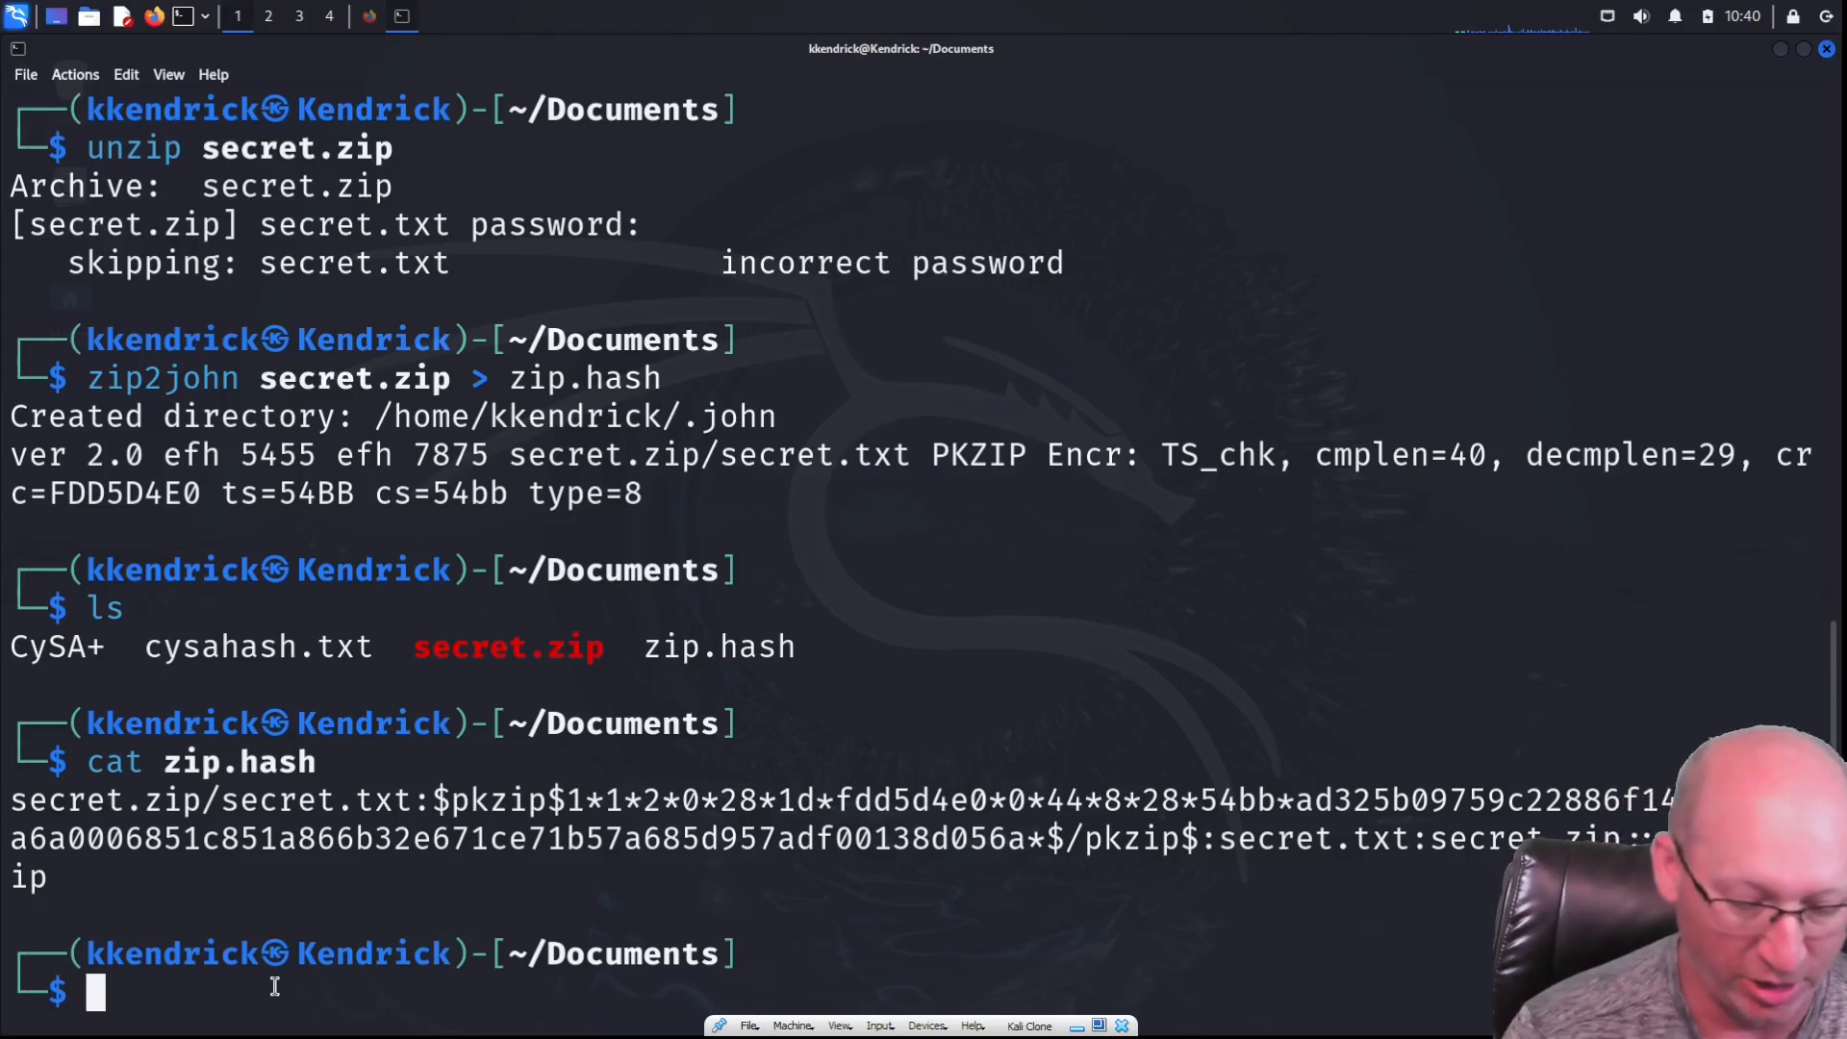
# Run John the Ripper on zip.hash and crack the password as qwerty
pyautogui.write('john')
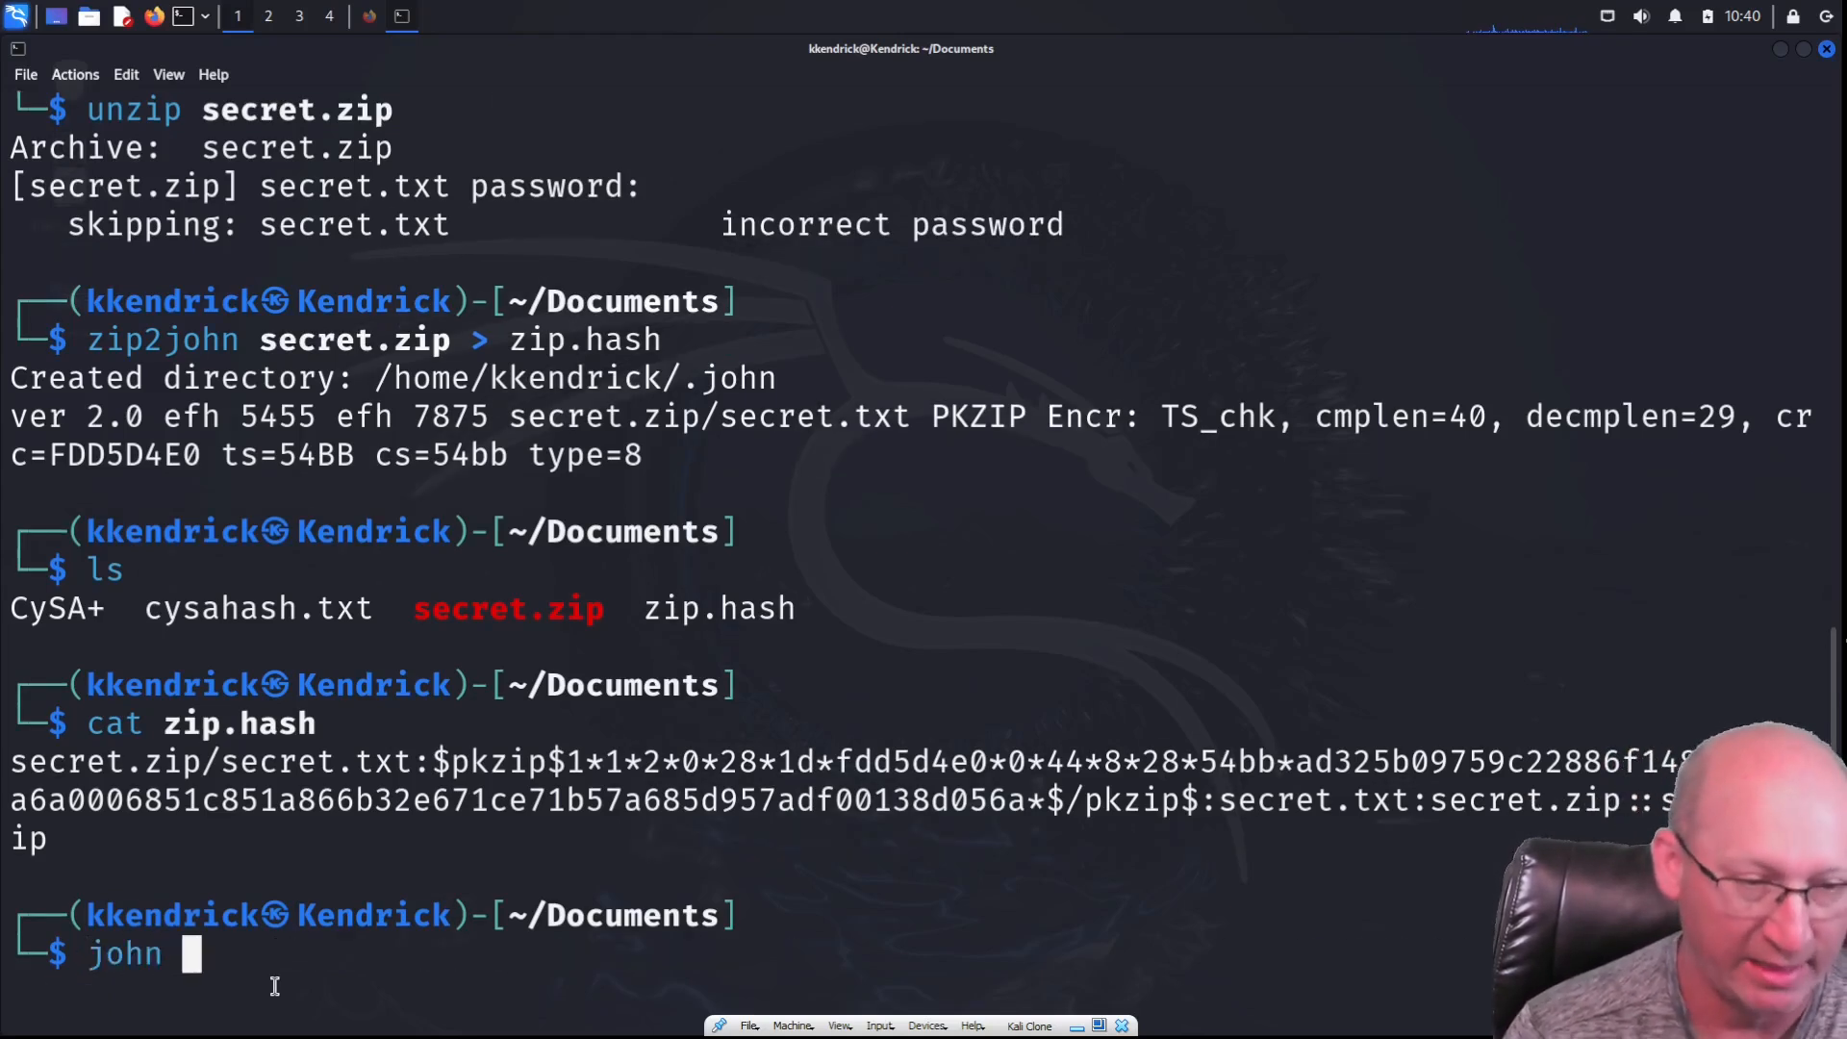
pyautogui.write('zip.hash')
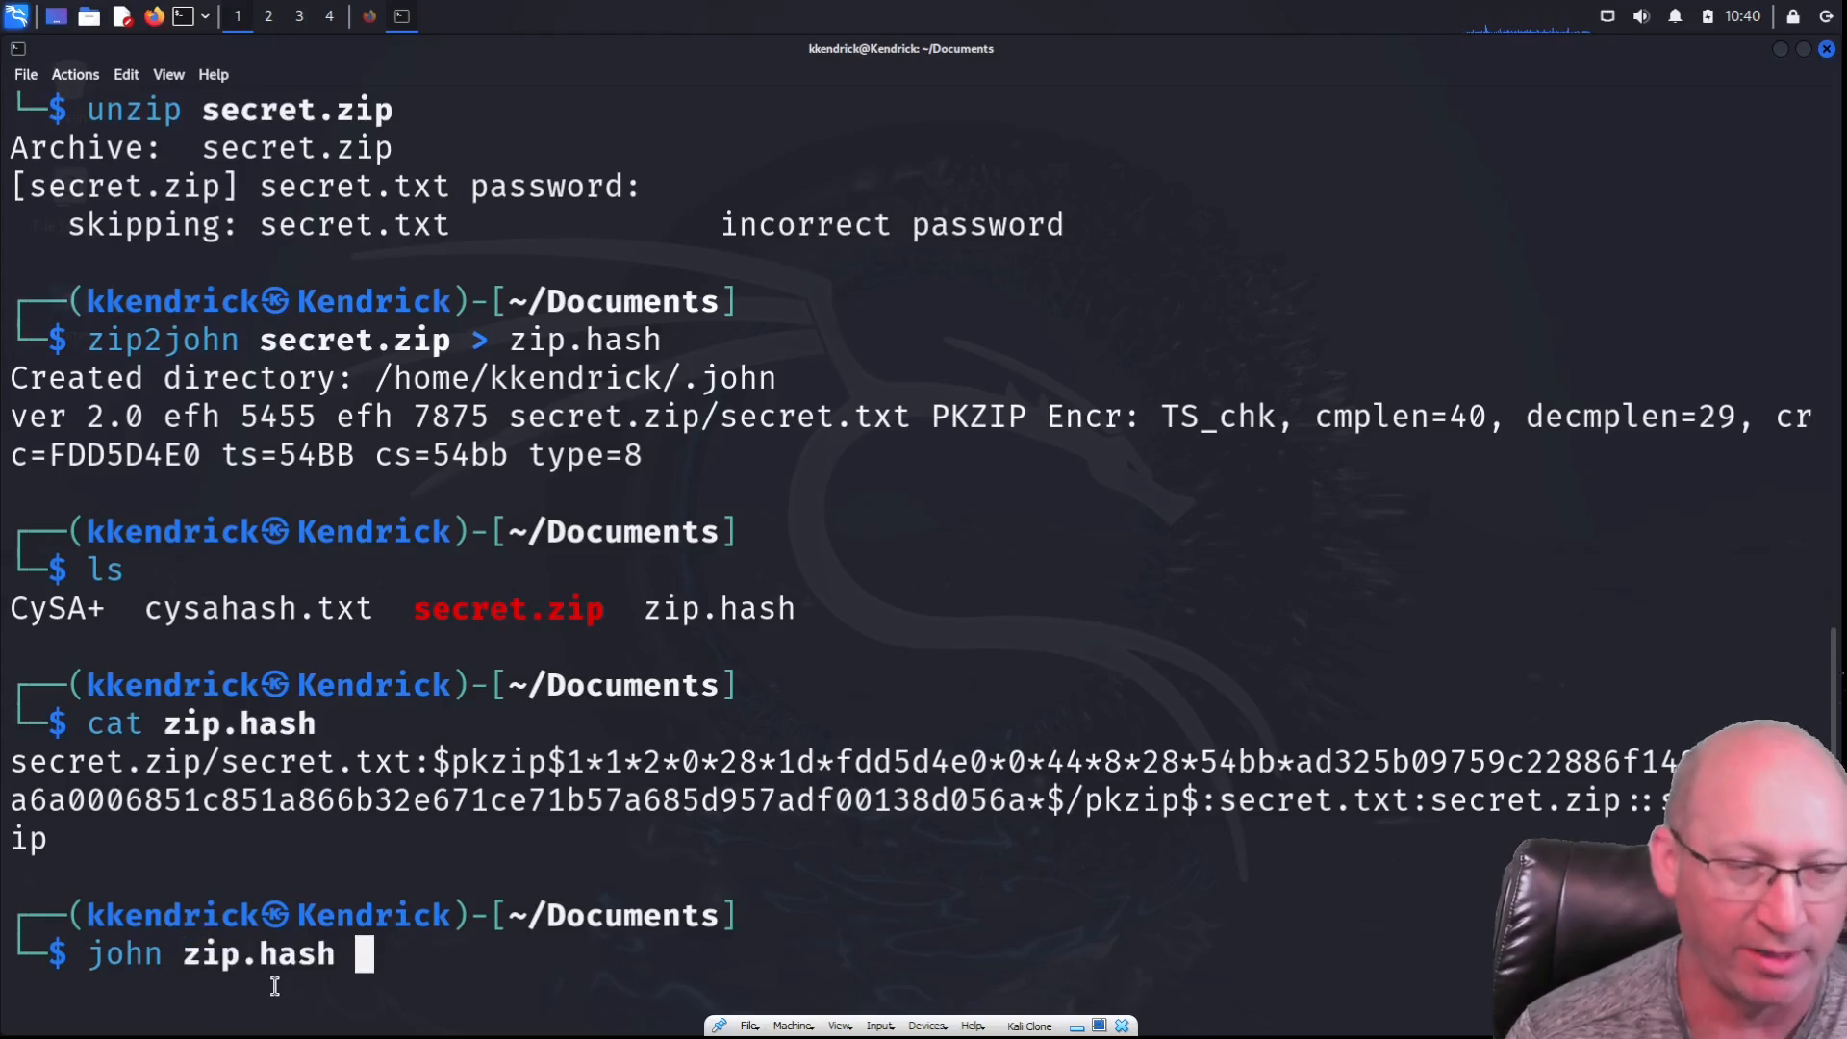
pyautogui.press('Return')
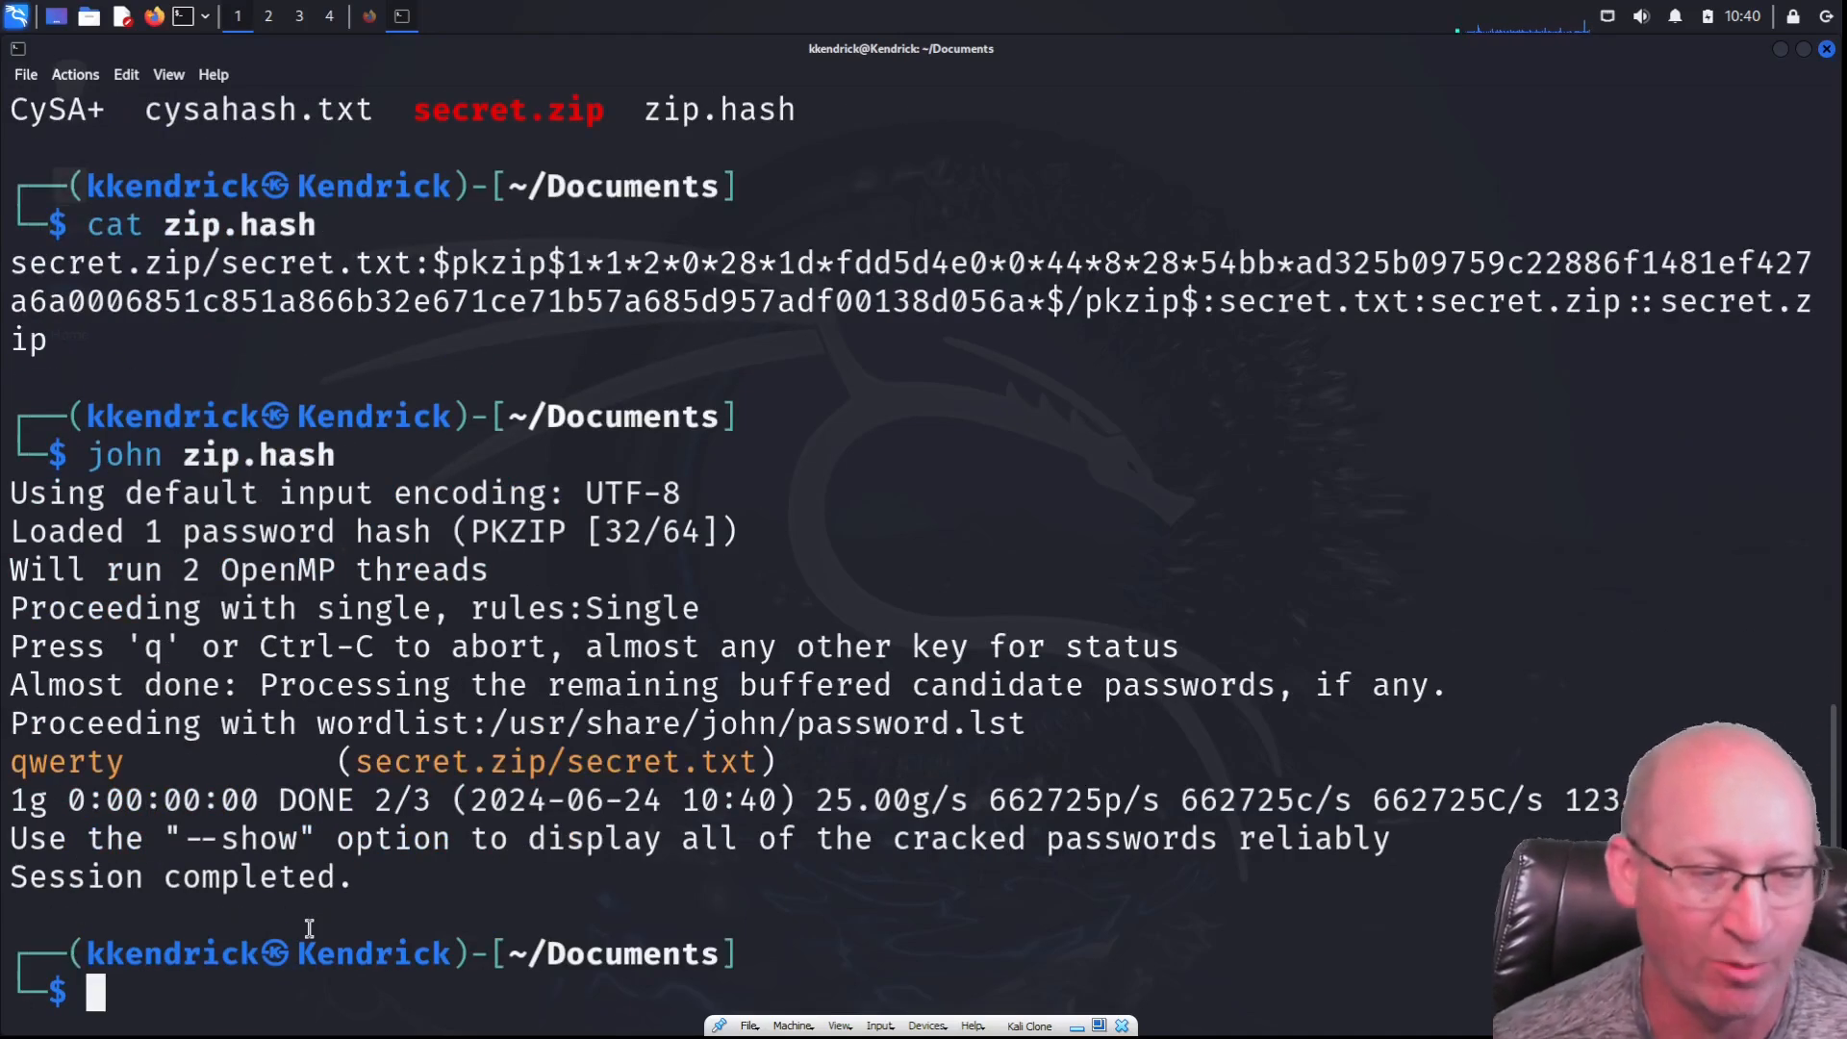
pyautogui.doubleClick(63, 762)
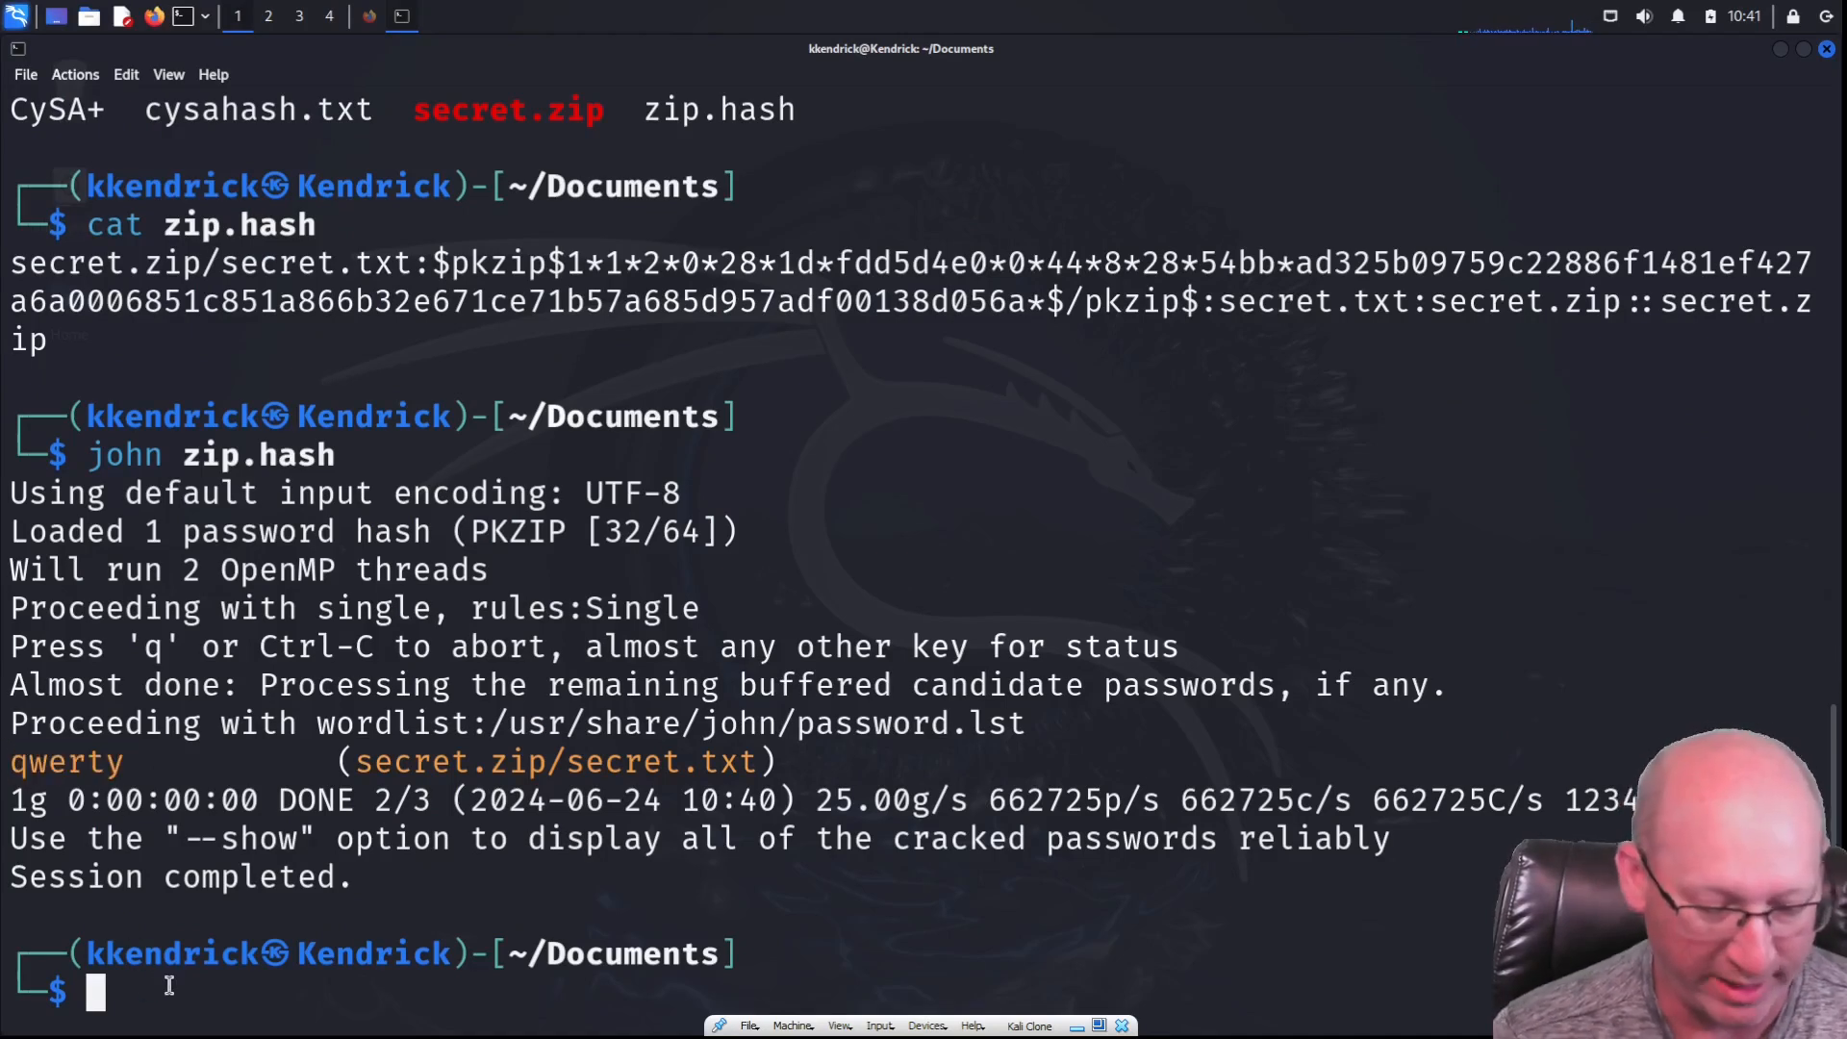
pyautogui.write('unzip secret.zip')
pyautogui.write('ls')
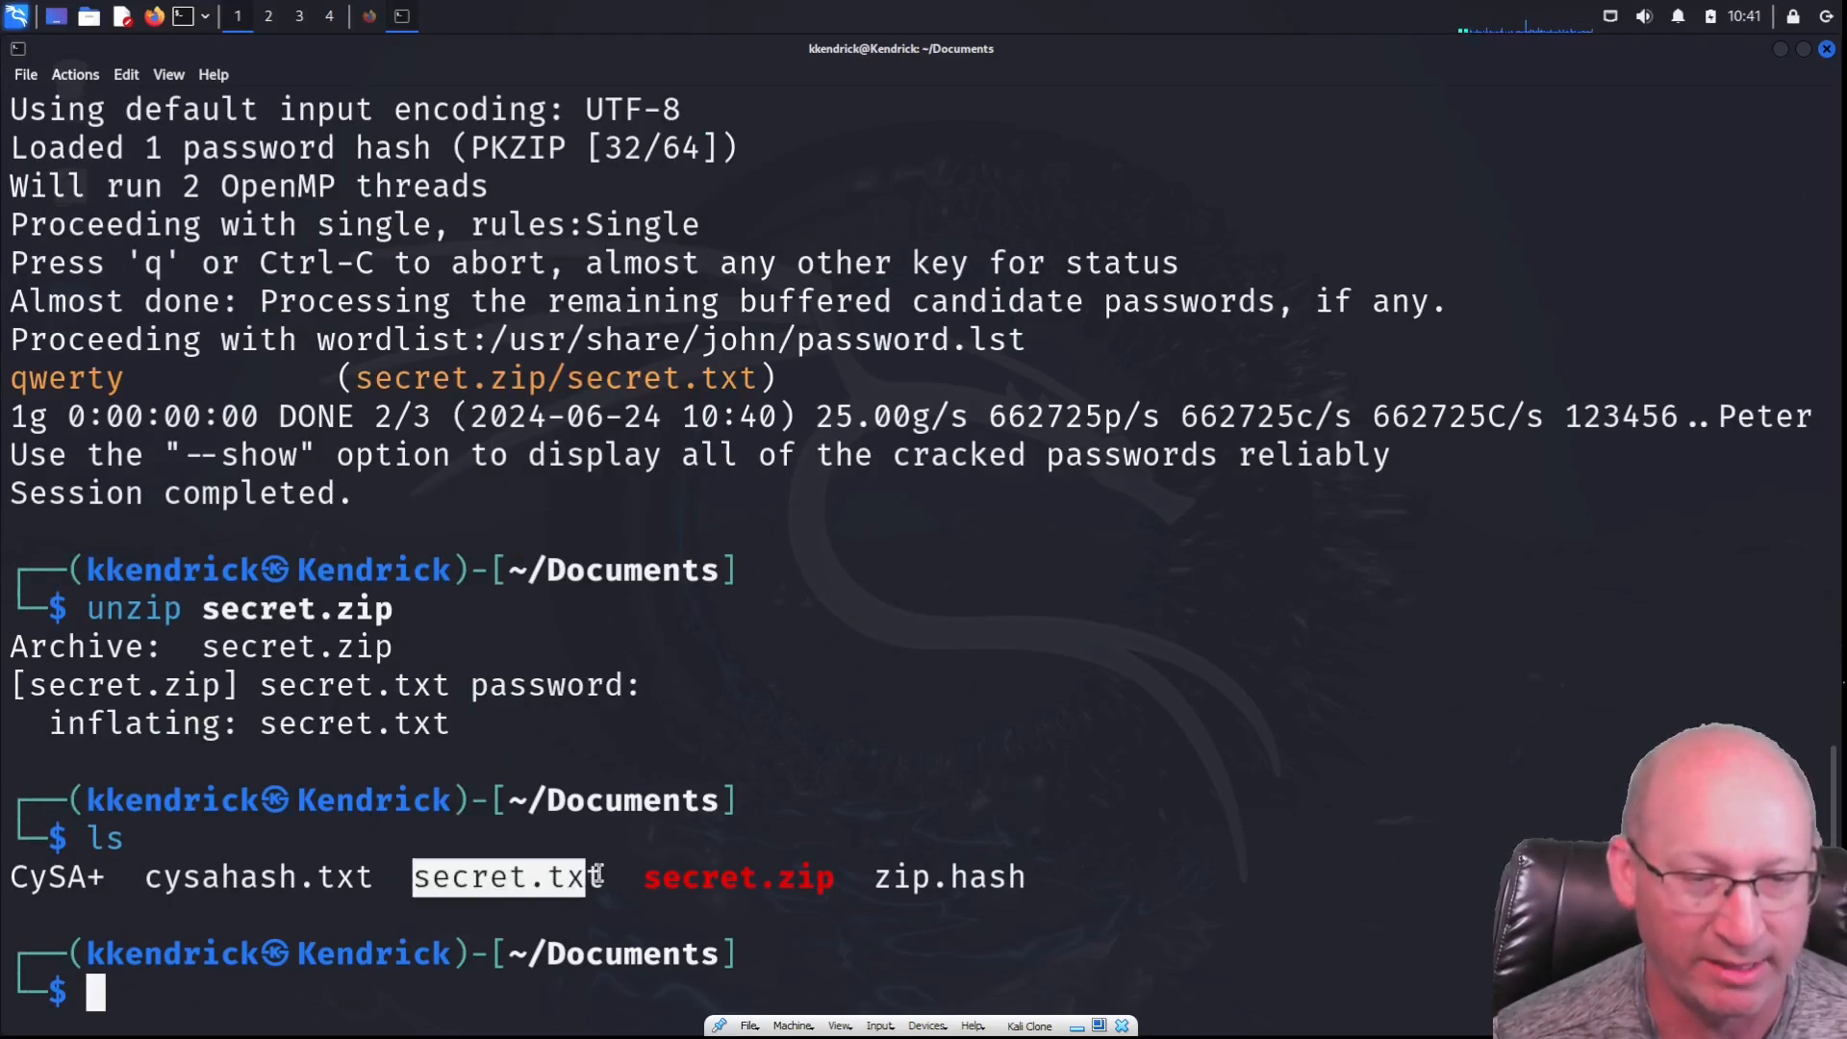
pyautogui.write('cat zip.hash')
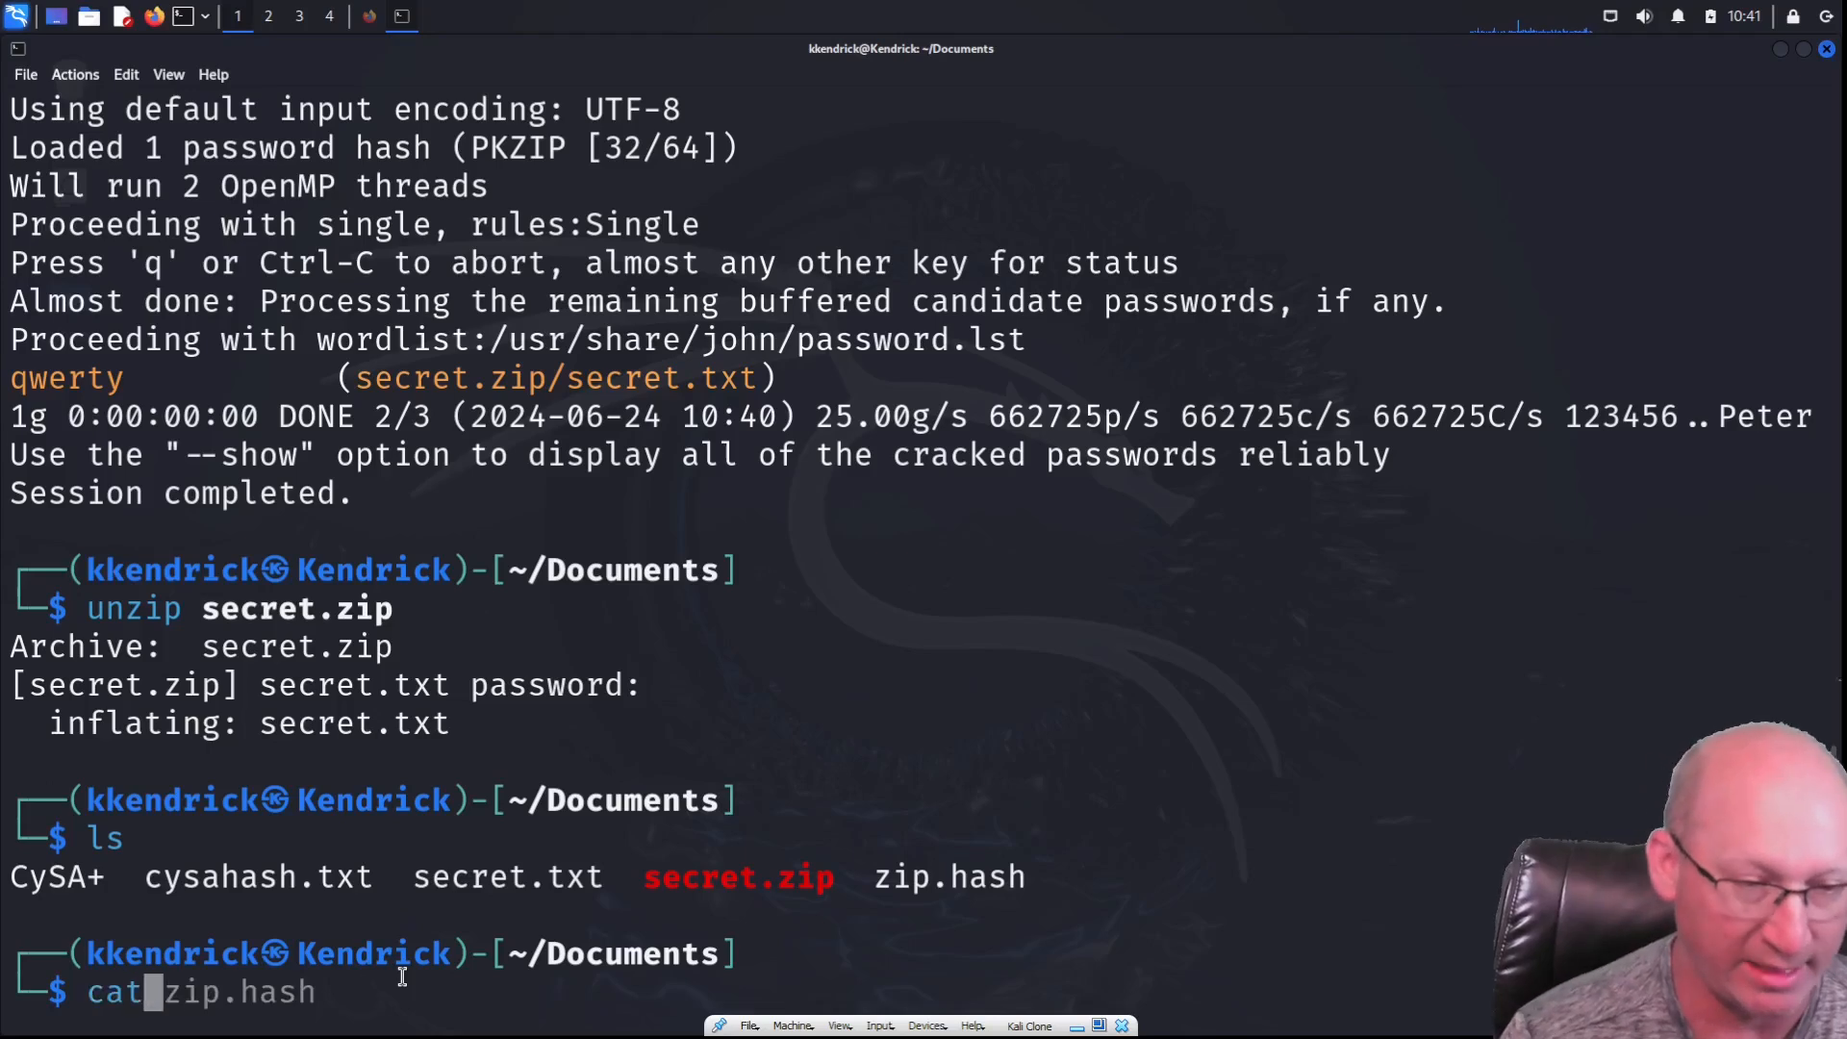